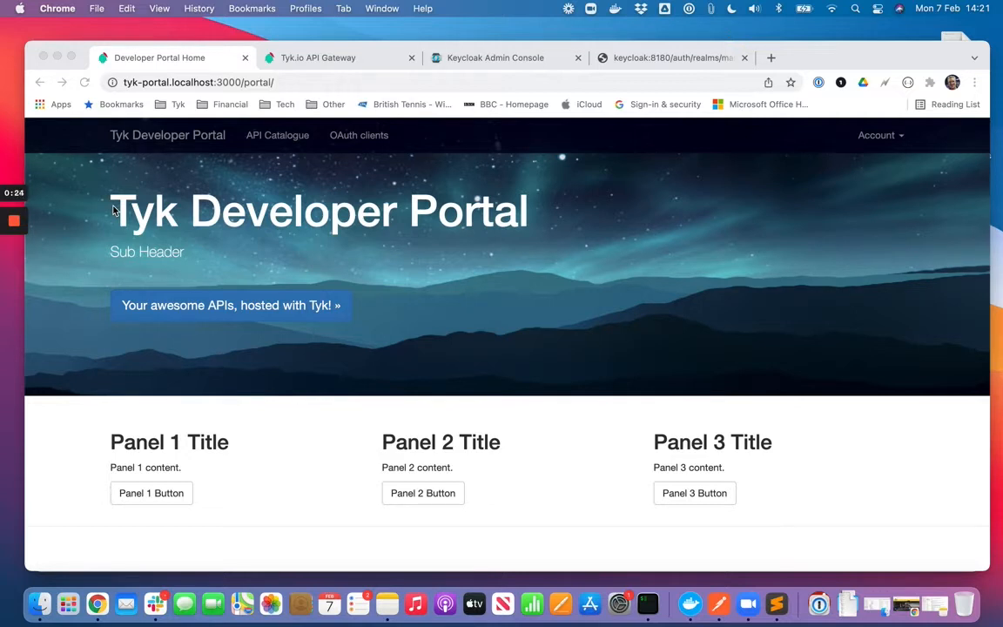
mouse_move(209, 94)
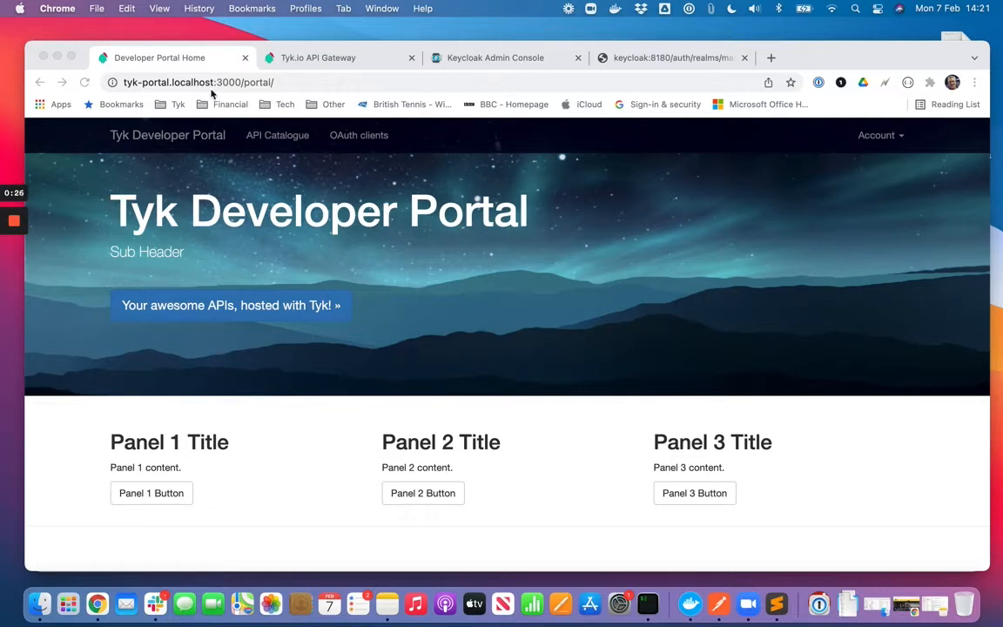
Step: Glance at the Keycloak console, return to the portal and show the API Catalogue
left_click(495, 57)
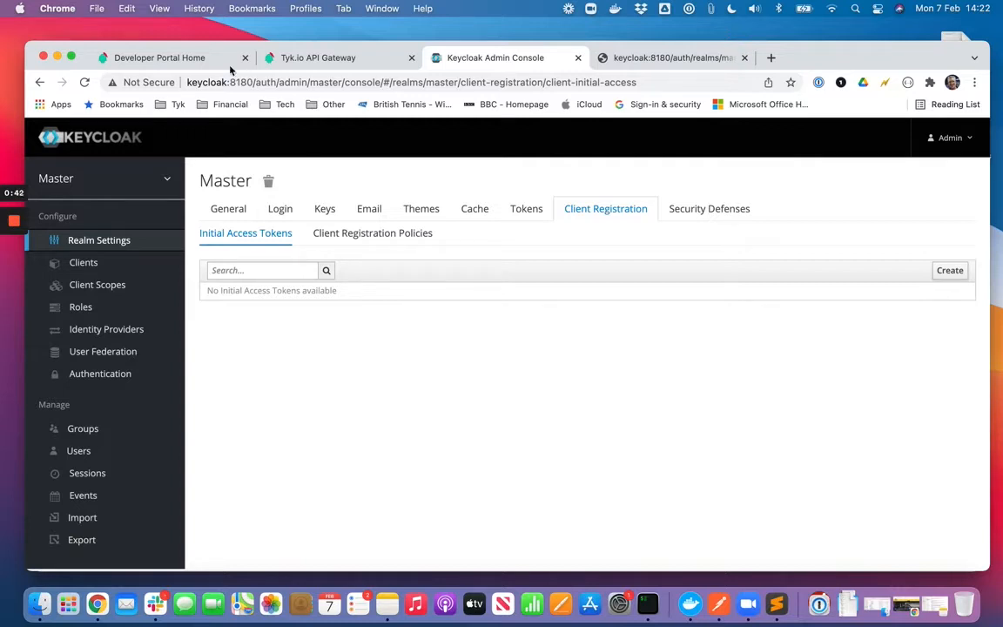
left_click(160, 57)
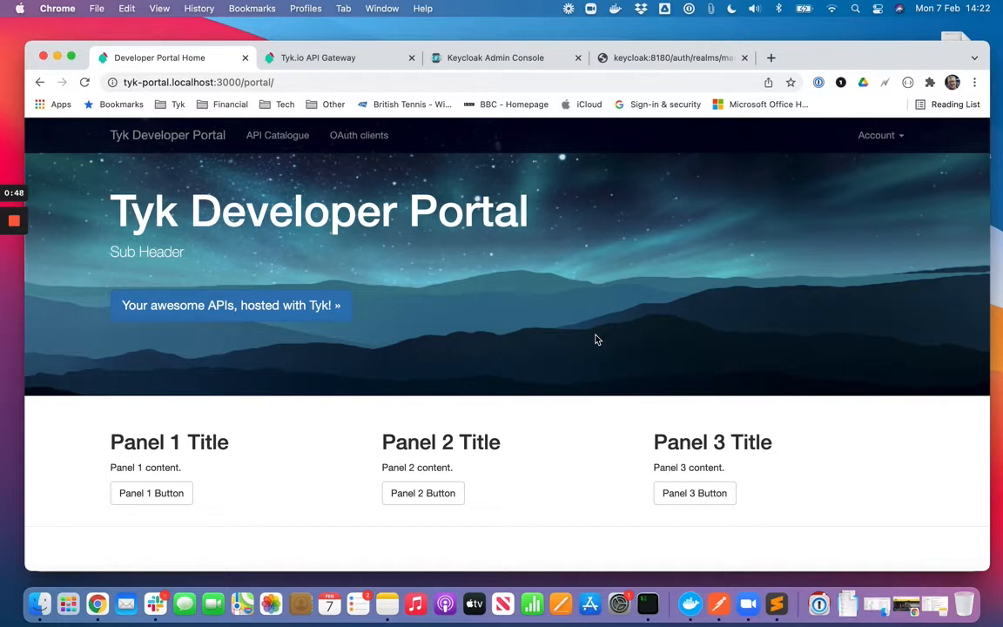
mouse_move(277, 136)
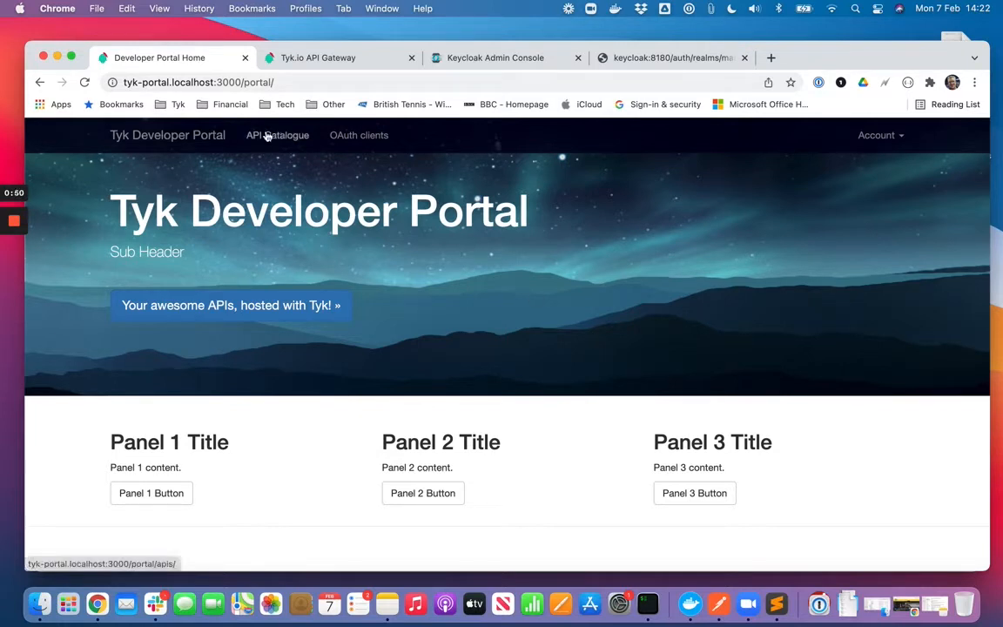
left_click(276, 135)
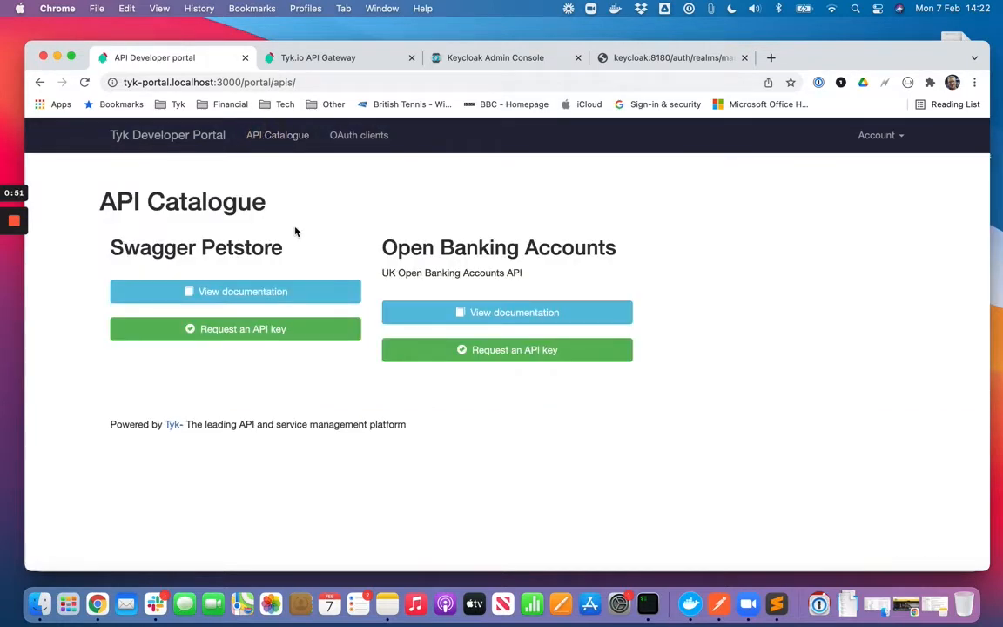
mouse_move(324, 230)
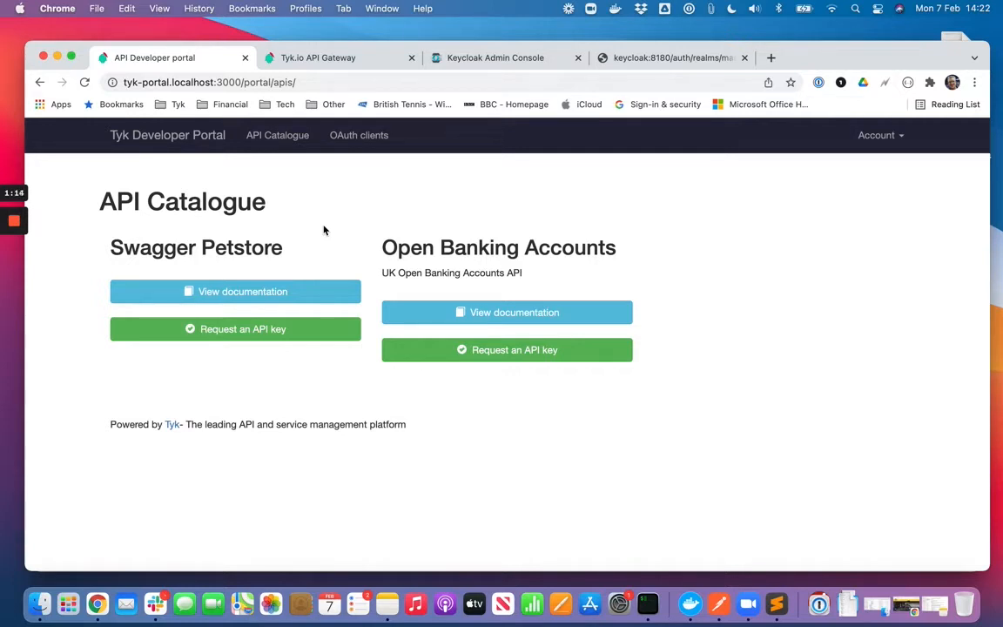
mouse_move(440, 223)
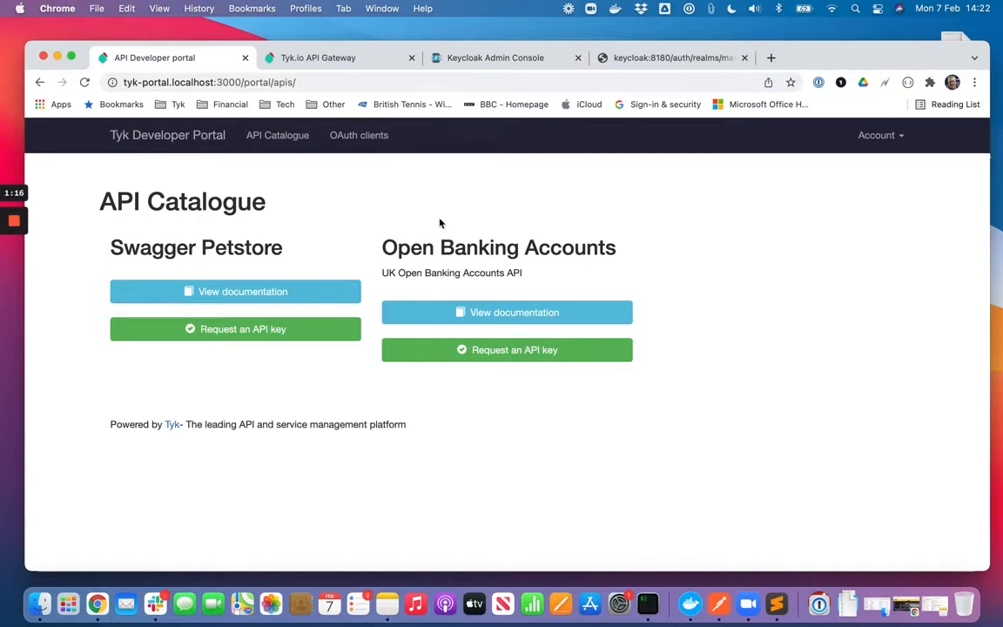
mouse_move(564, 188)
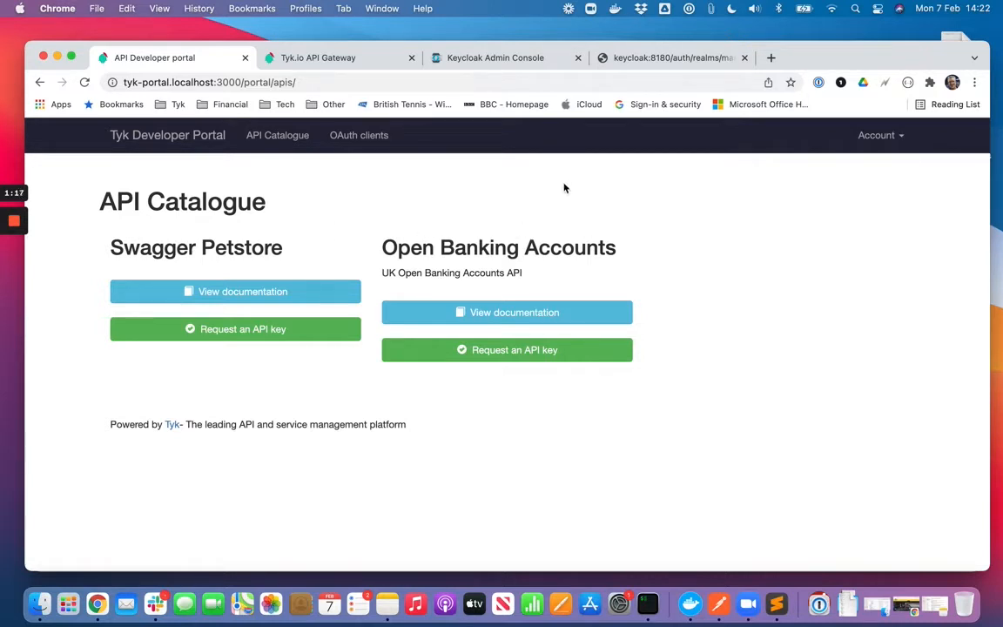
Step: Create and save a new Master realm initial access token with five-day expiry and count 5
left_click(495, 58)
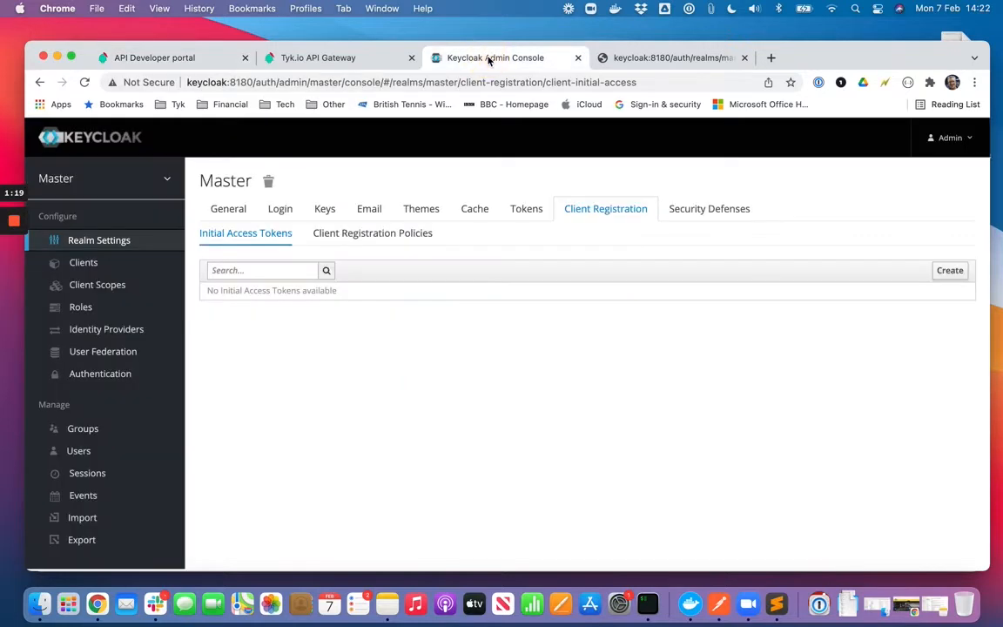
mouse_move(383, 185)
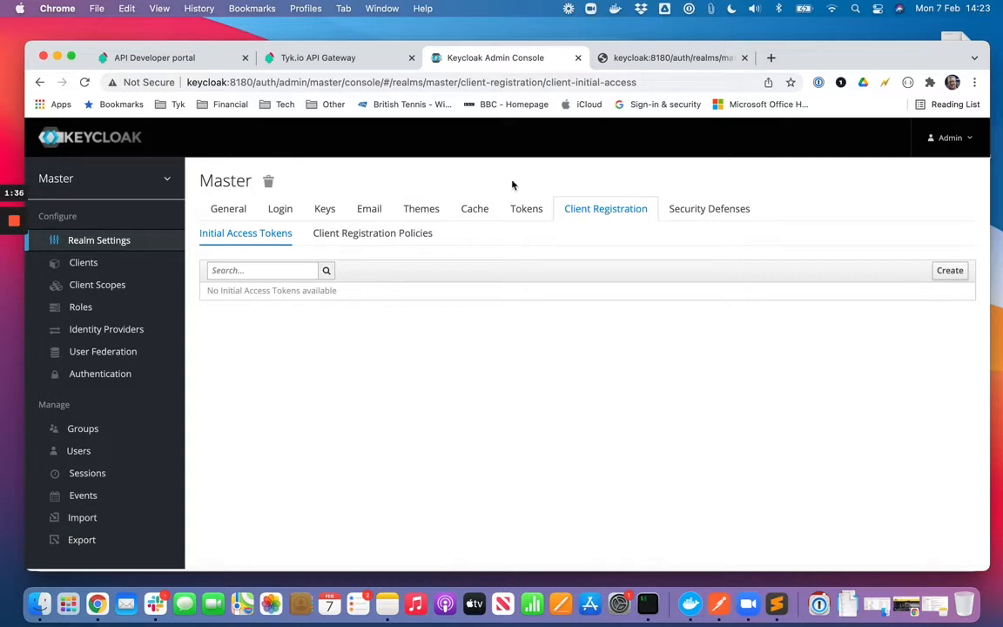
mouse_move(447, 174)
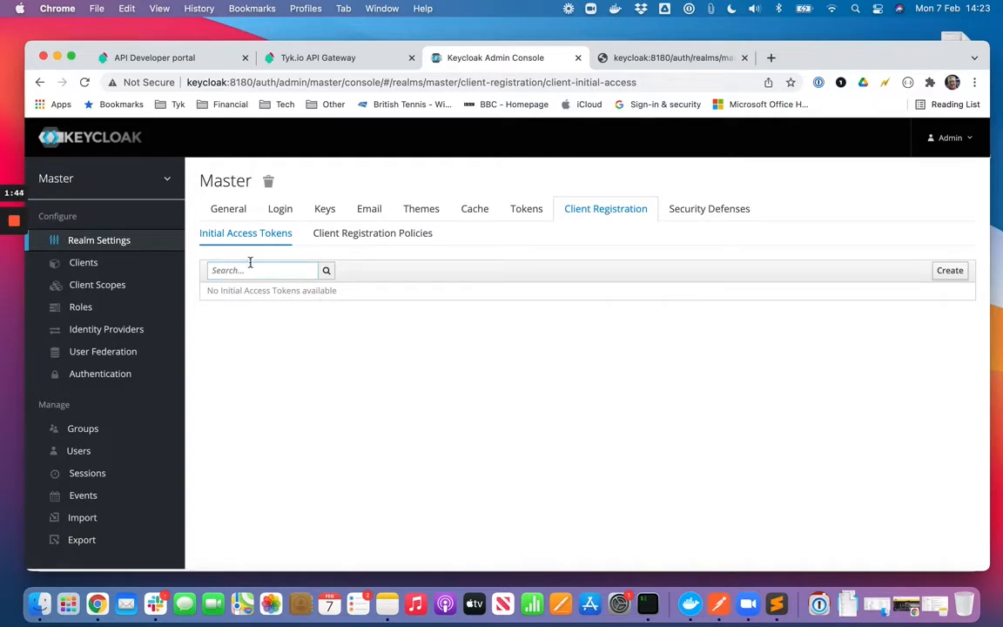
mouse_move(804, 188)
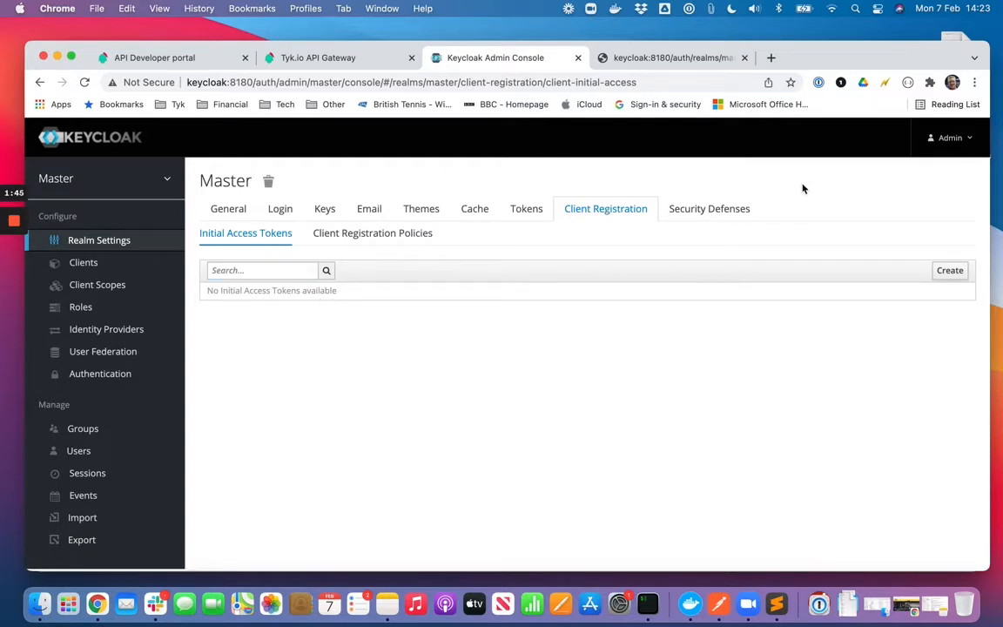
mouse_move(951, 272)
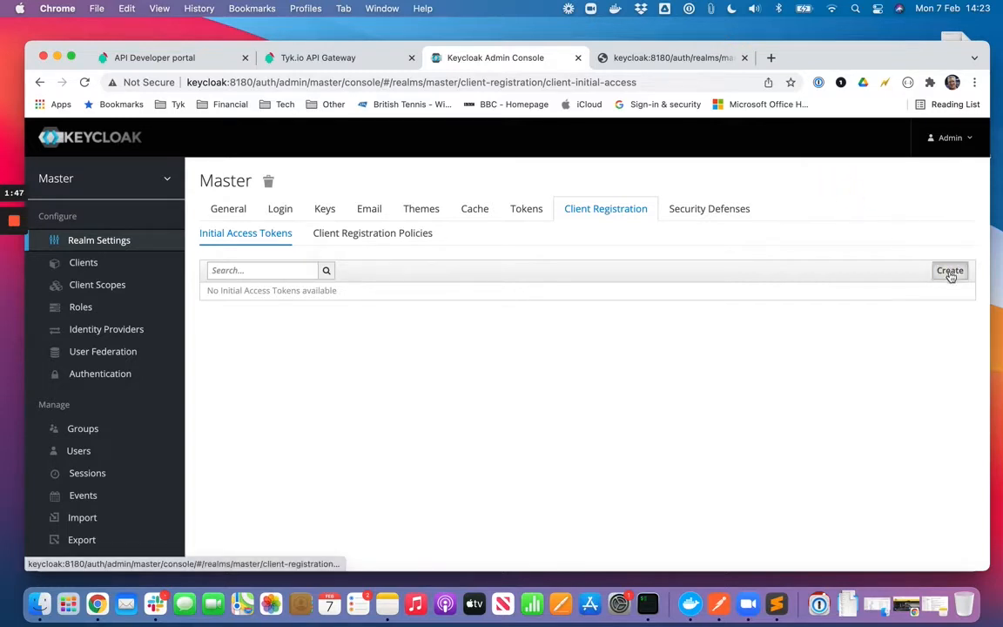
left_click(949, 271)
type("5")
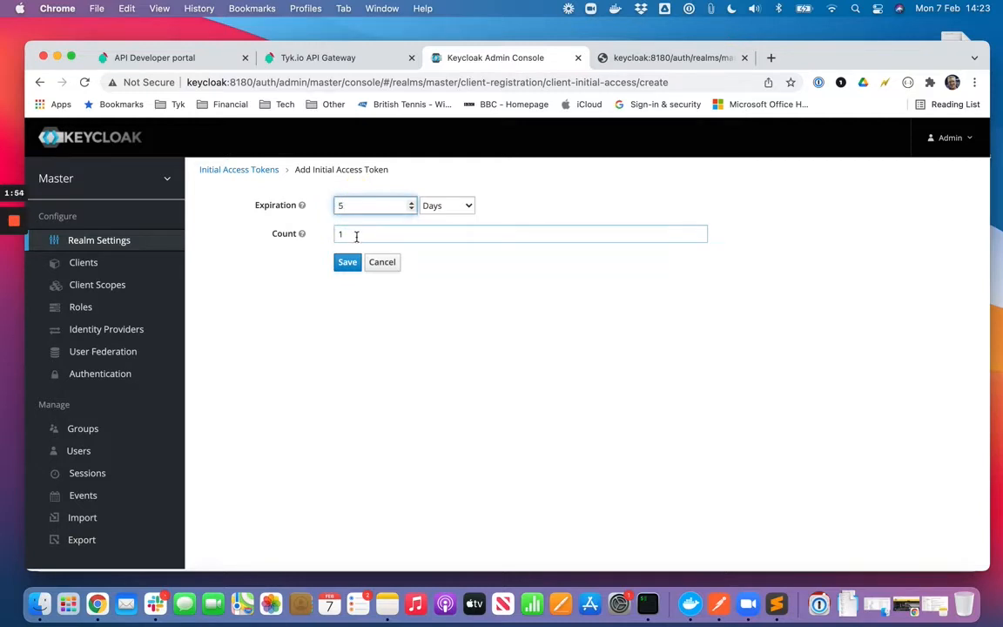
left_click(346, 261)
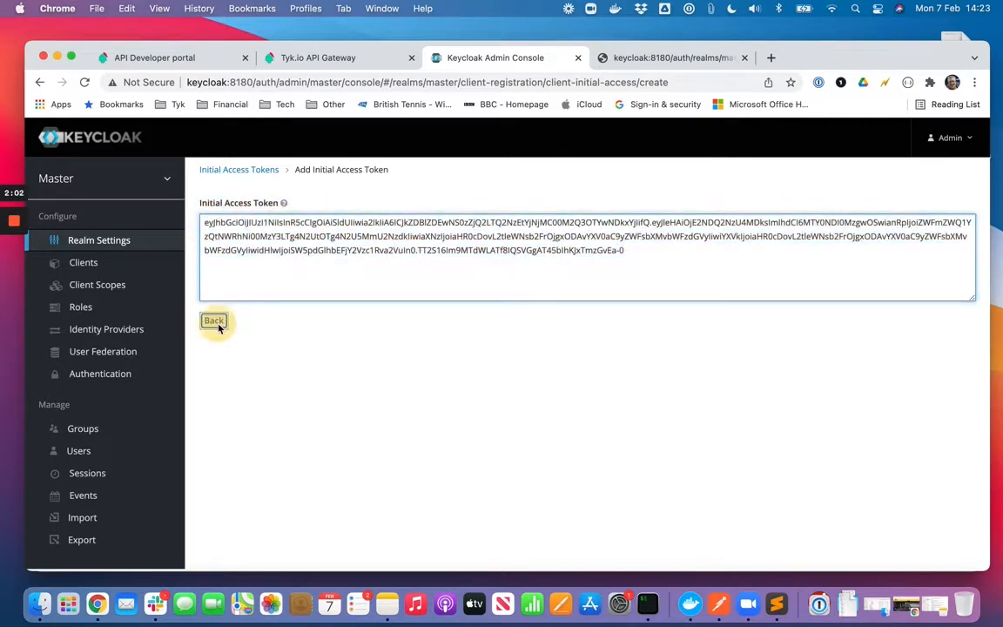
left_click(213, 320)
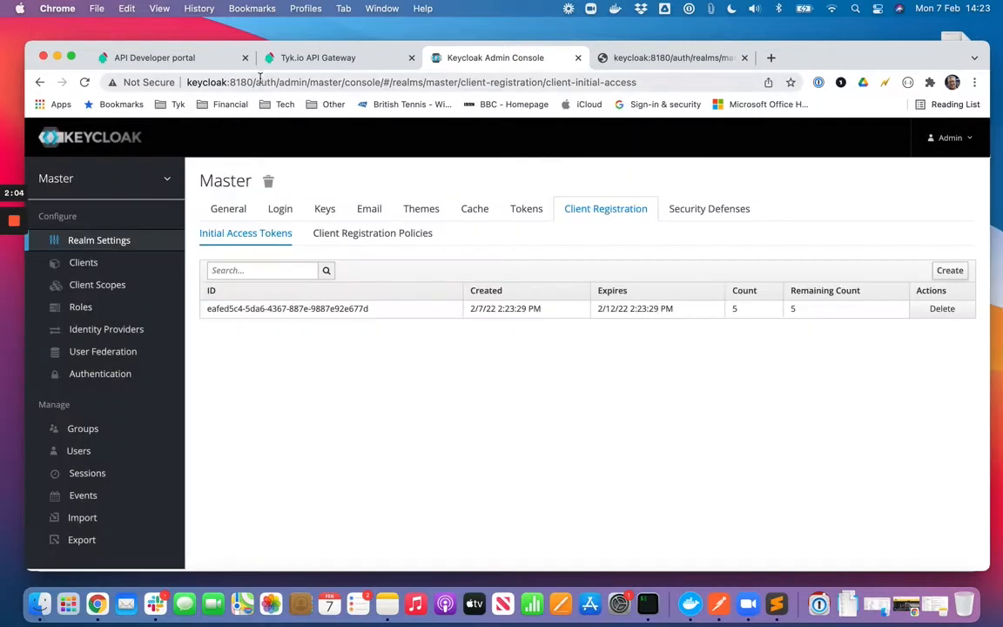
mouse_move(521, 334)
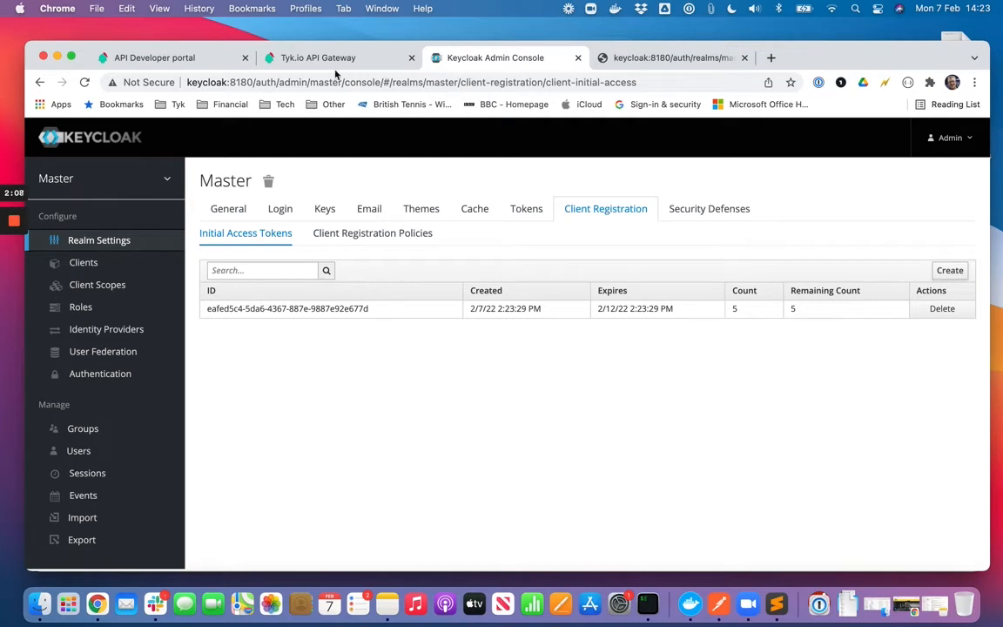
left_click(160, 56)
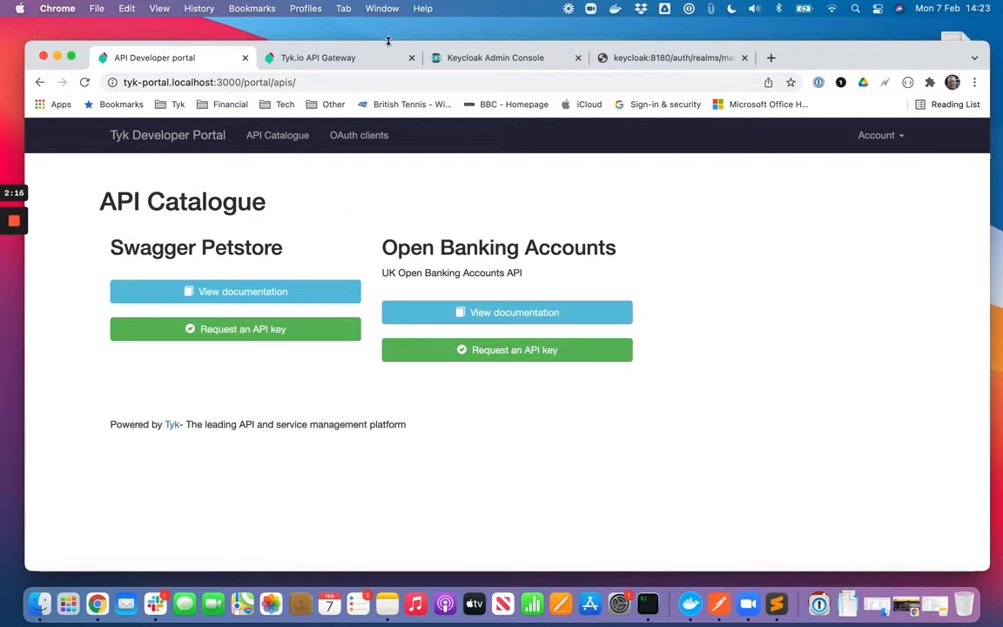
Step: Start a new API named DCR API and review its /dcr-api/ listen path and httpbin.org target
left_click(317, 58)
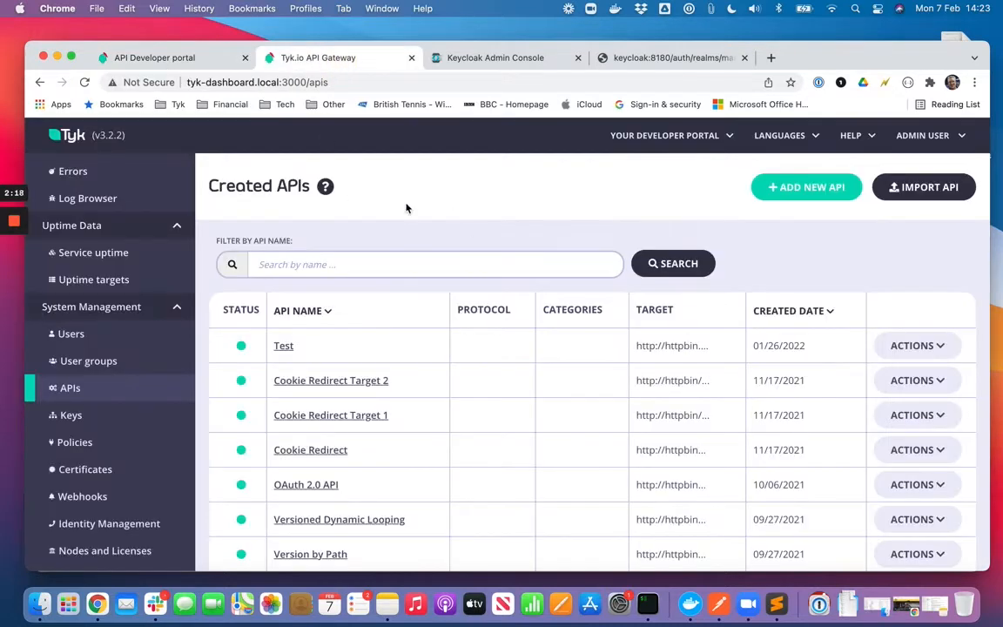
left_click(805, 186)
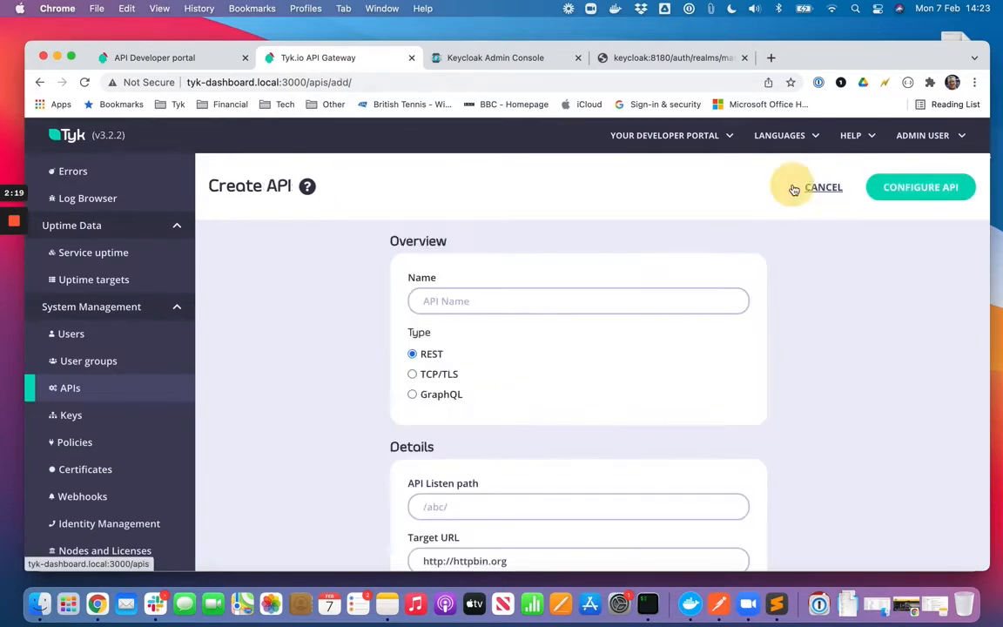
type("D")
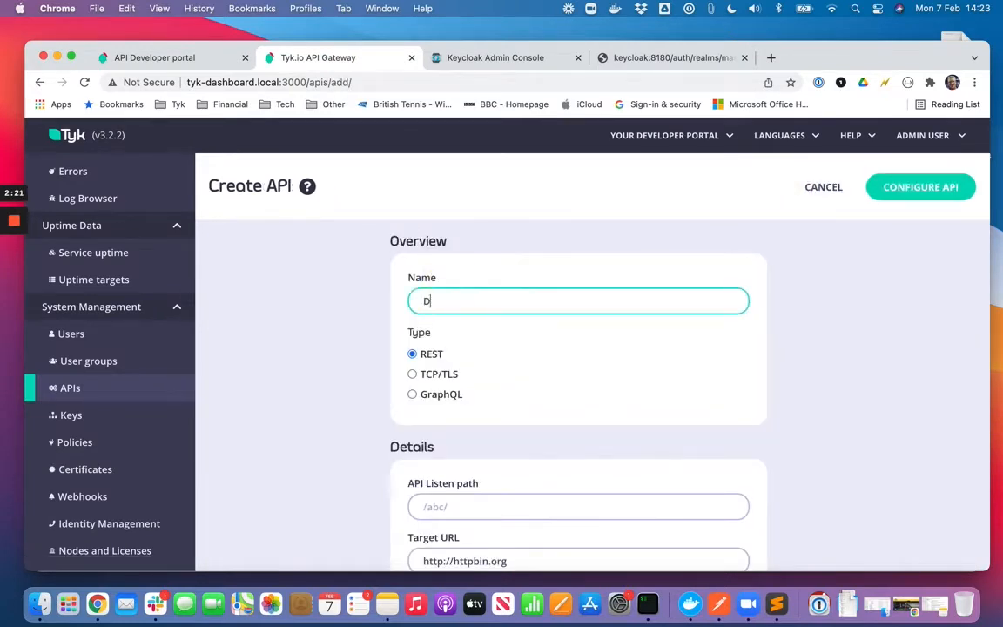
type("CR API")
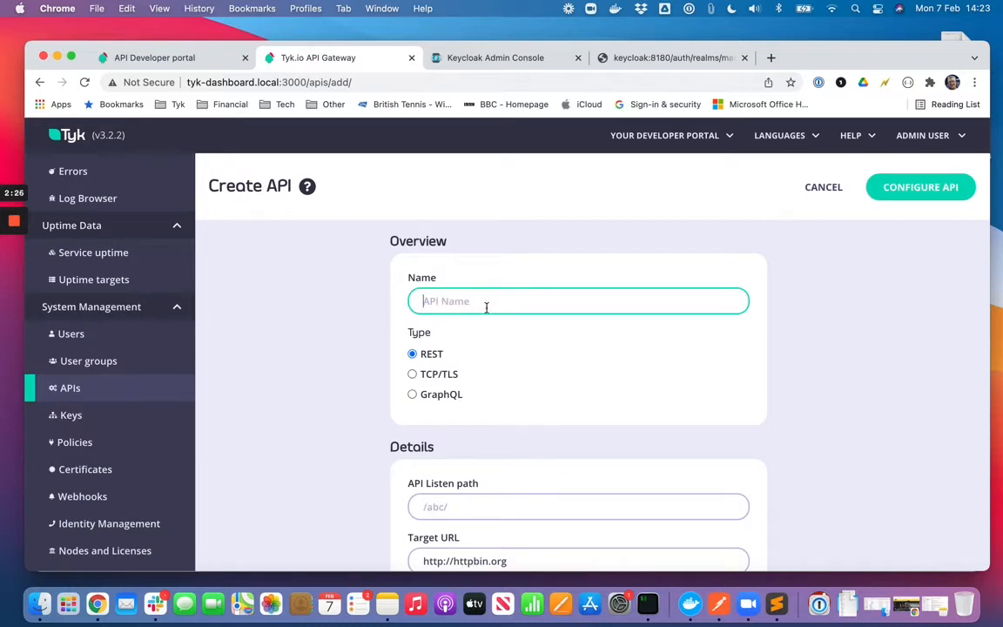
type("DCR API")
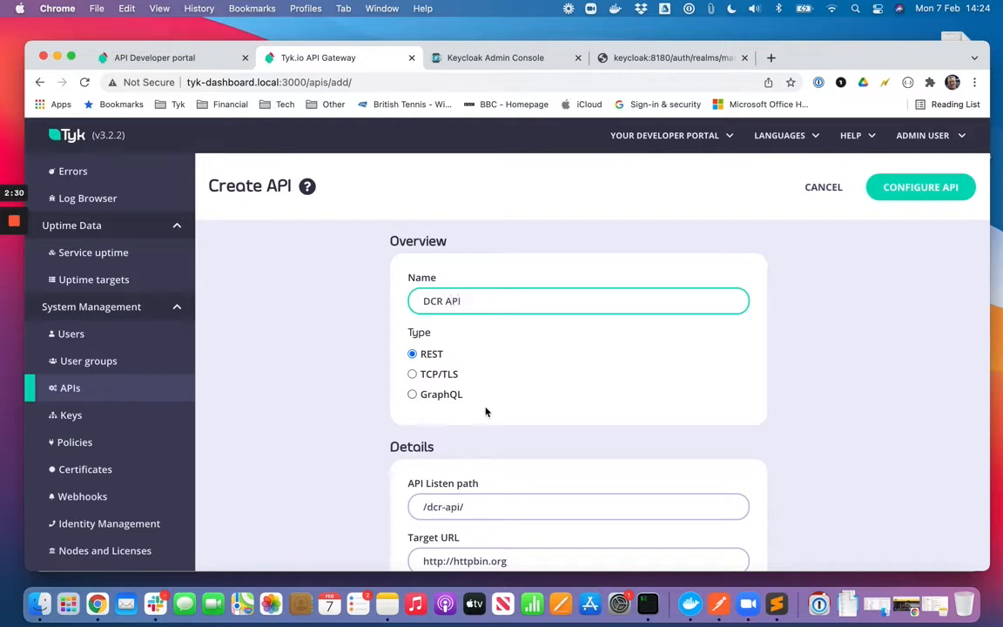
scroll("down", 3)
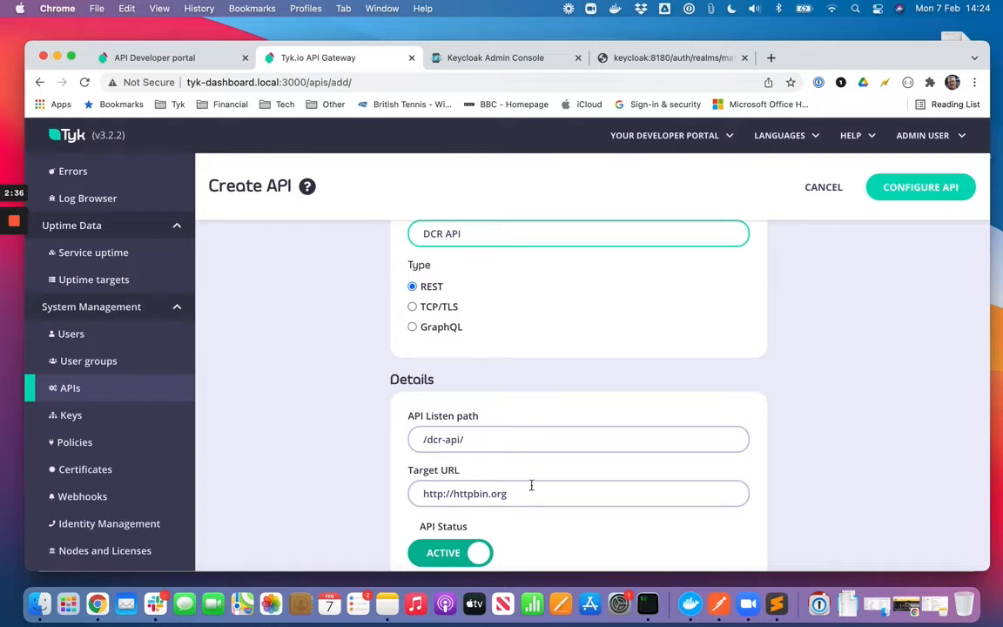
mouse_move(678, 174)
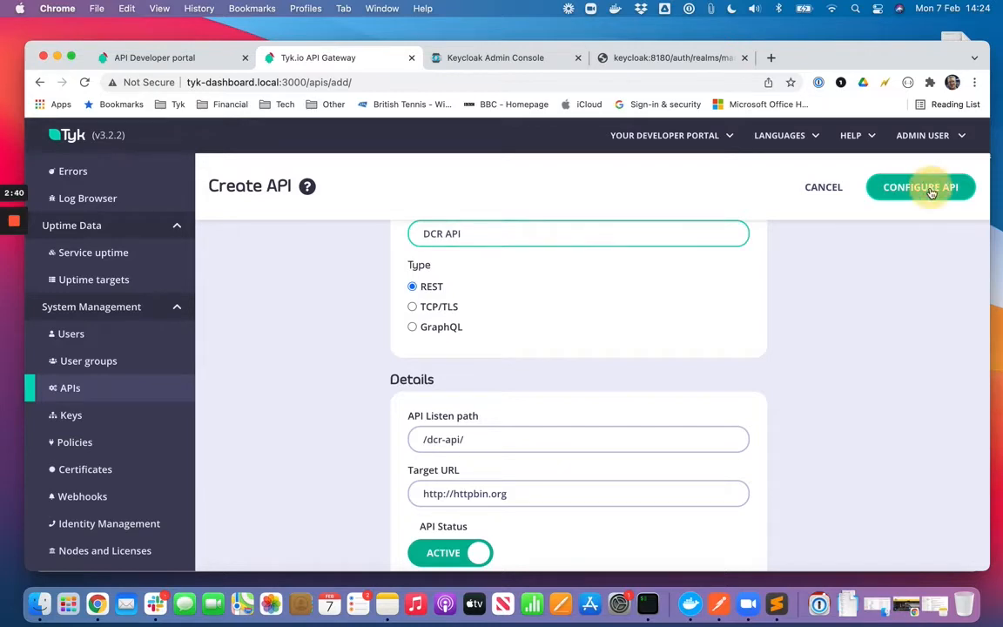
Step: Create DCR API, then set its authentication to JSON Web Token with RSA public key signing
left_click(921, 186)
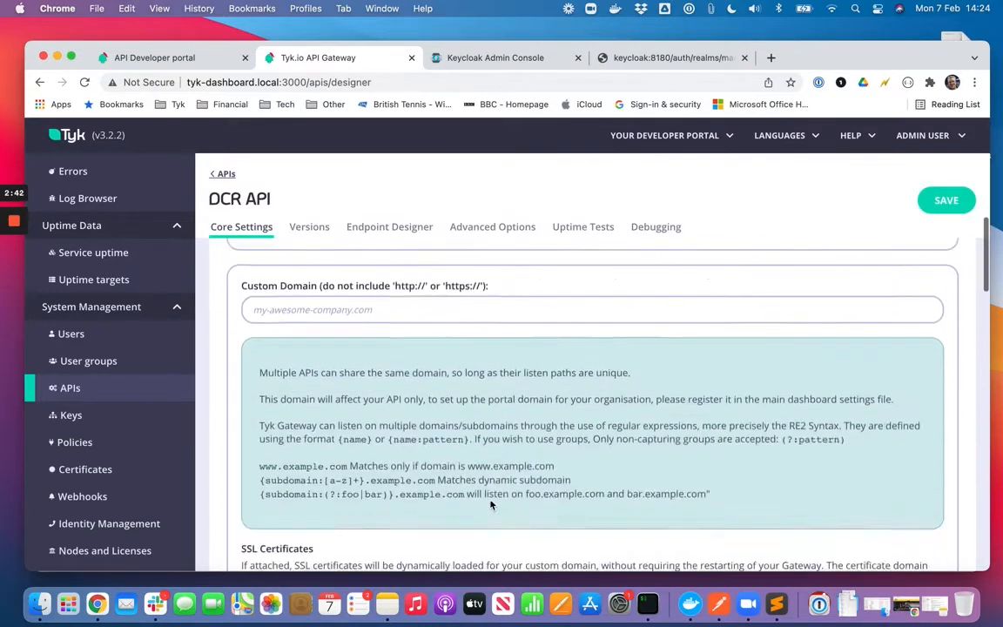
scroll("down", 3)
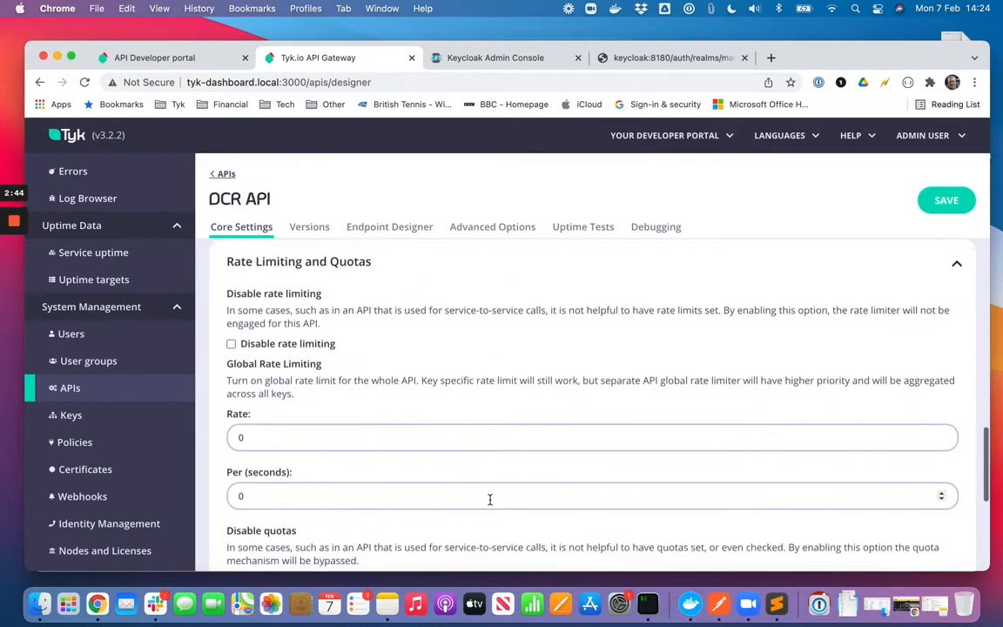
scroll("down", 3)
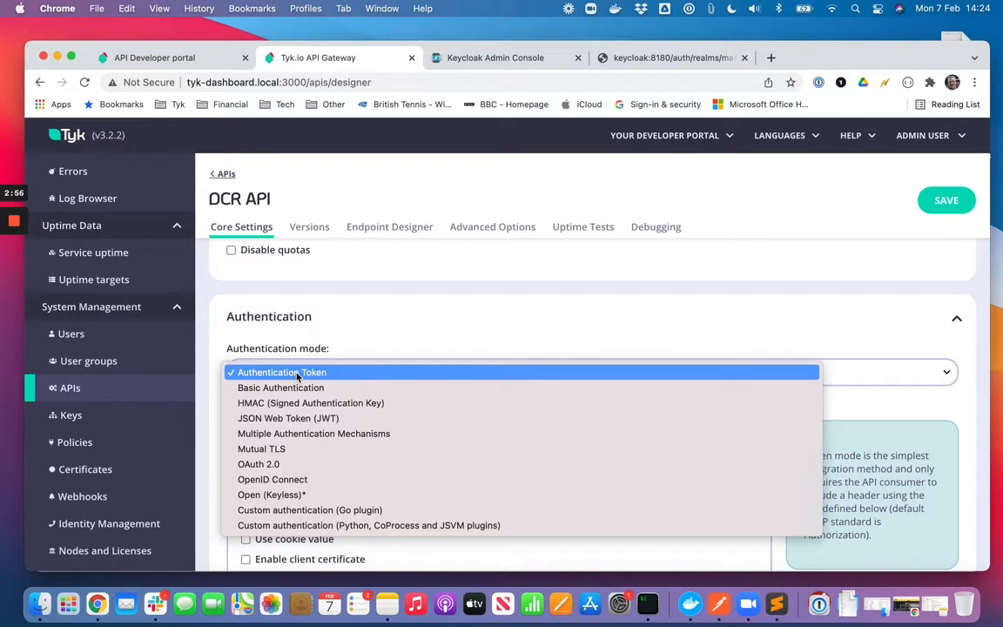
mouse_move(306, 418)
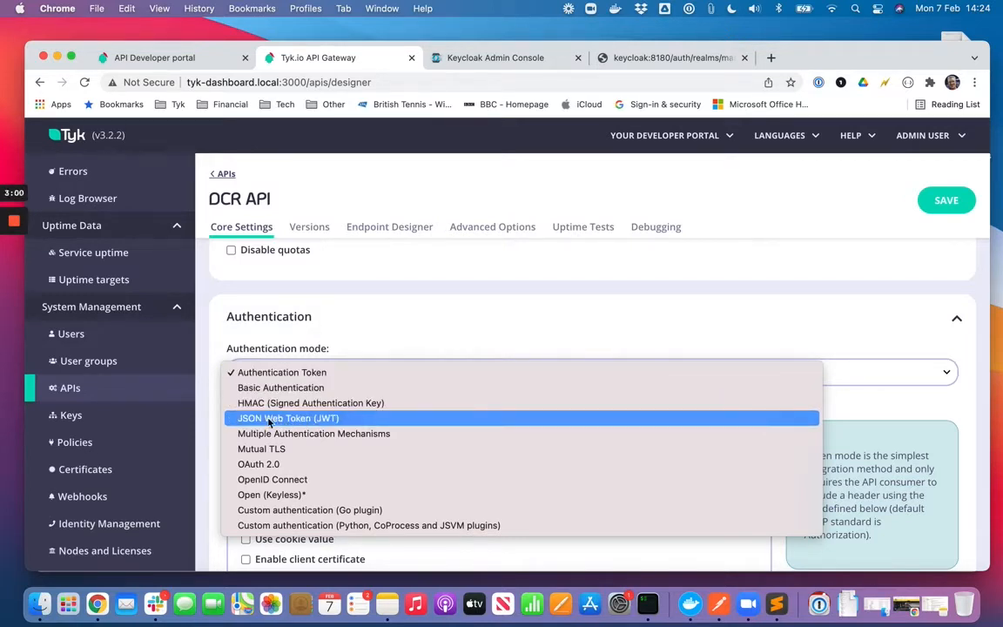
left_click(287, 418)
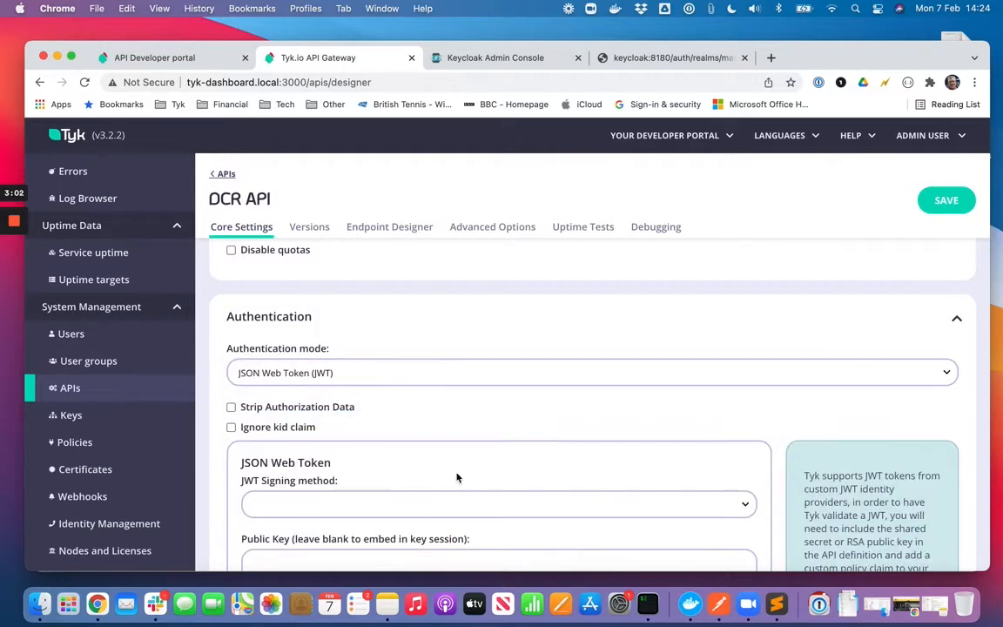
mouse_move(392, 330)
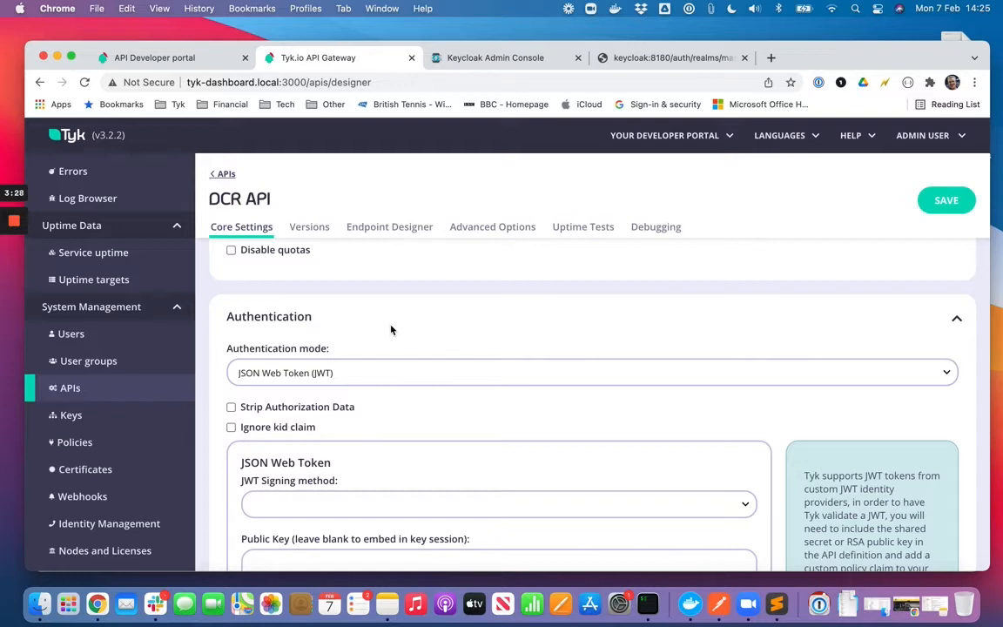
mouse_move(463, 407)
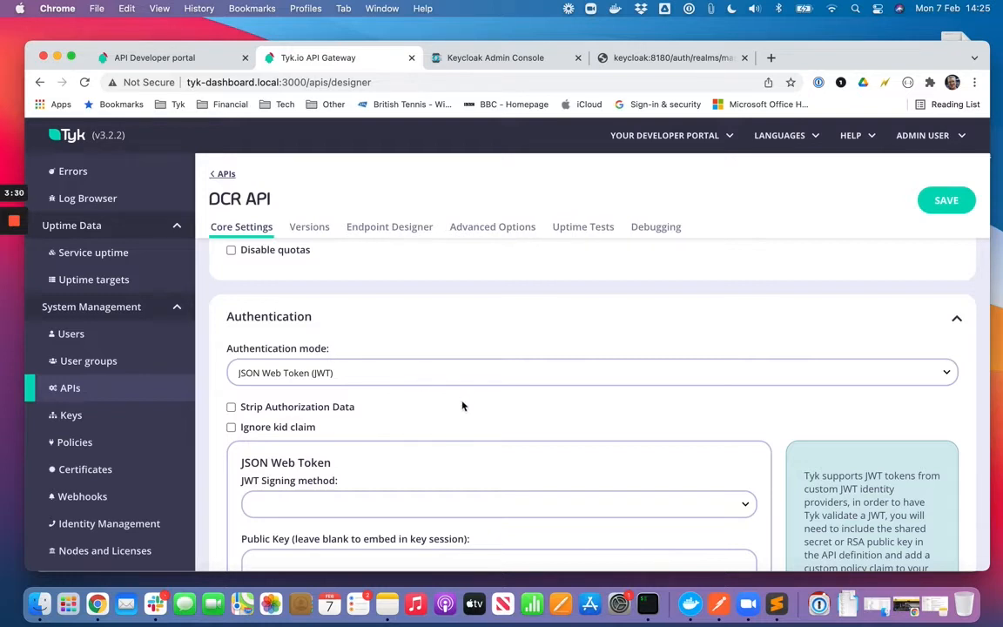
left_click(498, 503)
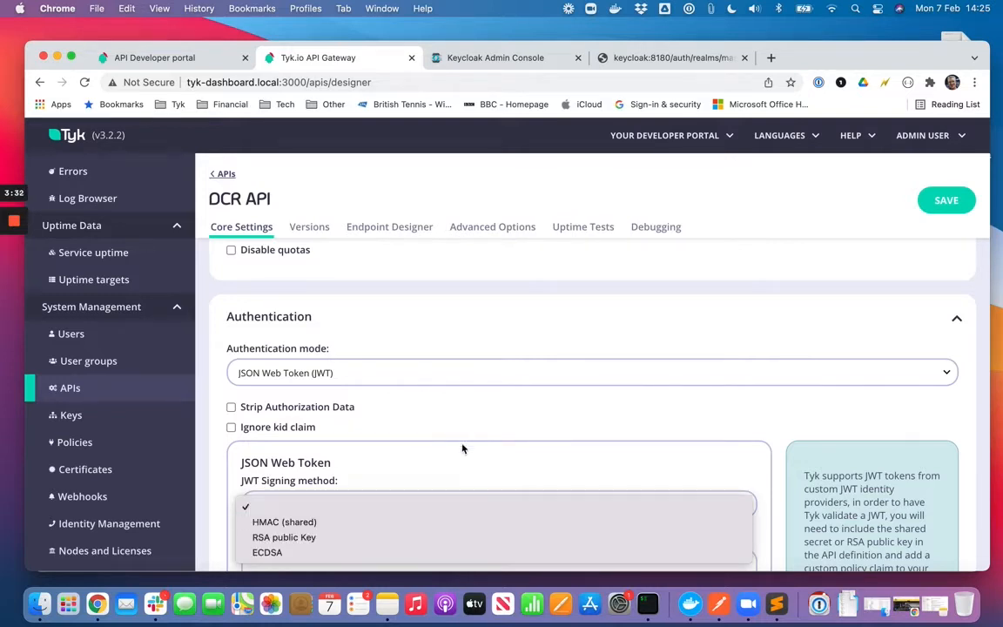
left_click(283, 536)
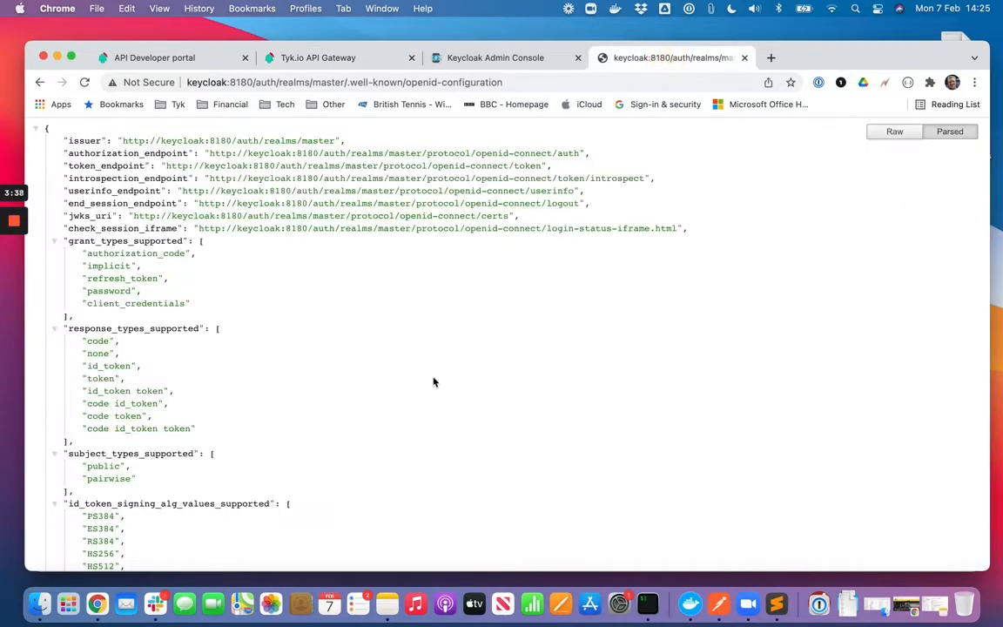
mouse_move(341, 223)
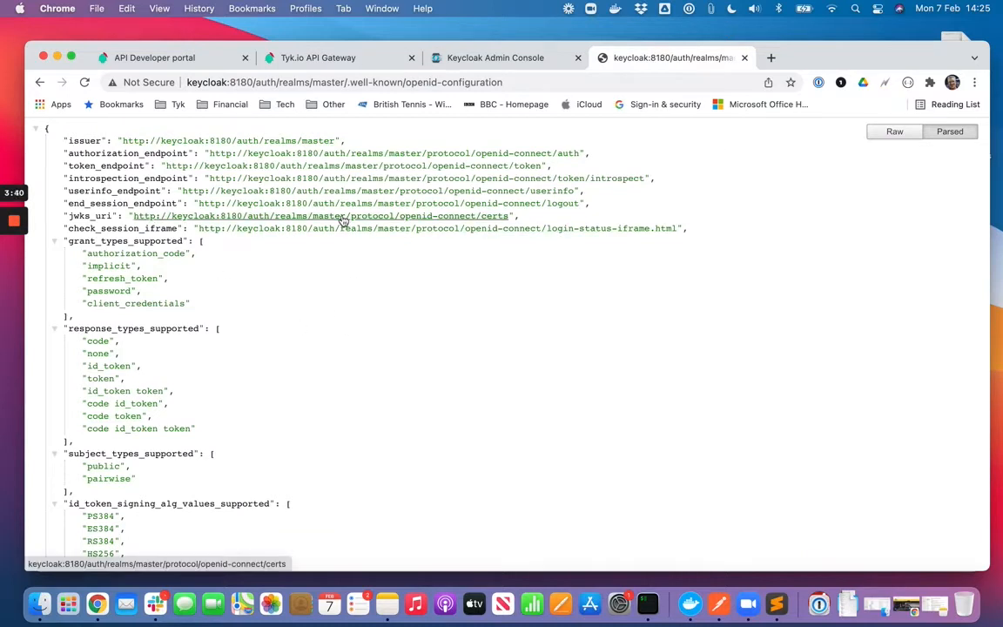
Step: Copy the master realm's jwks_uri certs link address and return to the DCR API settings
right_click(339, 216)
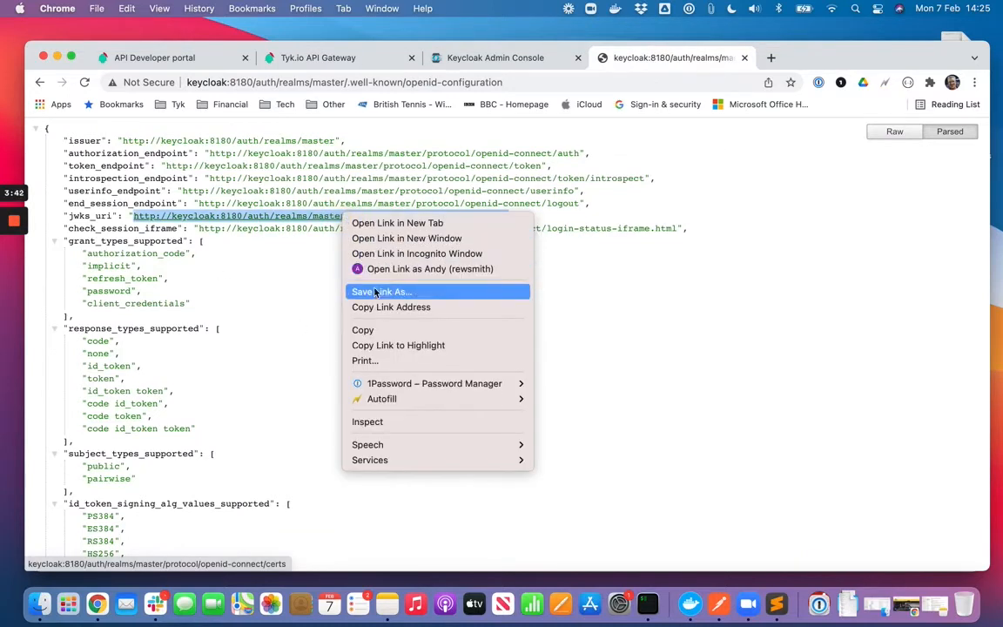
left_click(277, 275)
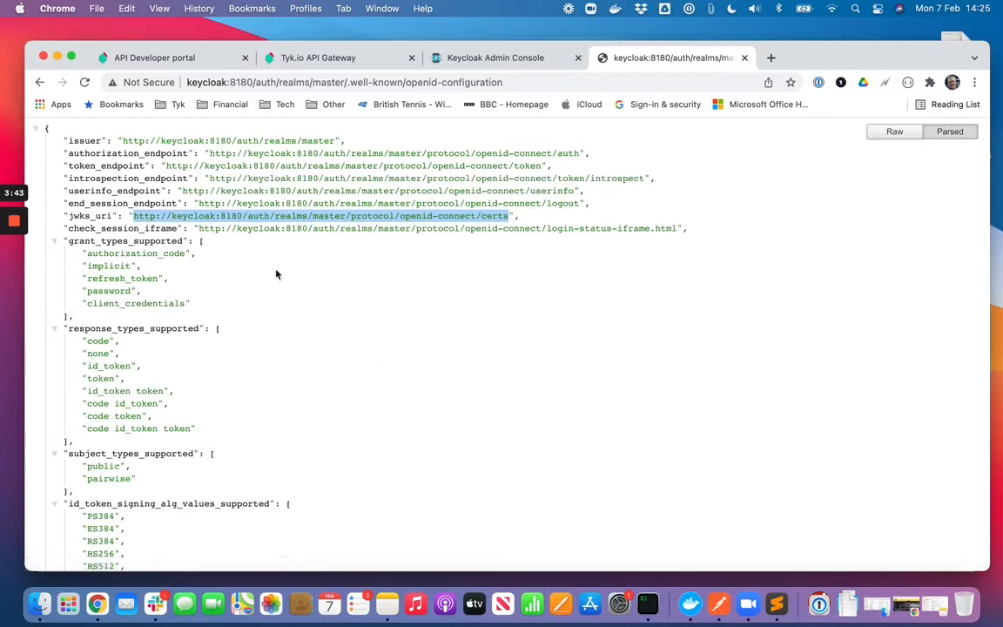
mouse_move(103, 228)
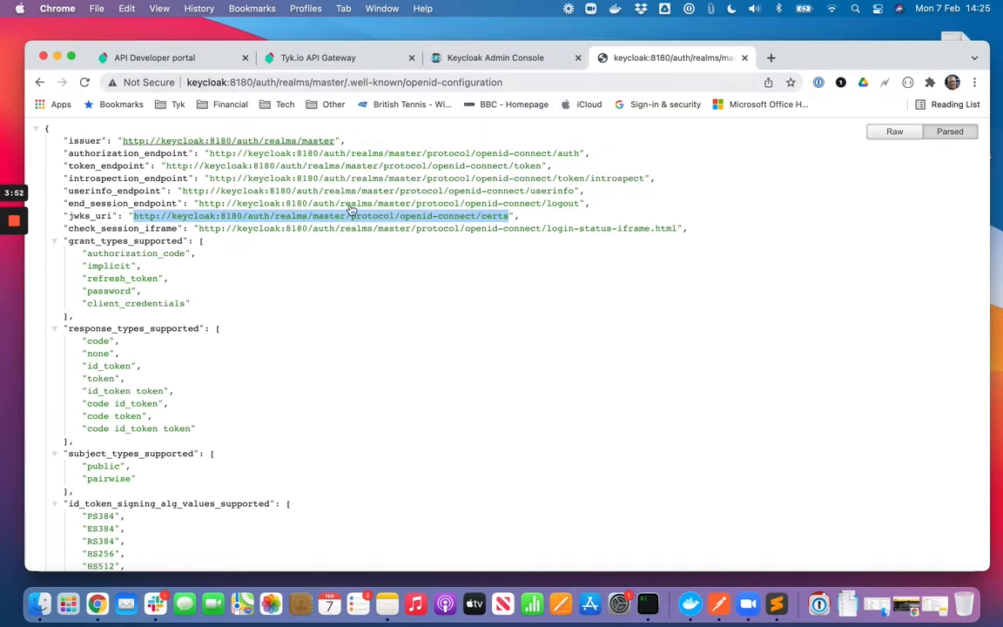
left_click(317, 57)
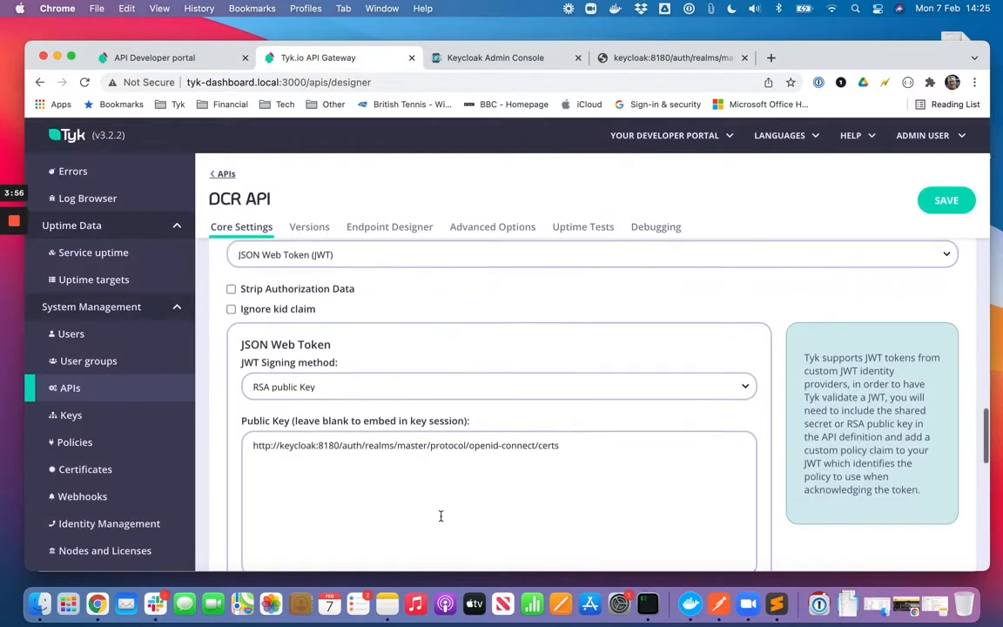
Step: Save DCR API with the certs URL as public key, identity source sub and policy field pol
scroll("down", 3)
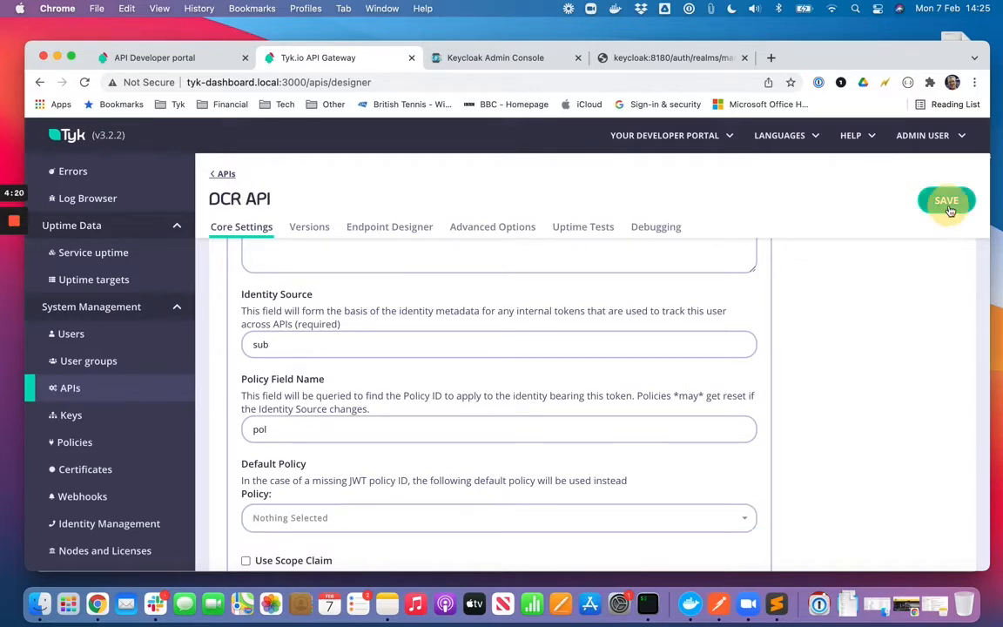
left_click(946, 199)
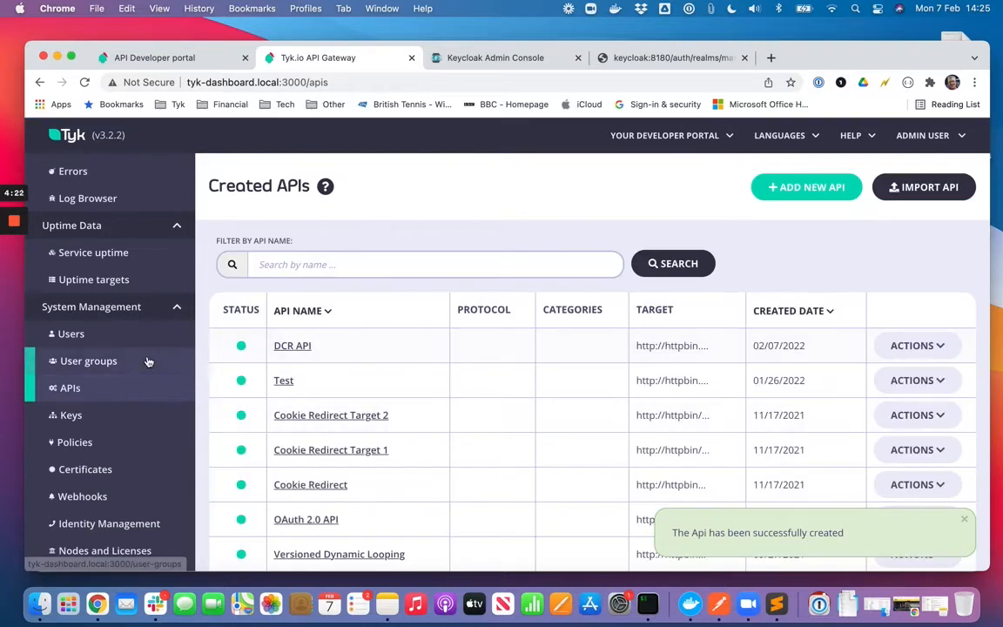
Step: Start a new policy granting access to DCR API with a rate of 100
left_click(77, 442)
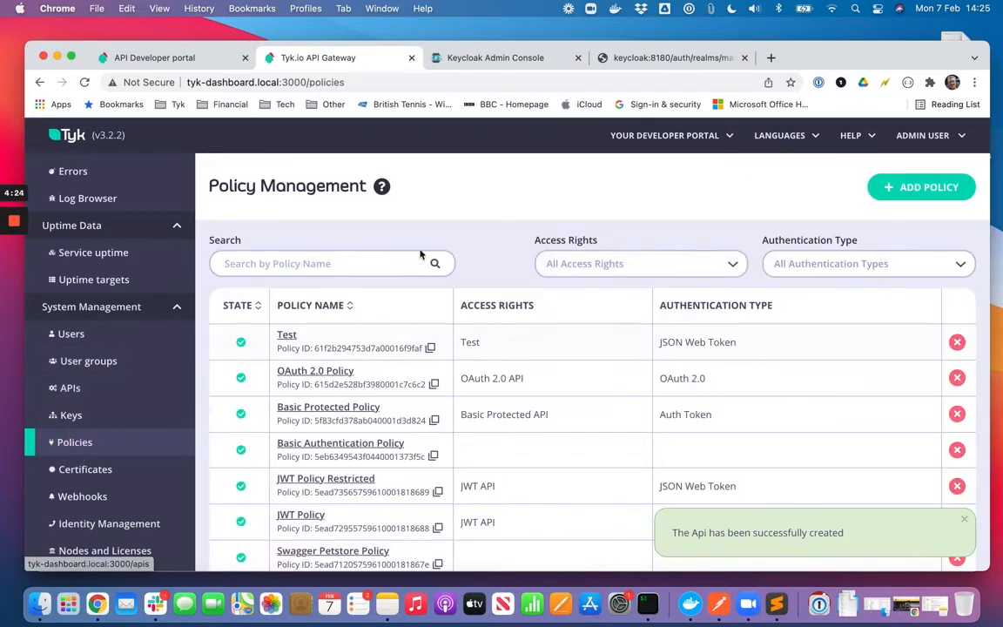
left_click(921, 186)
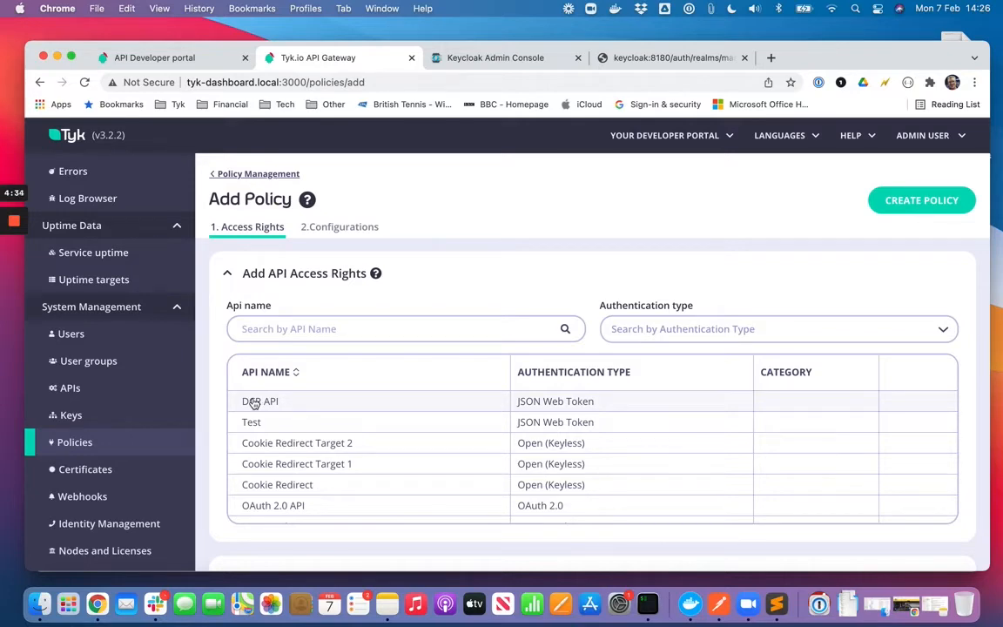
left_click(259, 400)
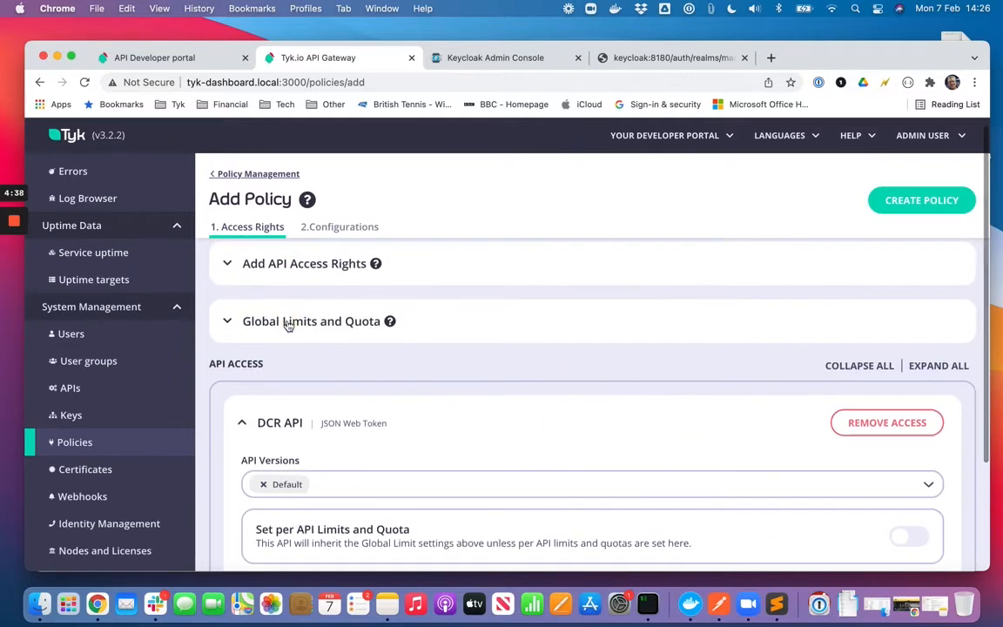
left_click(310, 320)
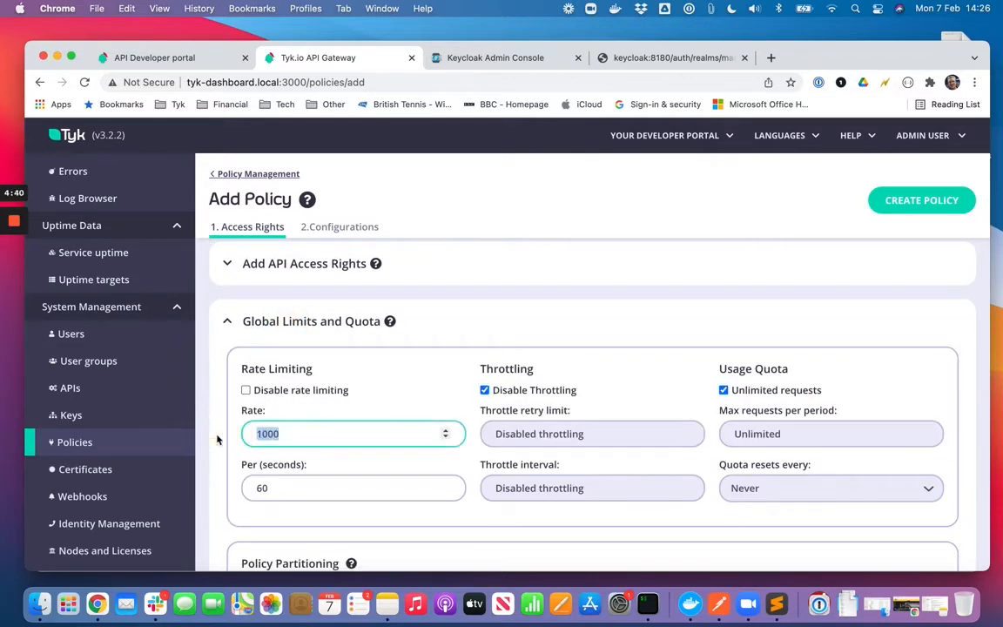
type("100")
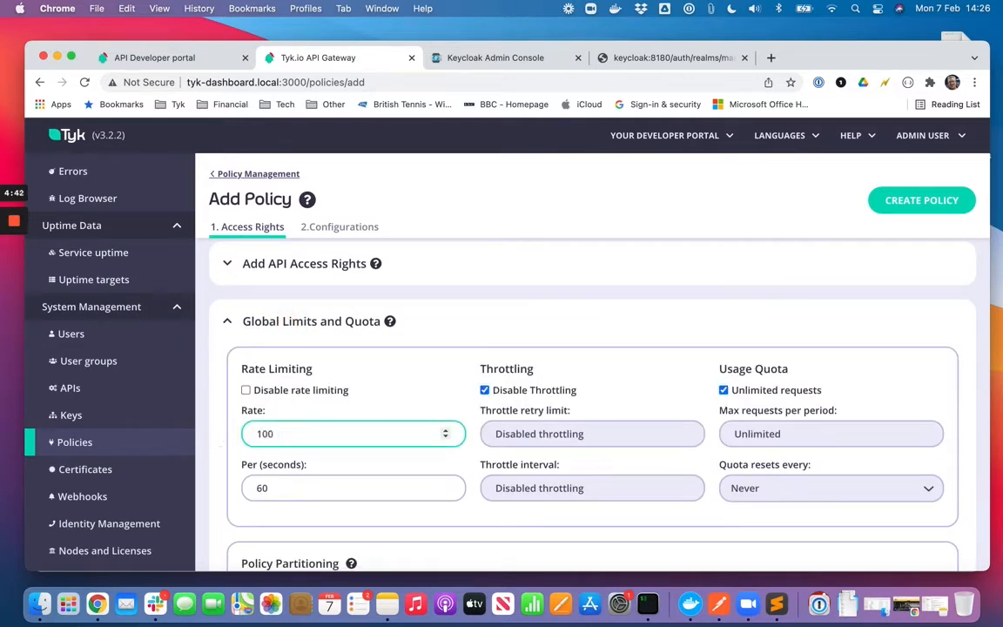
mouse_move(470, 467)
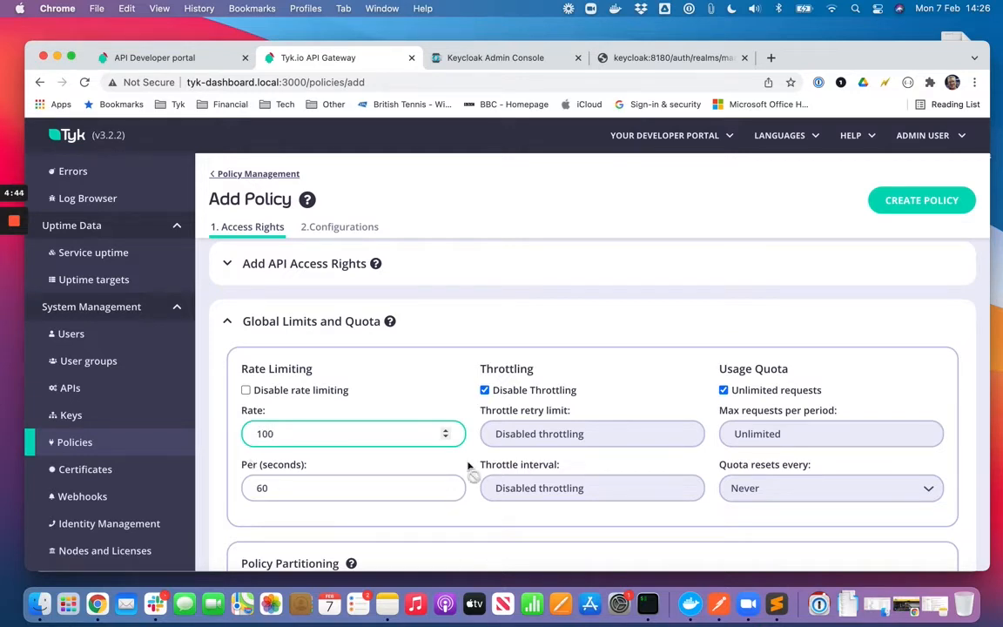
Step: Name the policy DCR Demo and set its keys to never expire
left_click(339, 226)
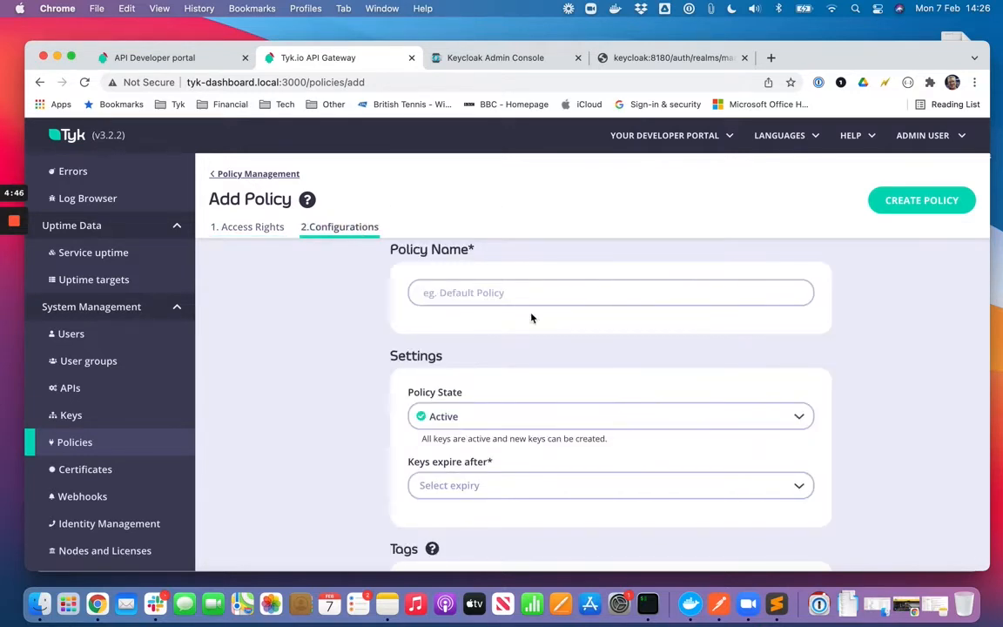
type("DCR")
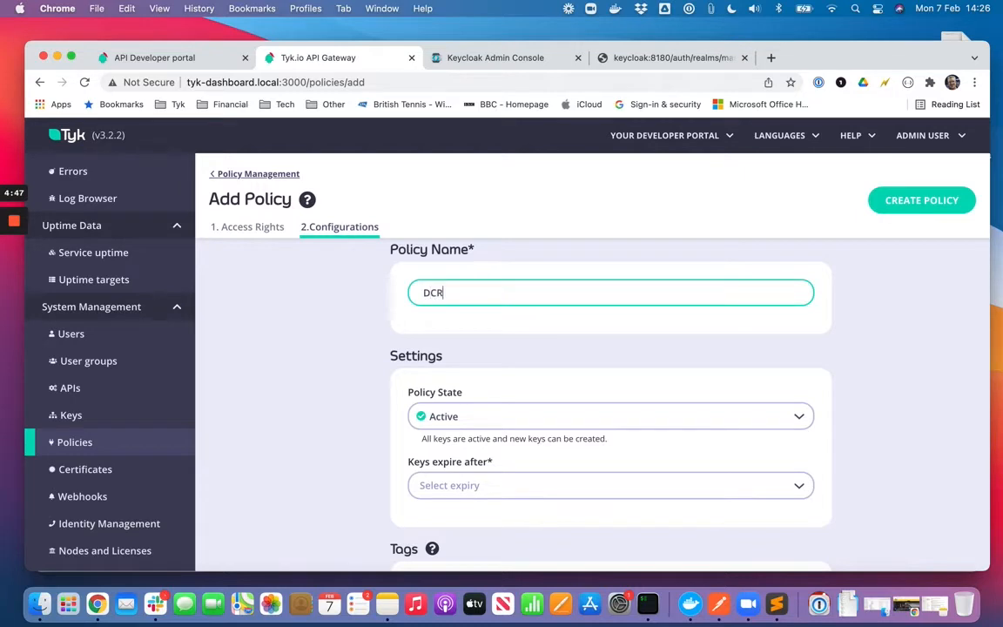
type("Demo")
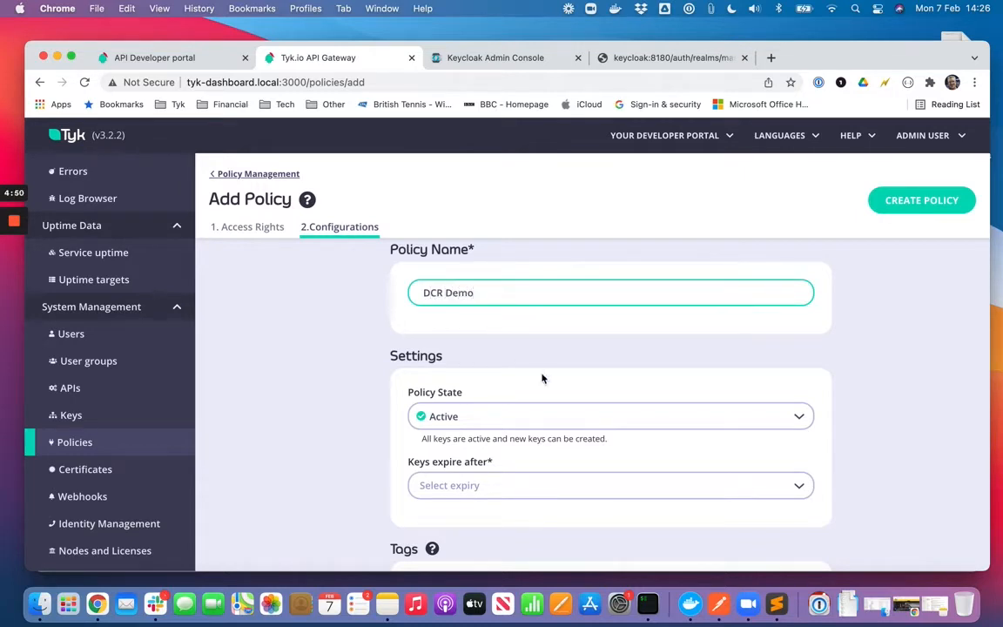
left_click(609, 484)
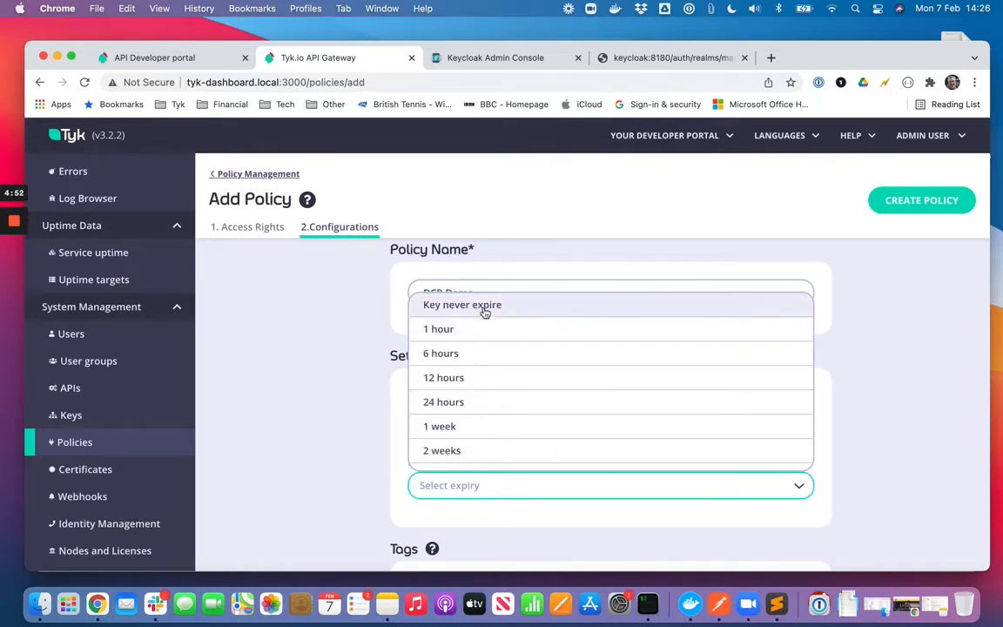
left_click(921, 199)
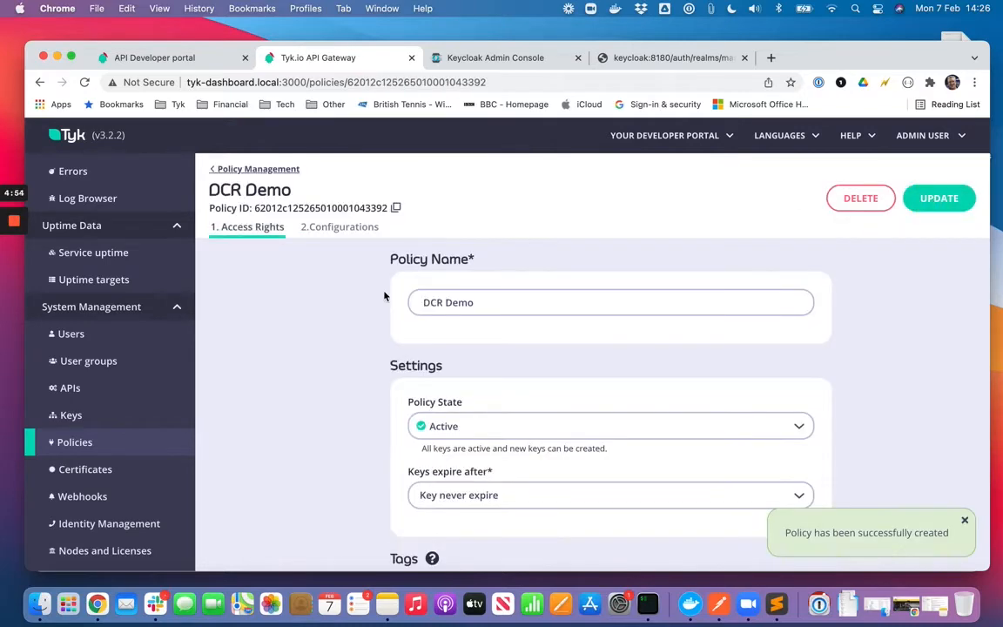
mouse_move(70, 388)
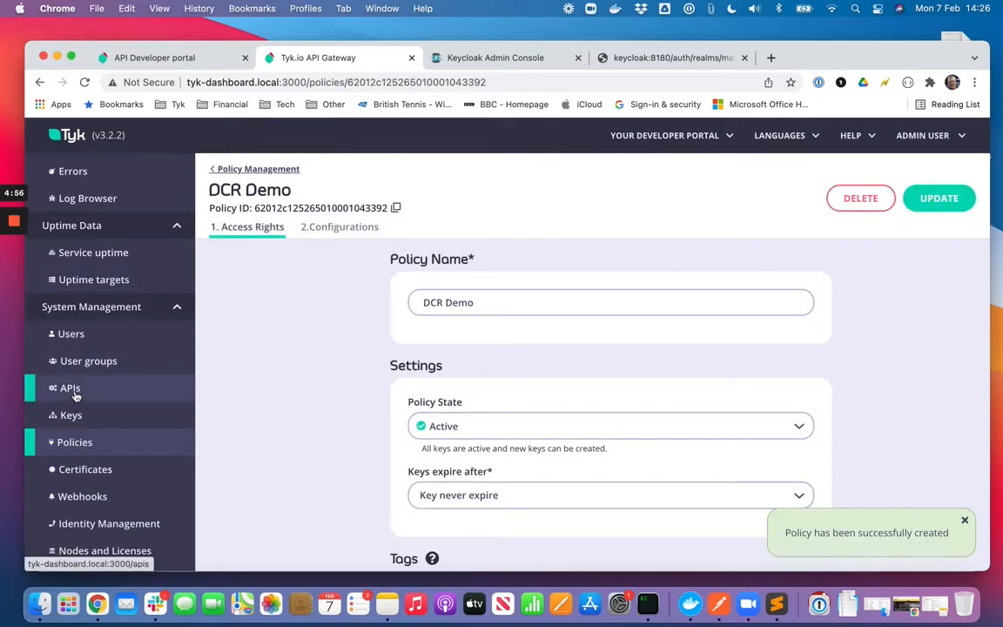
Step: Set DCR Demo as DCR API's default JWT policy and update all of its records
left_click(70, 388)
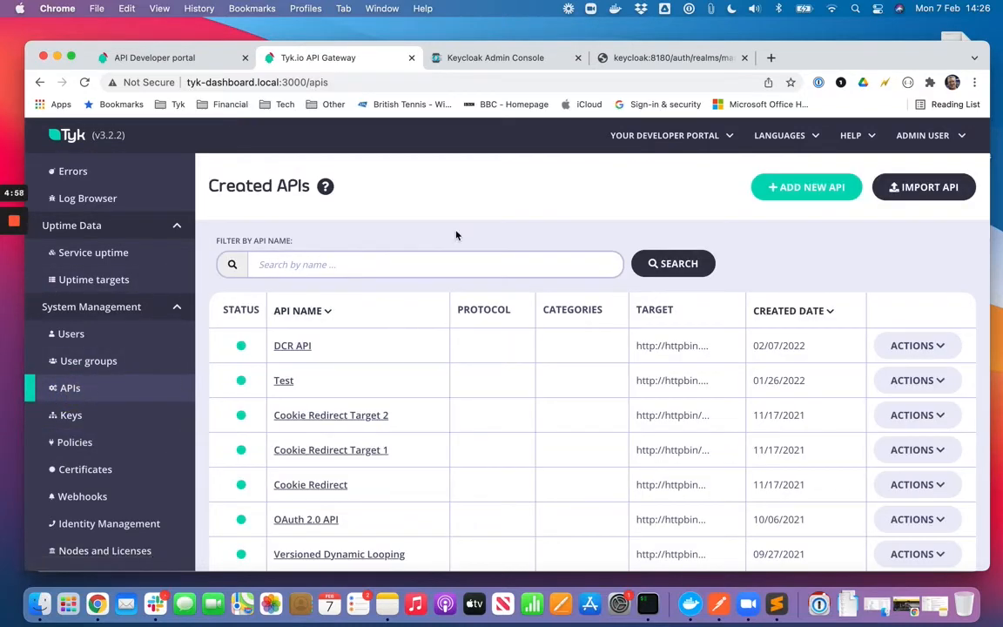
left_click(293, 345)
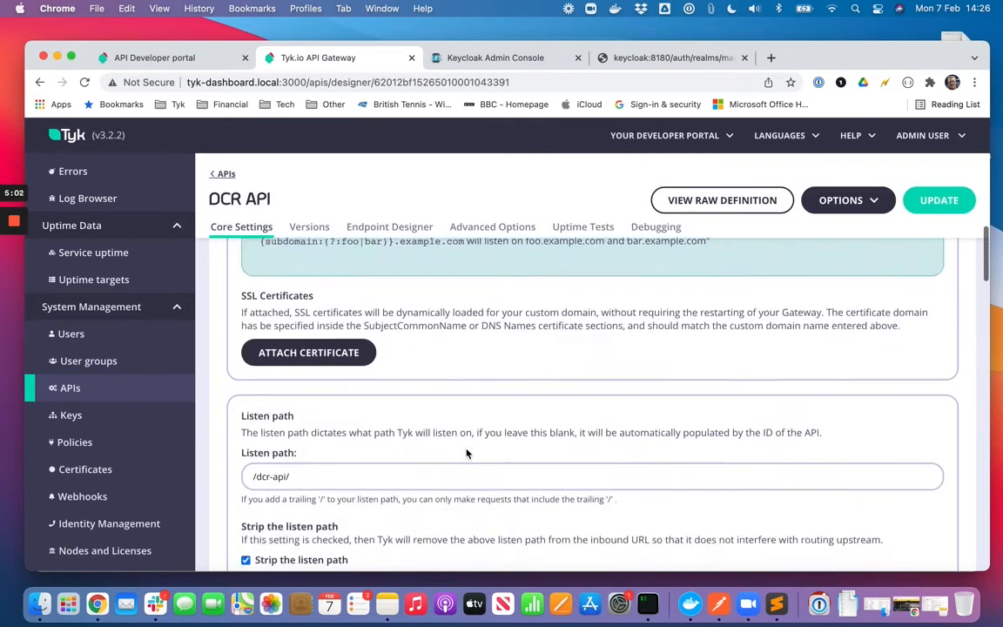
scroll("down", 3)
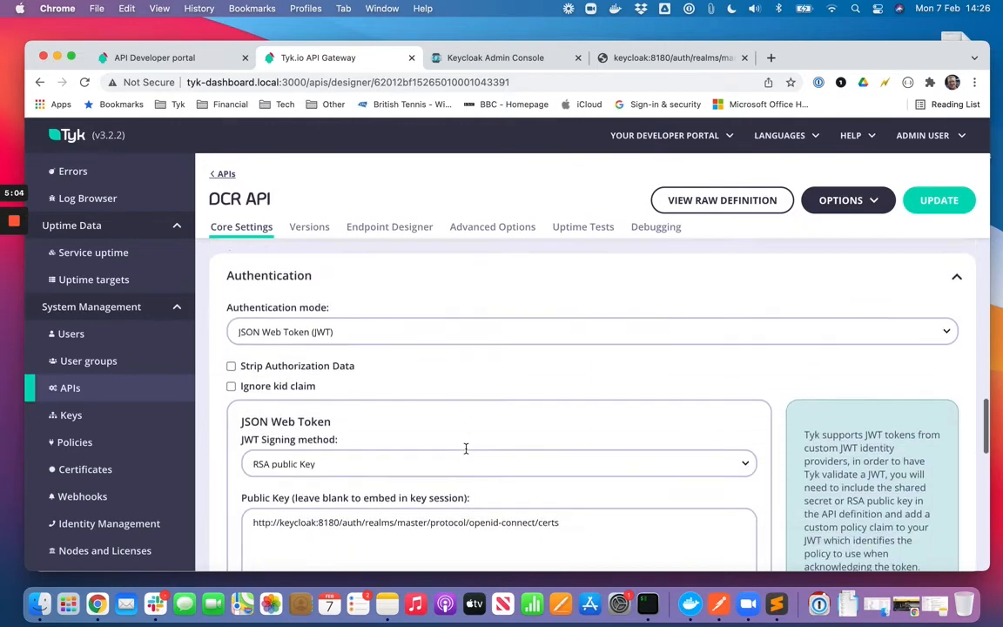
scroll("down", 3)
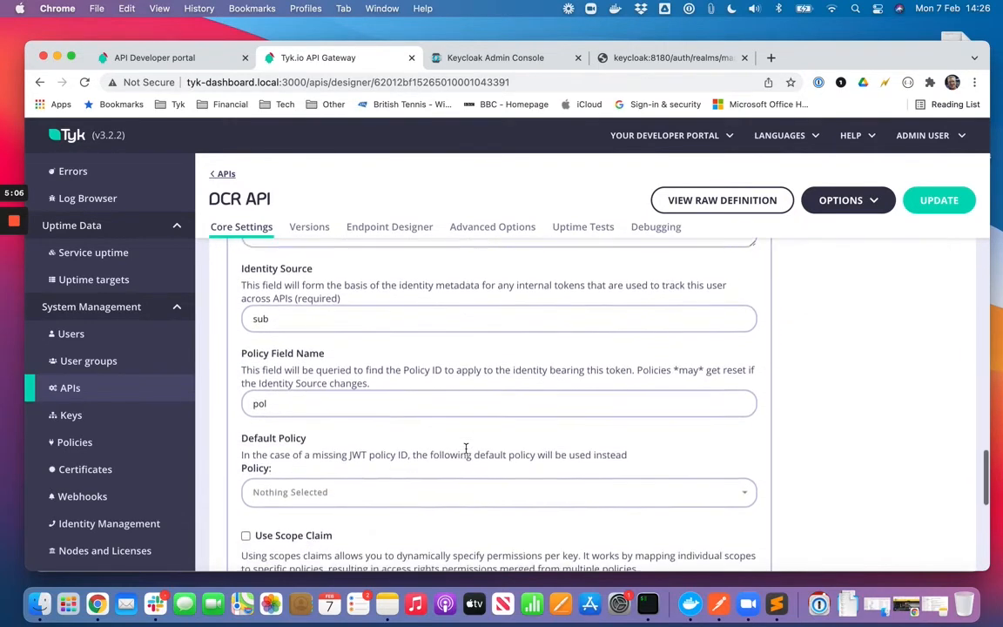
left_click(498, 491)
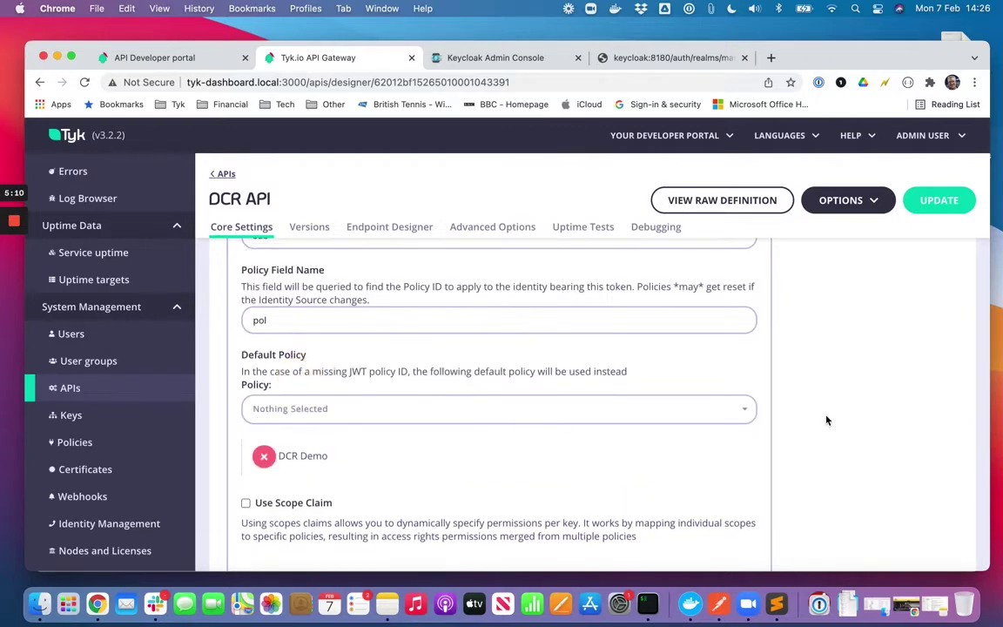
left_click(938, 200)
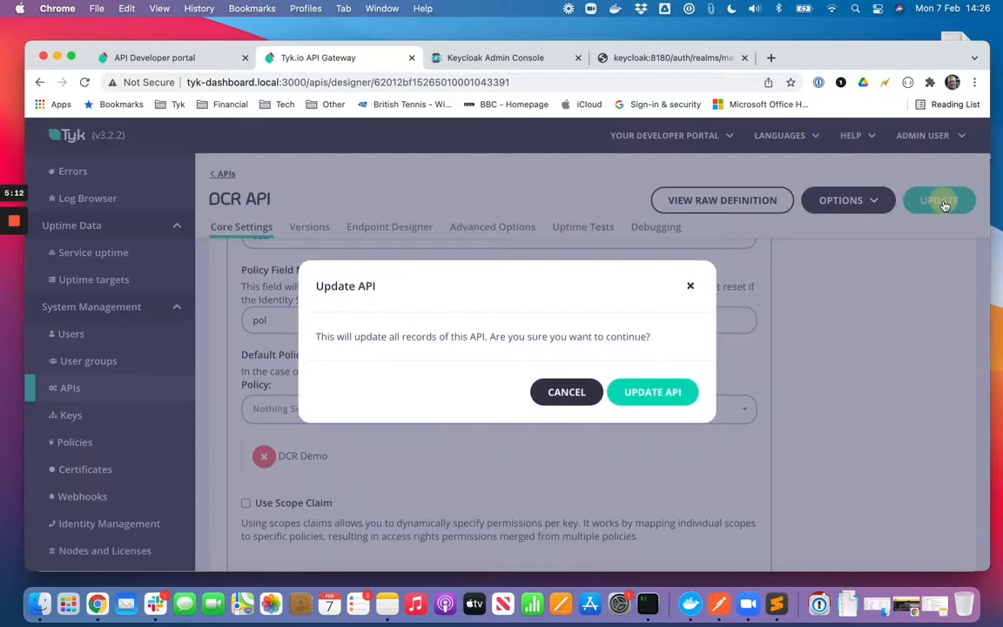
left_click(651, 392)
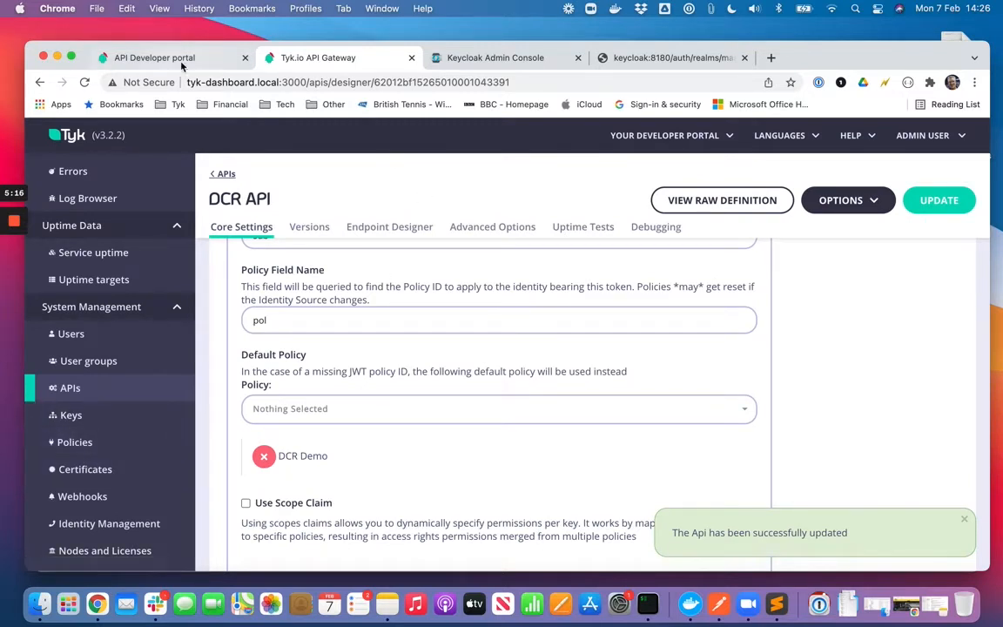
left_click(153, 58)
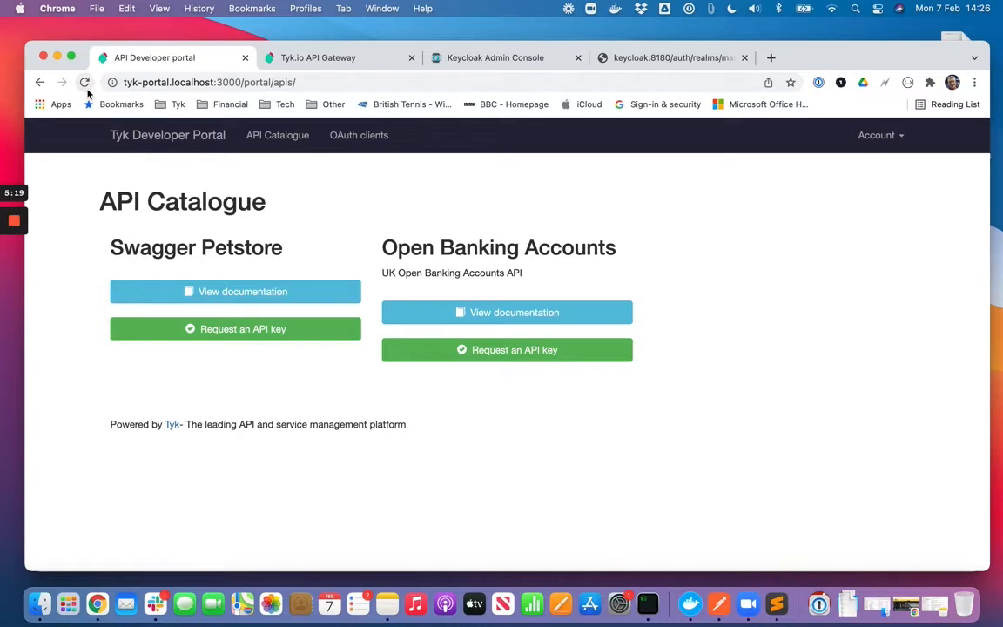
mouse_move(225, 194)
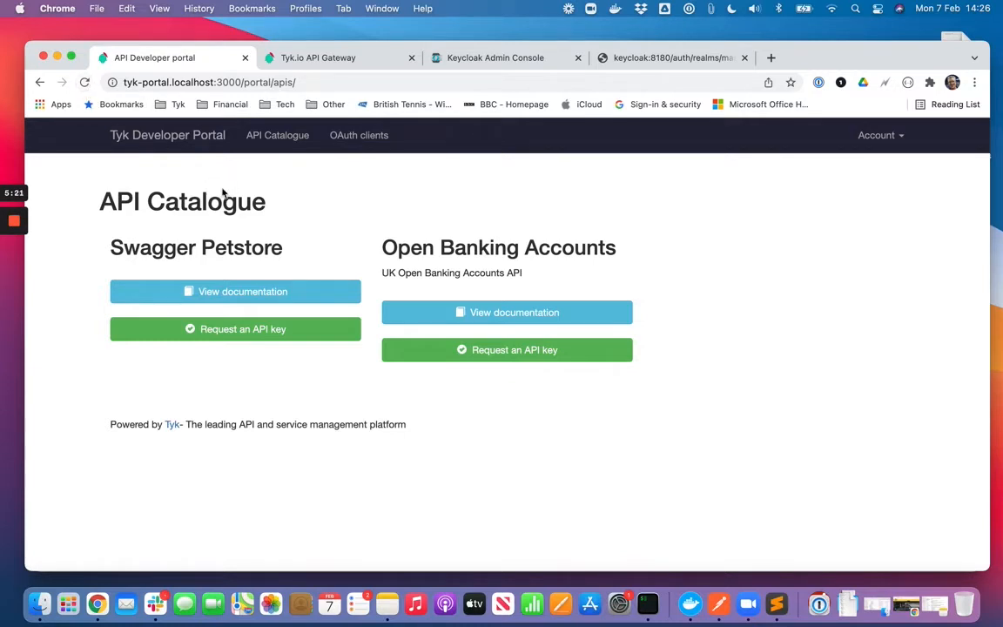
left_click(317, 58)
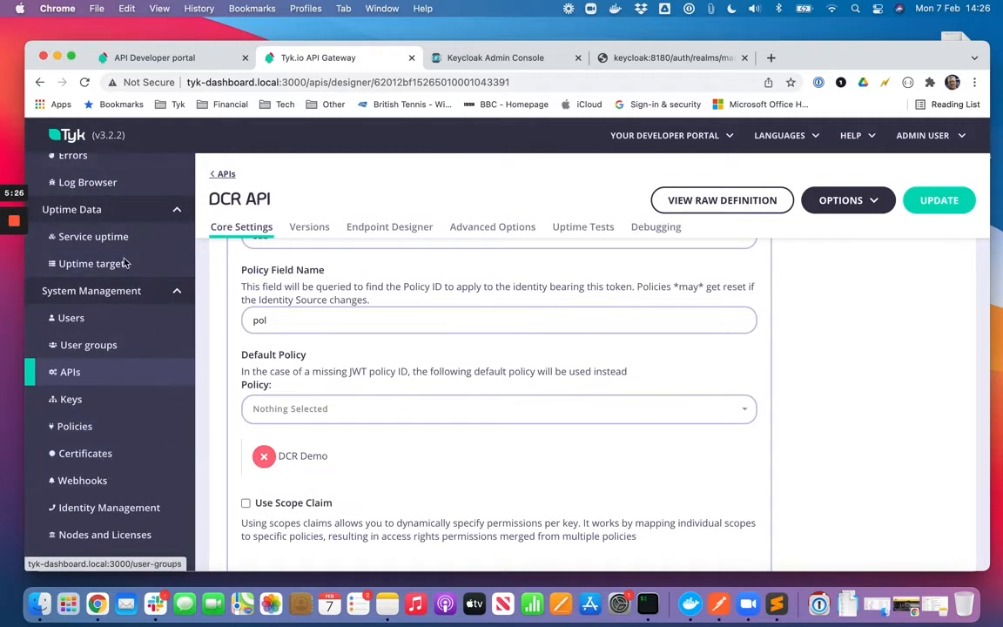
scroll("down", 3)
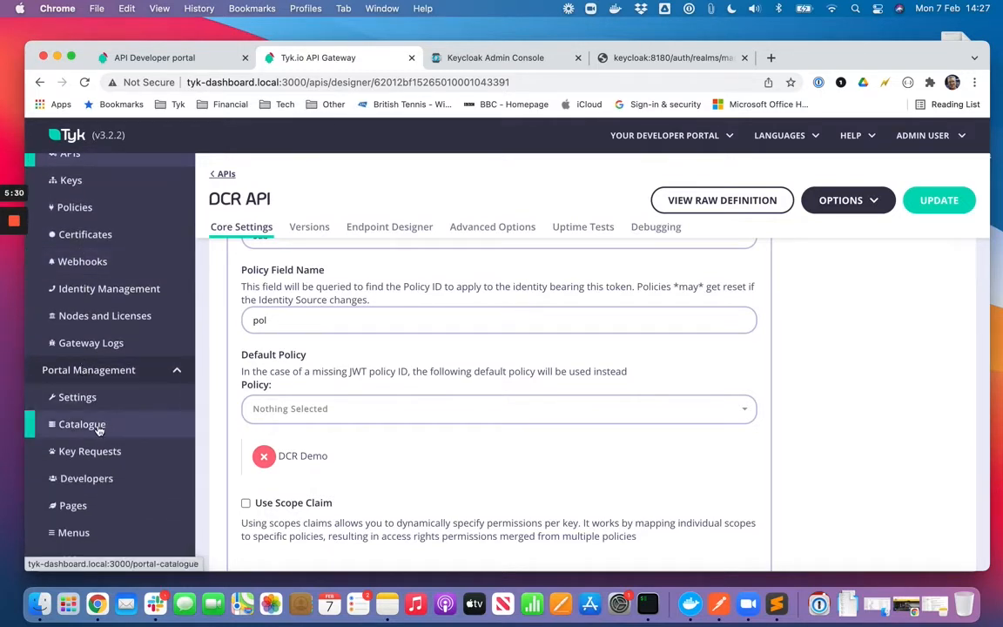
Step: Start a catalogue entry named DCR Demo using the DCR Demo key request policy
left_click(82, 425)
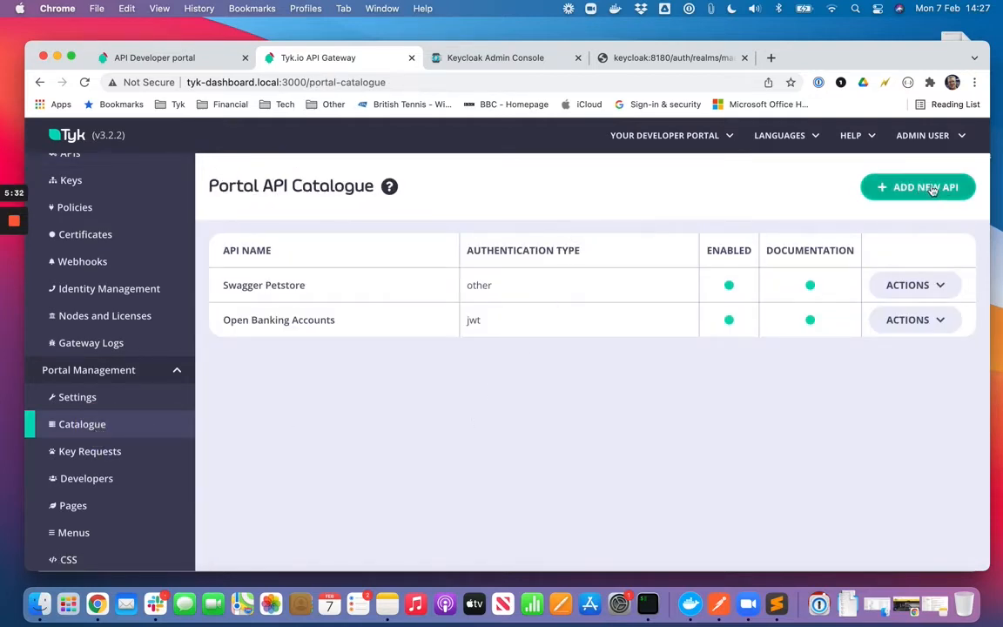
left_click(918, 186)
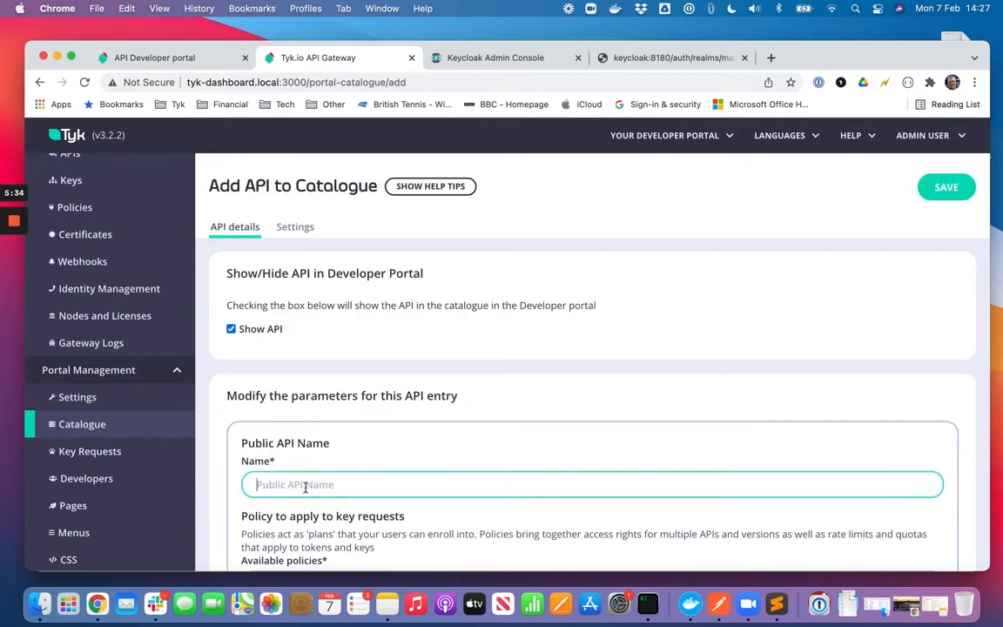
type("DCR Demo")
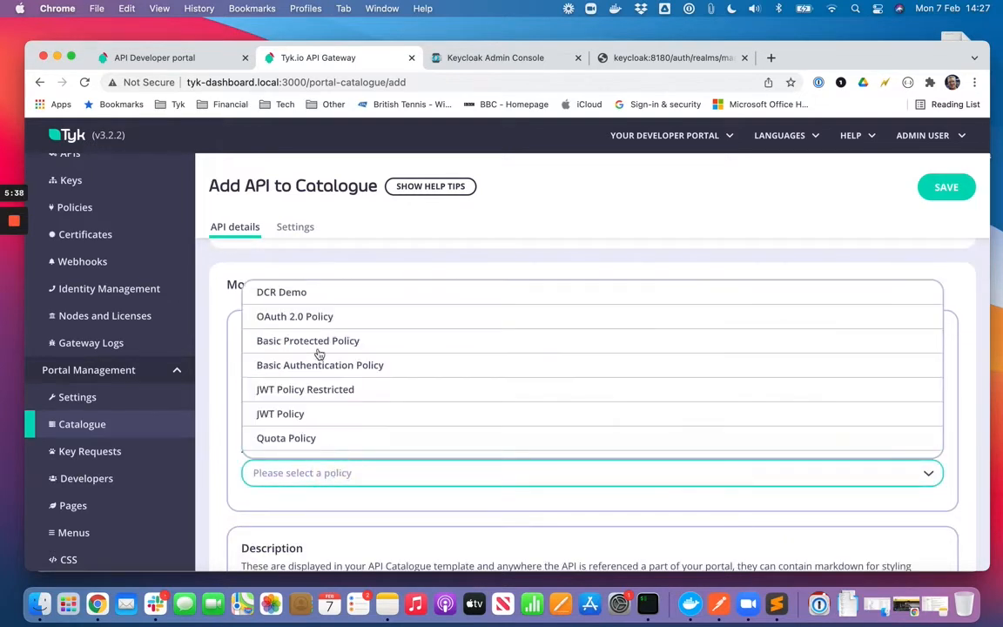
left_click(282, 293)
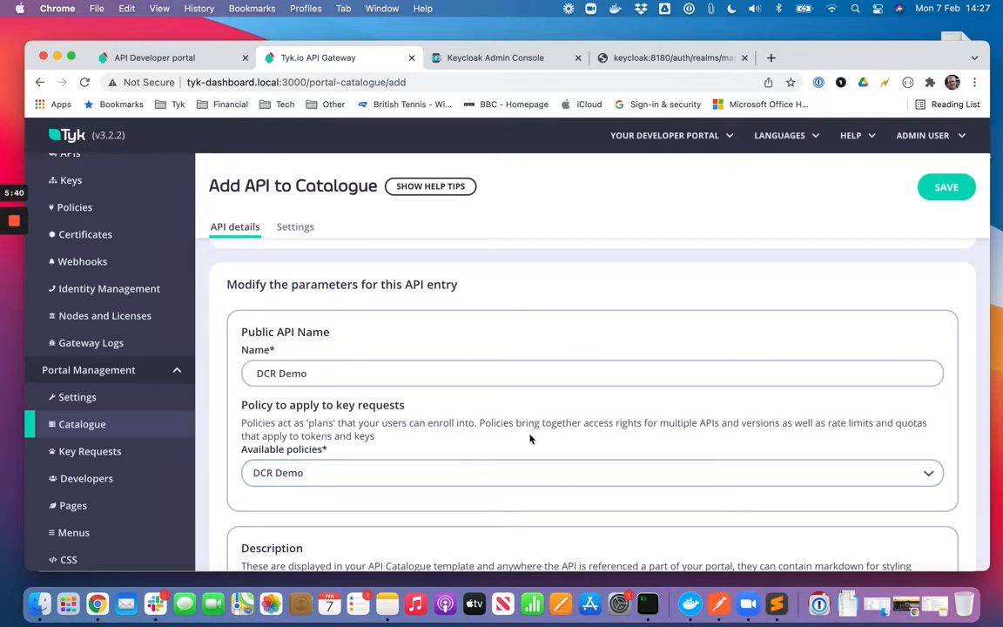
Step: Describe the entry as 'A cool DCR Demo'
scroll("down", 3)
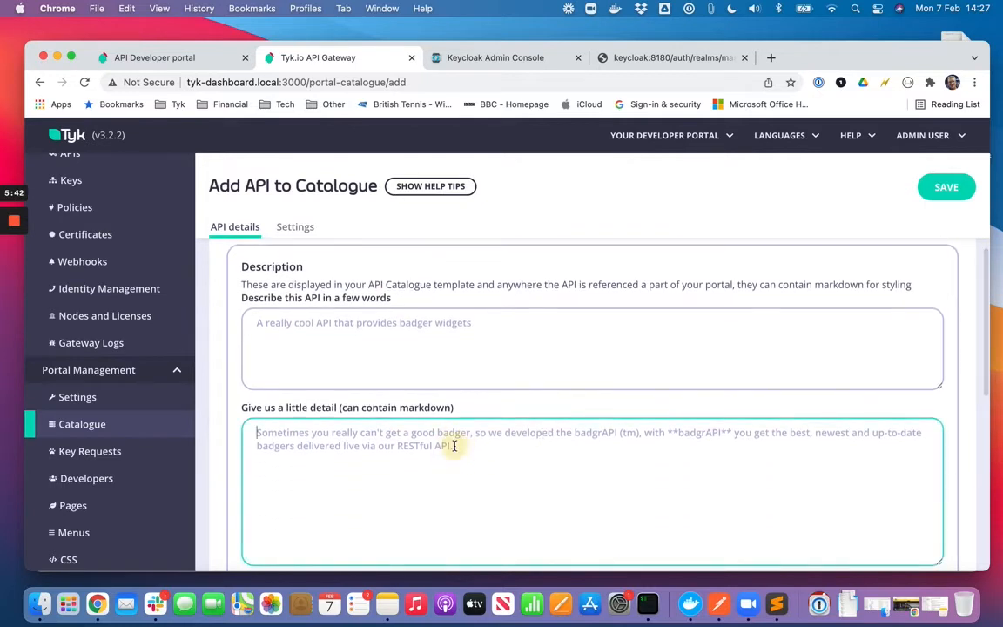
type("A cool")
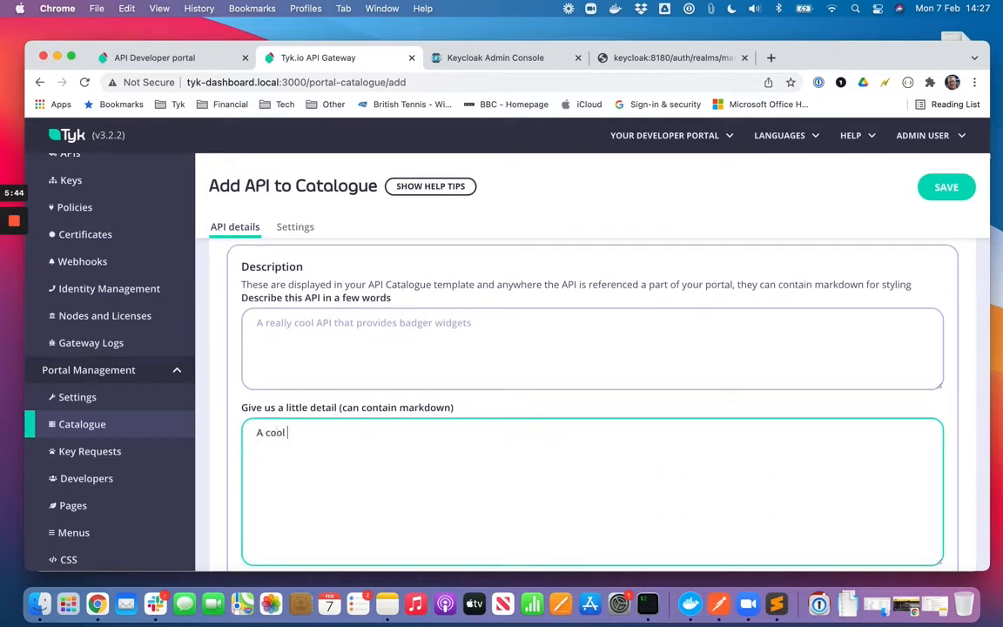
type("DCR Demo")
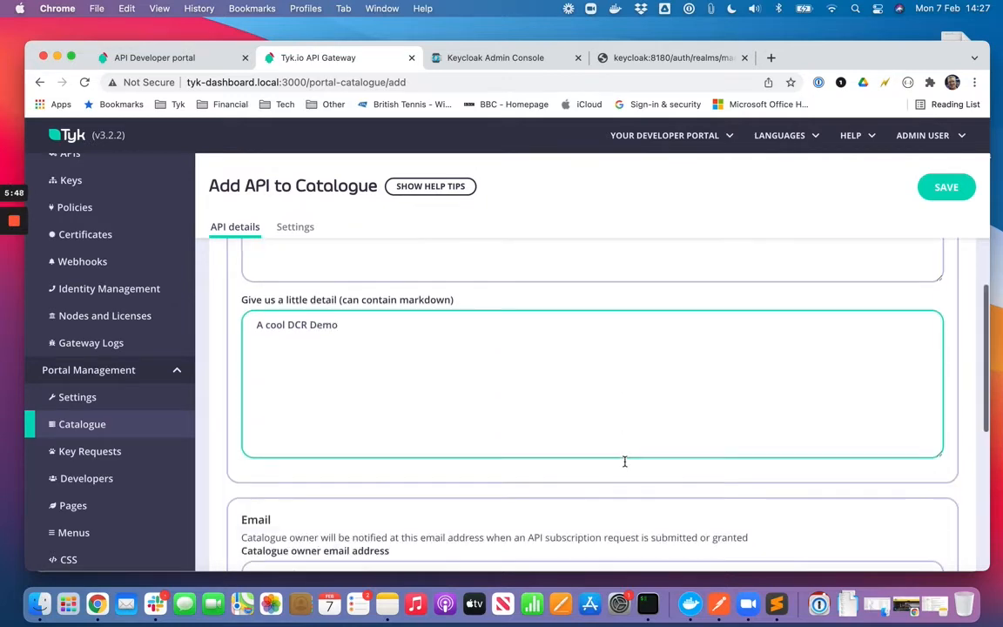
scroll("down", 3)
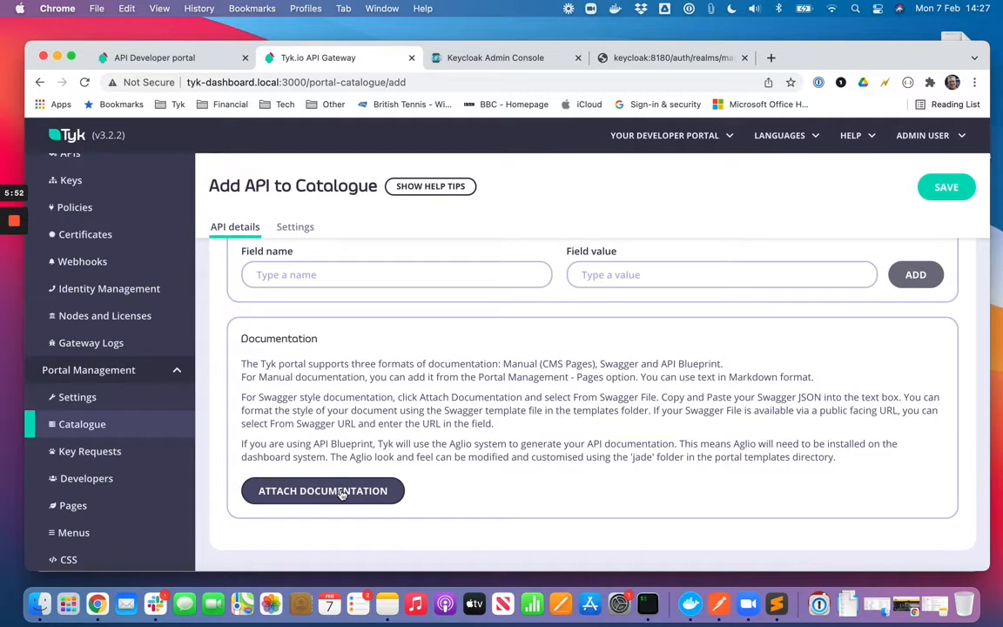
mouse_move(627, 491)
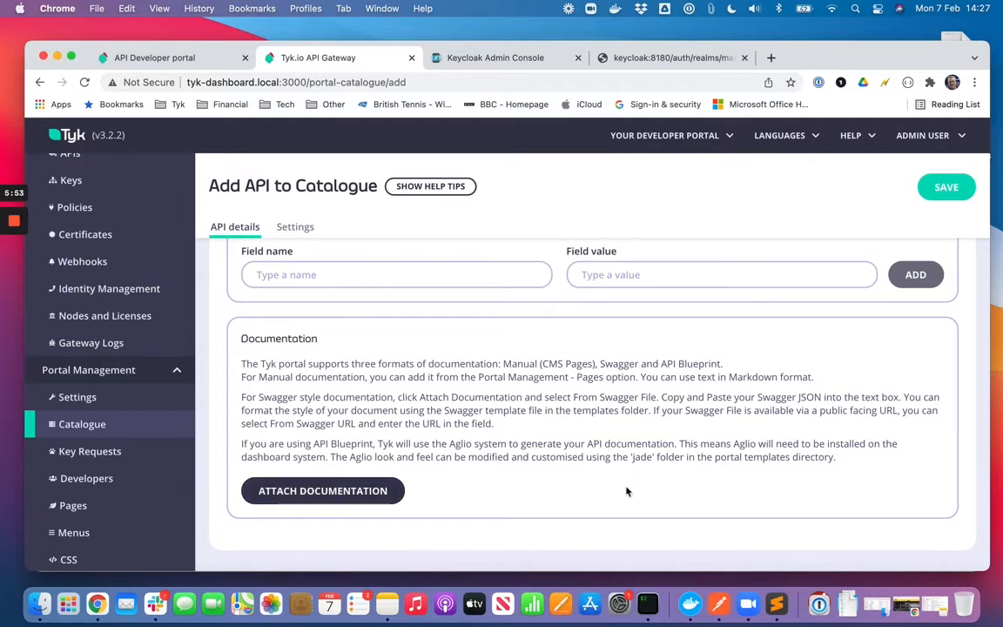
mouse_move(891, 223)
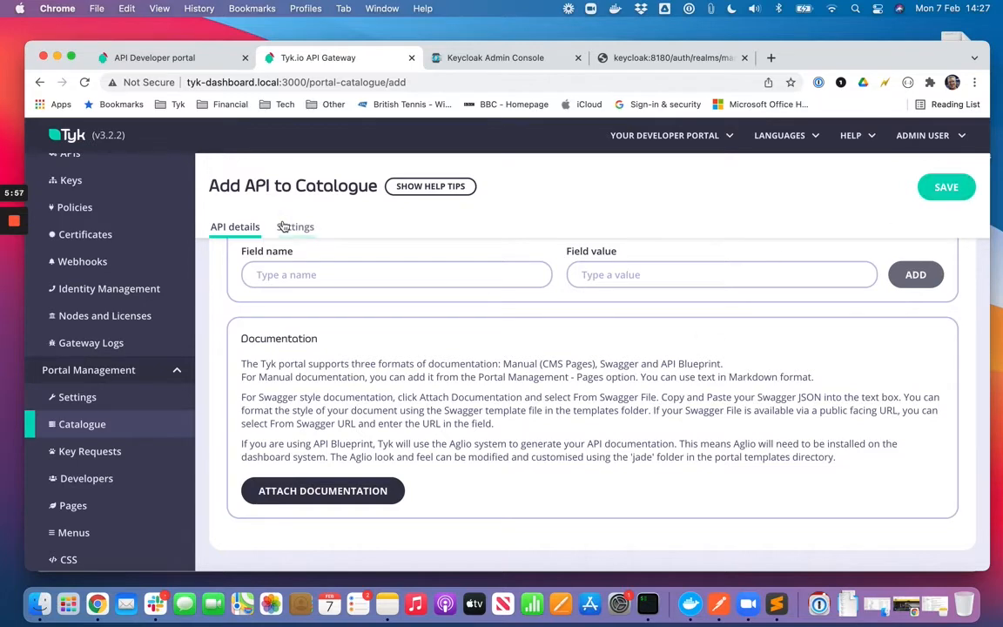
Step: Tick Override global settings for the entry and scroll to Dynamic Client Registration
left_click(295, 226)
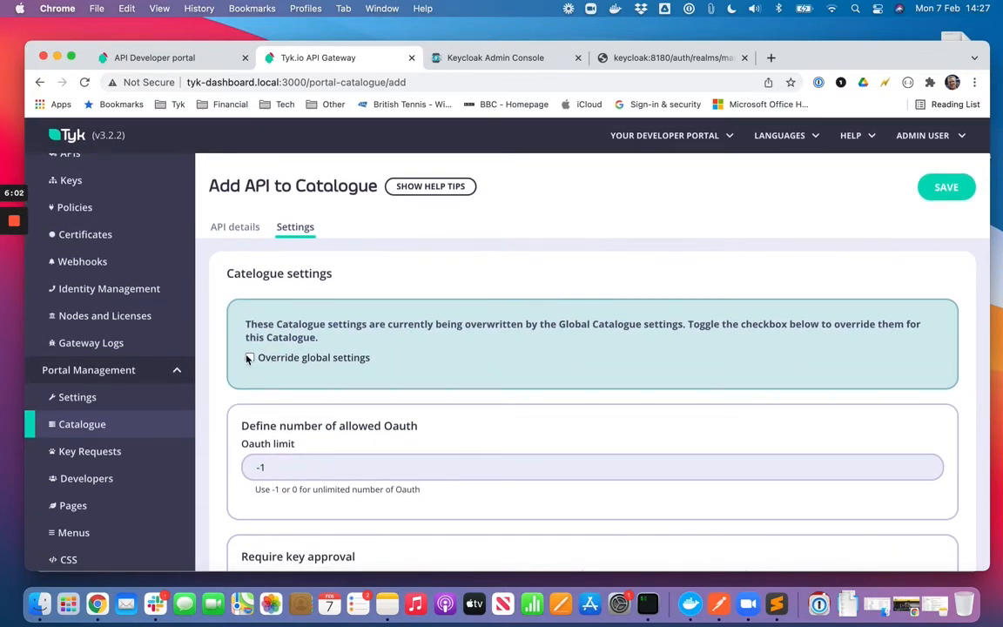
left_click(249, 357)
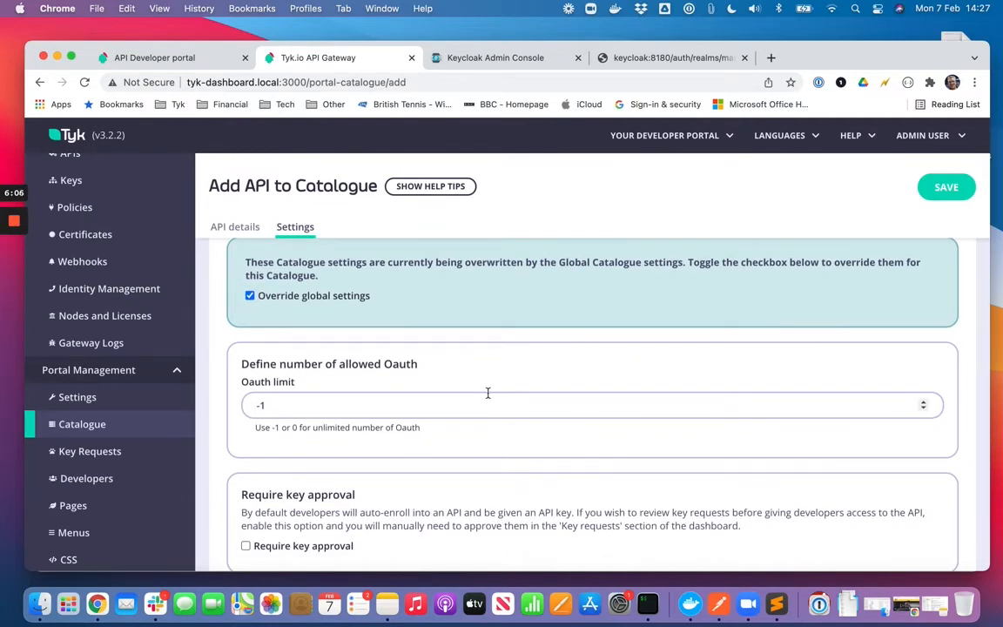
mouse_move(313, 339)
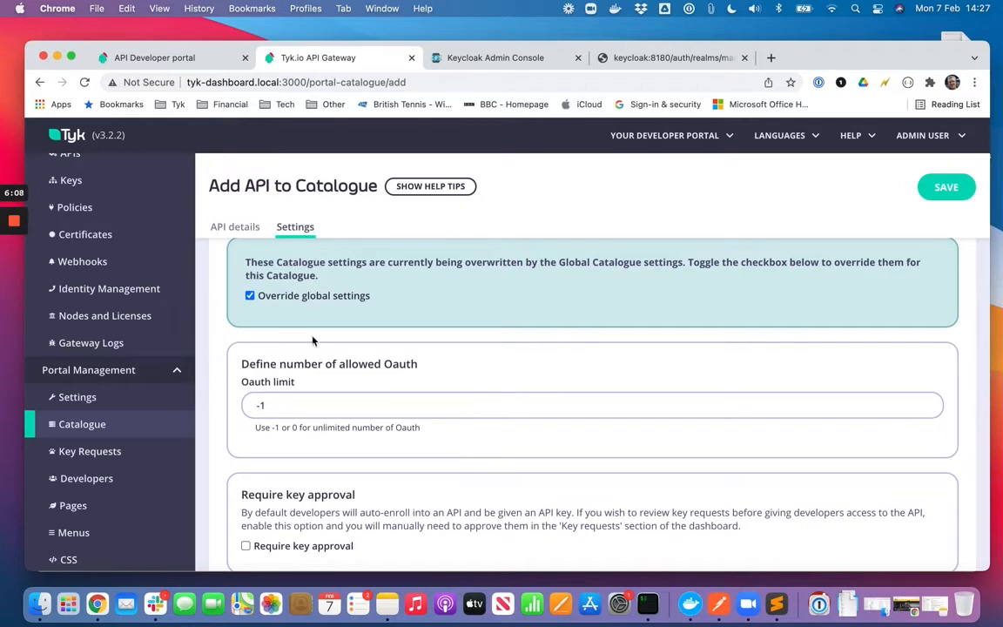
mouse_move(315, 306)
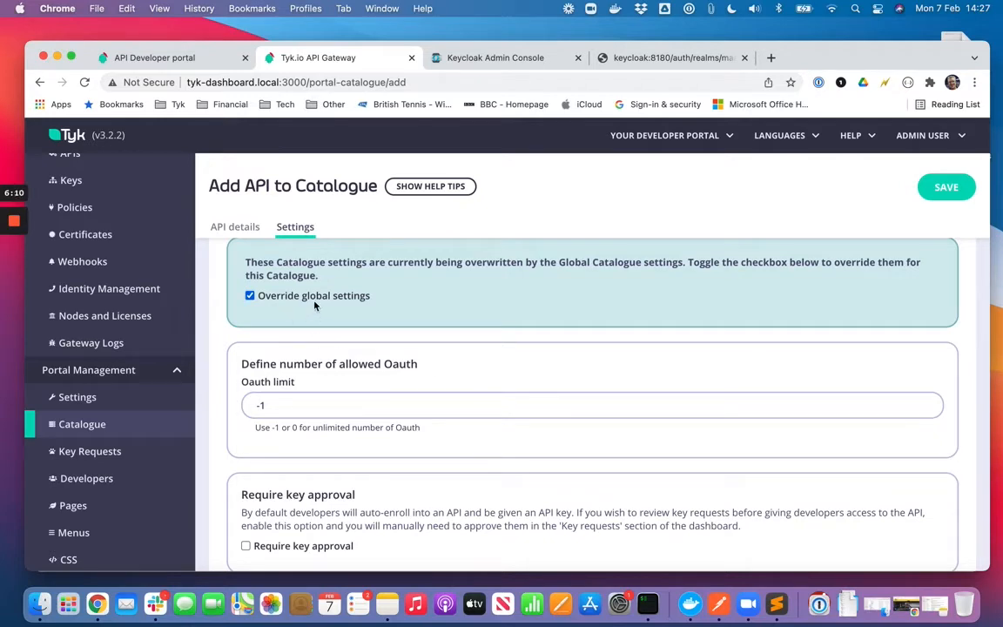
scroll("down", 3)
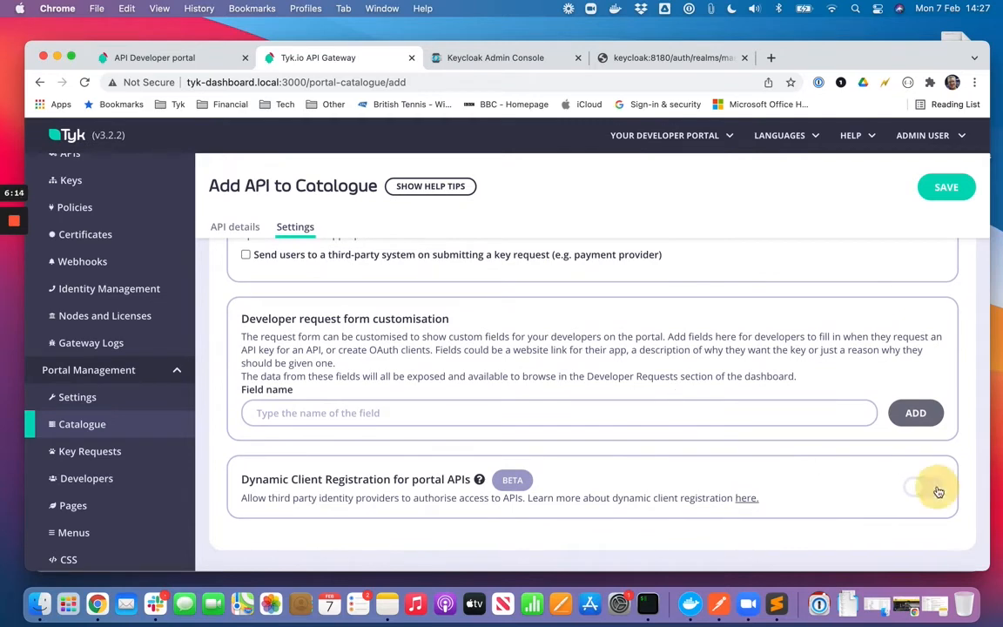
Step: Enable dynamic client registration with Keycloak as provider and the Client Credentials grant type
left_click(917, 485)
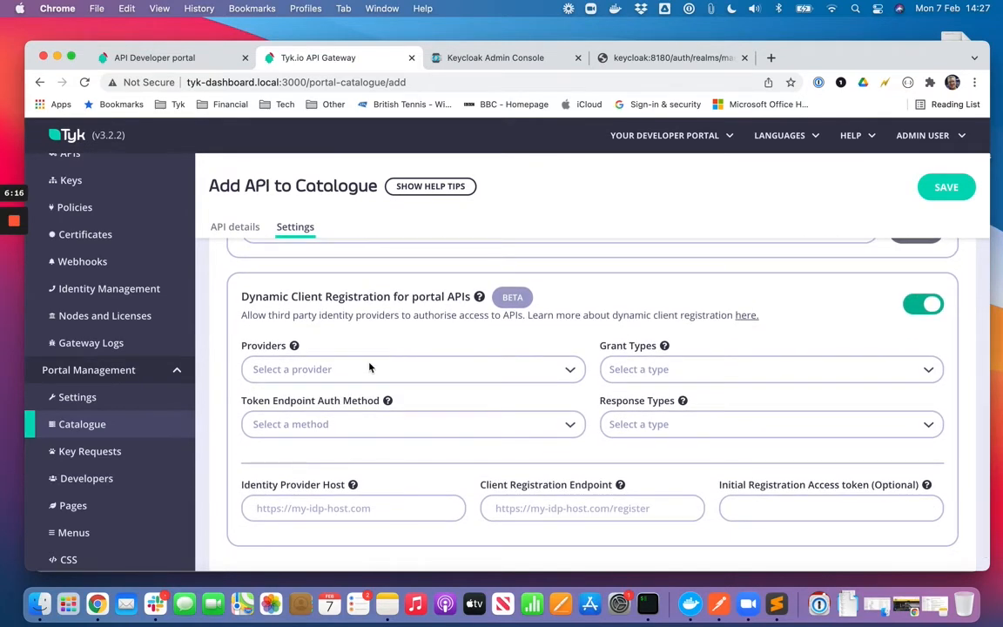
mouse_move(358, 366)
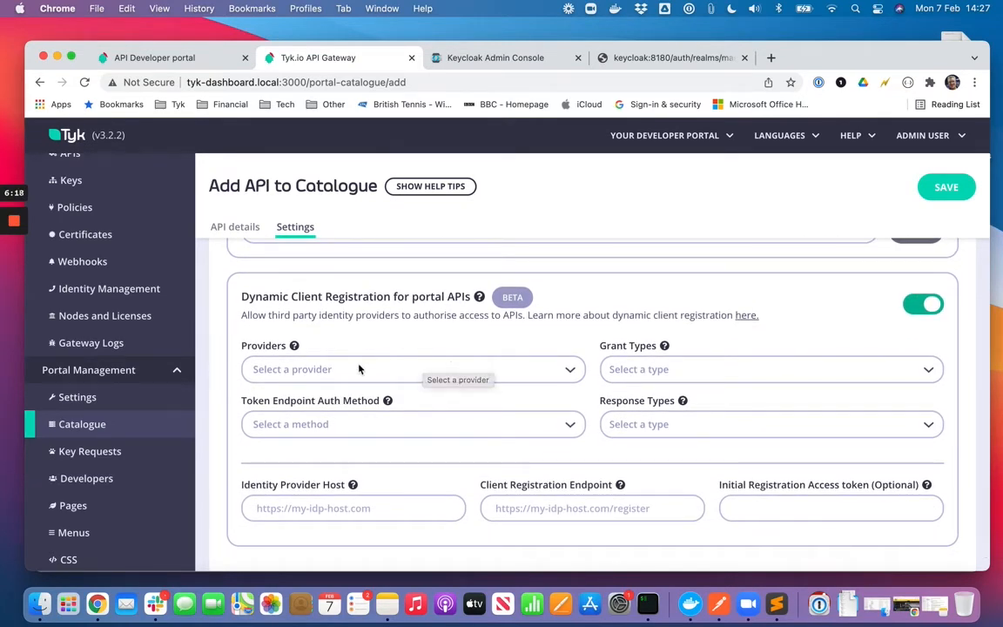
left_click(413, 369)
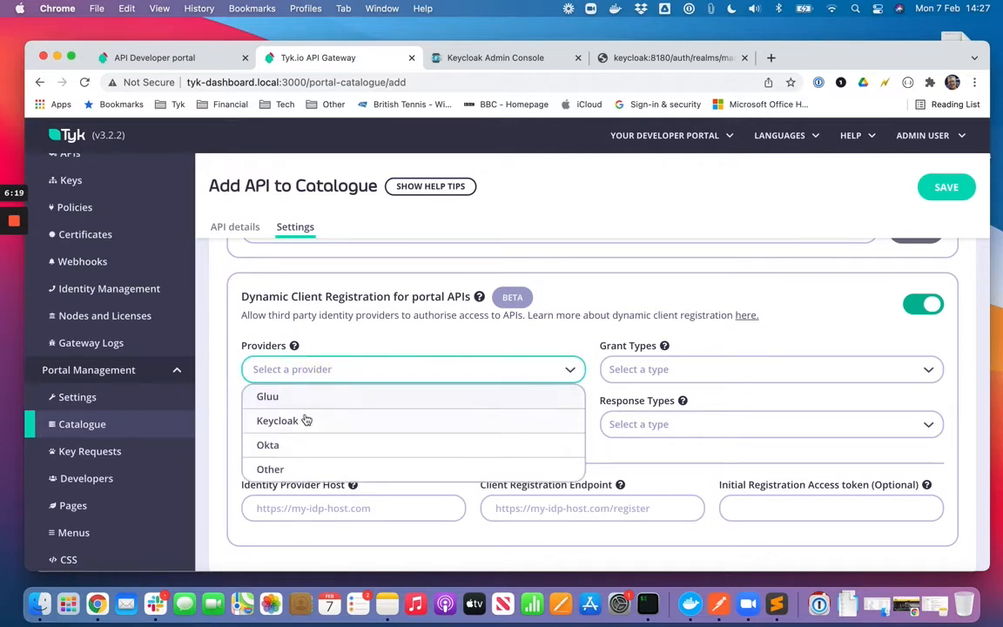
left_click(277, 419)
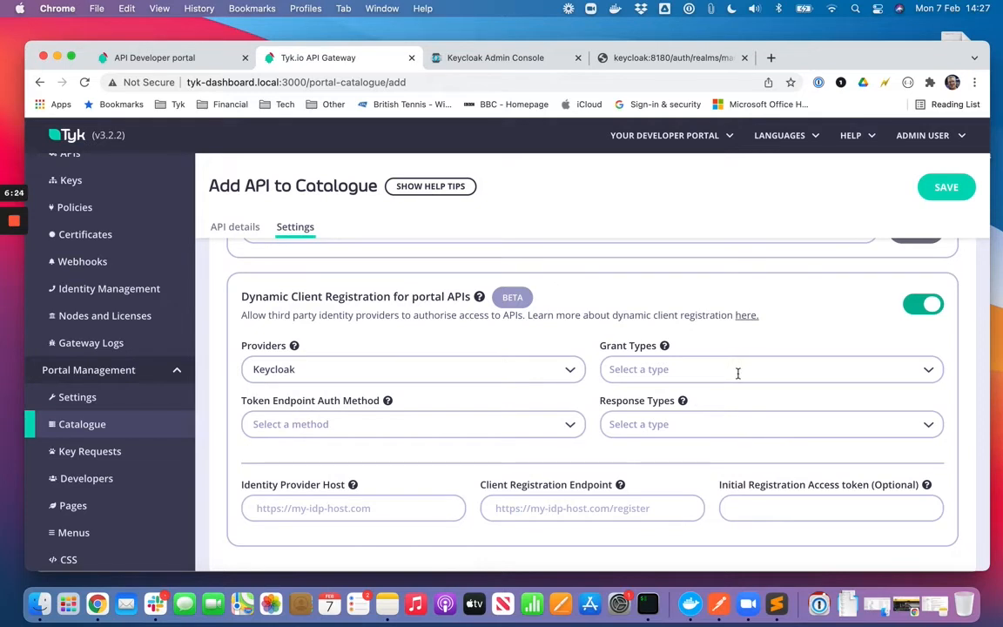
left_click(769, 369)
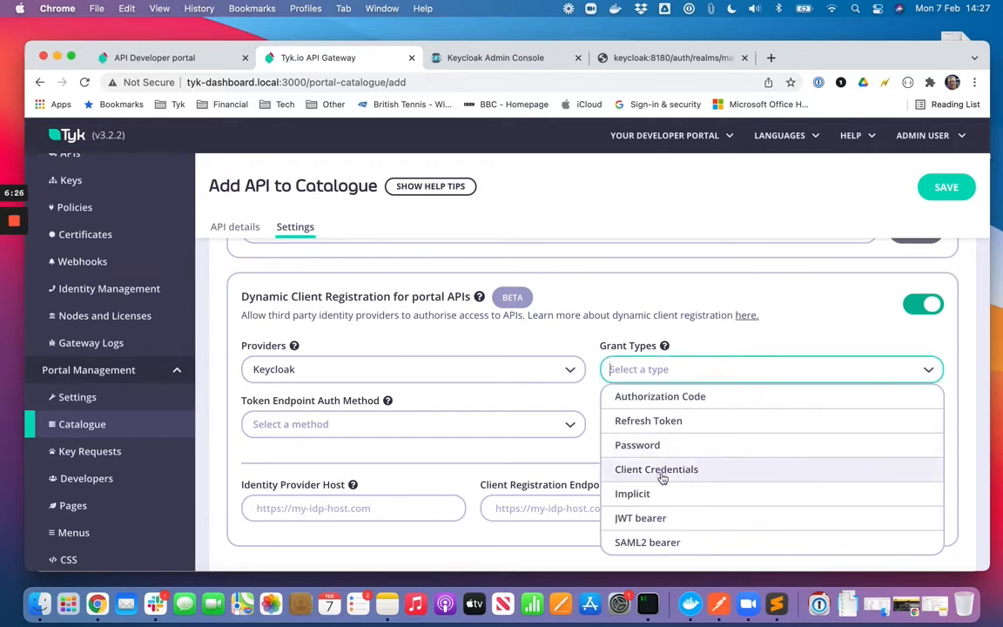
left_click(656, 470)
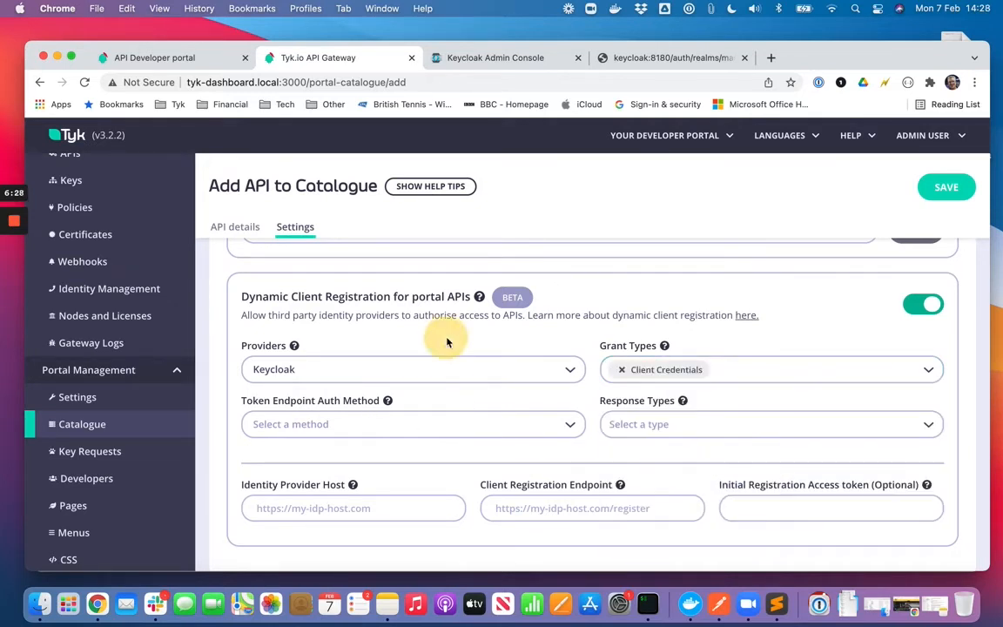
mouse_move(365, 424)
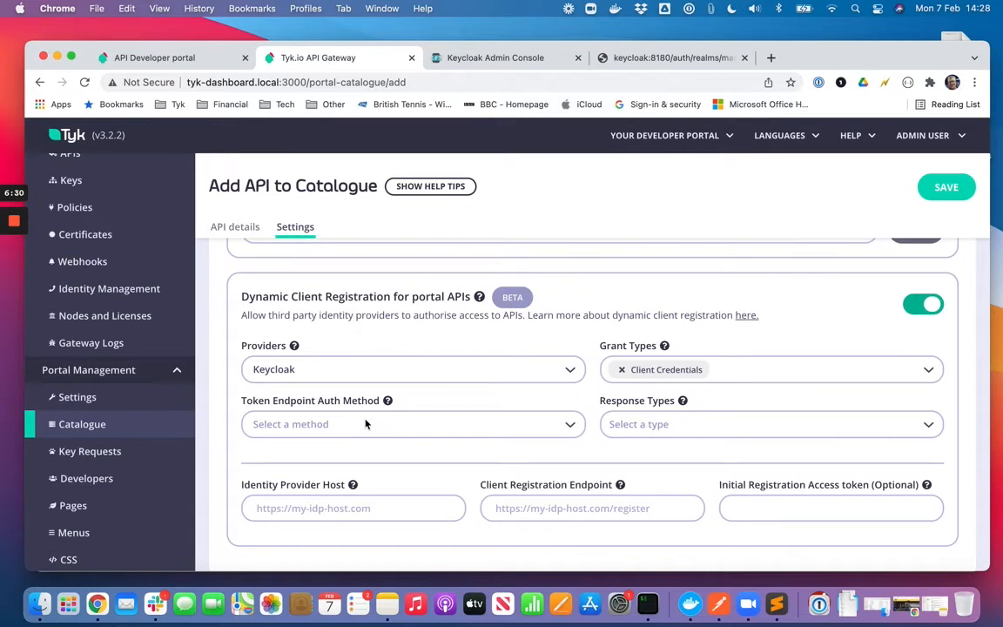
Step: Set the token endpoint auth method to Client Secret - Post and response type Authorization Code
left_click(412, 425)
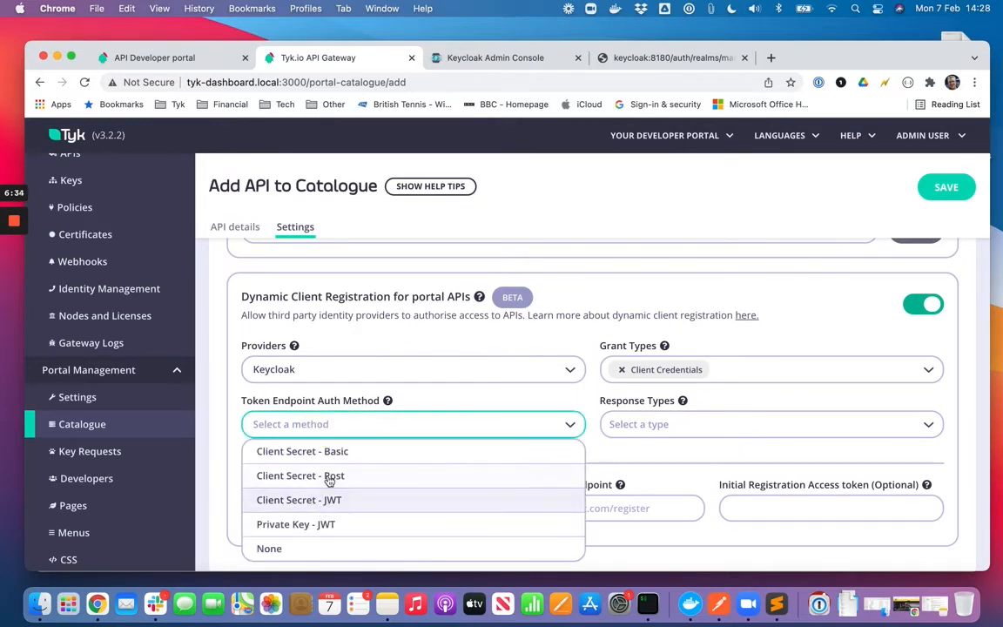
left_click(299, 475)
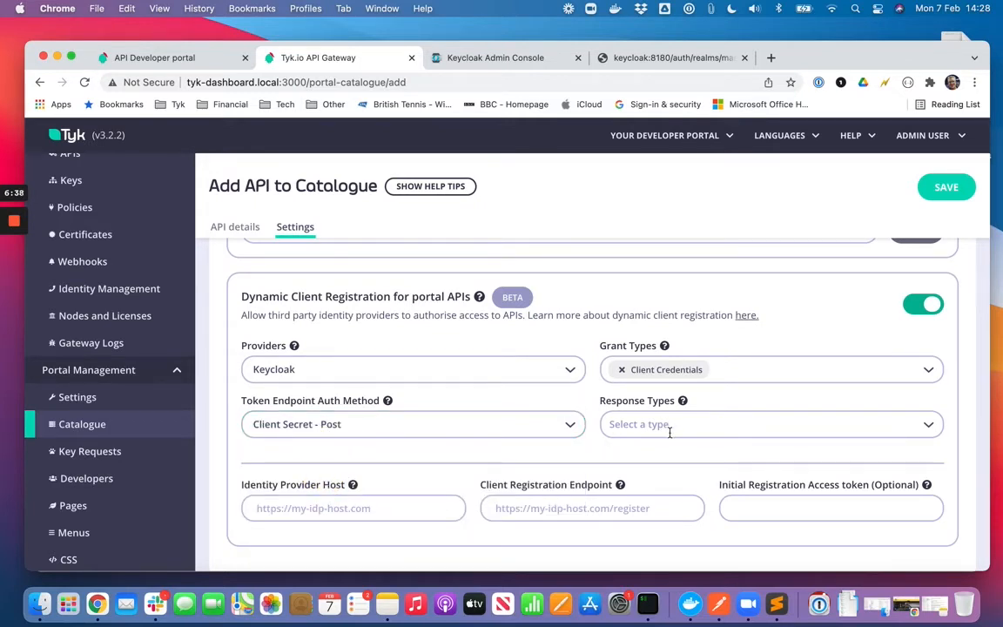
left_click(769, 425)
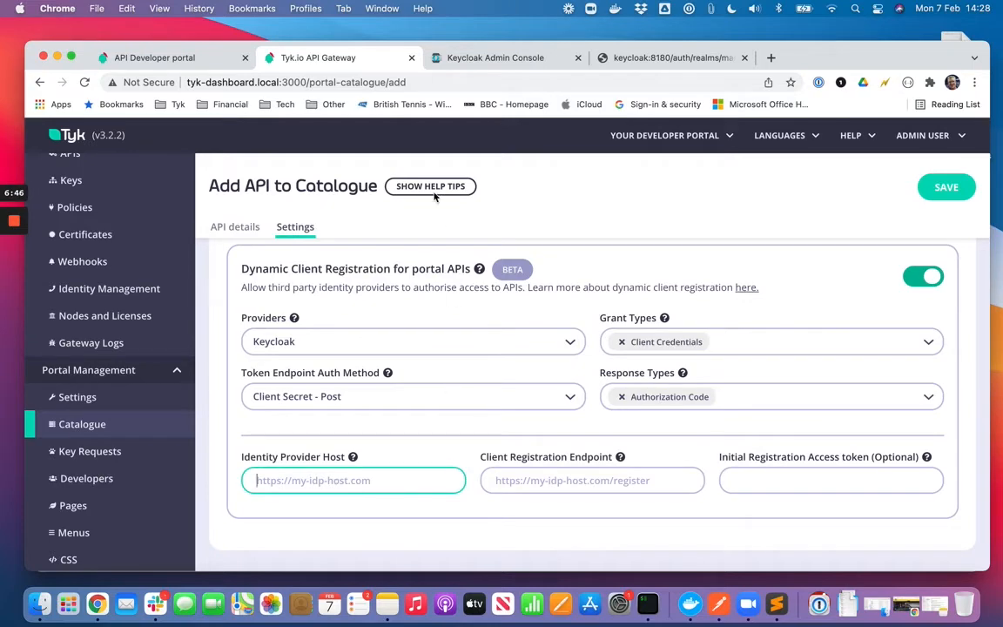
left_click(503, 58)
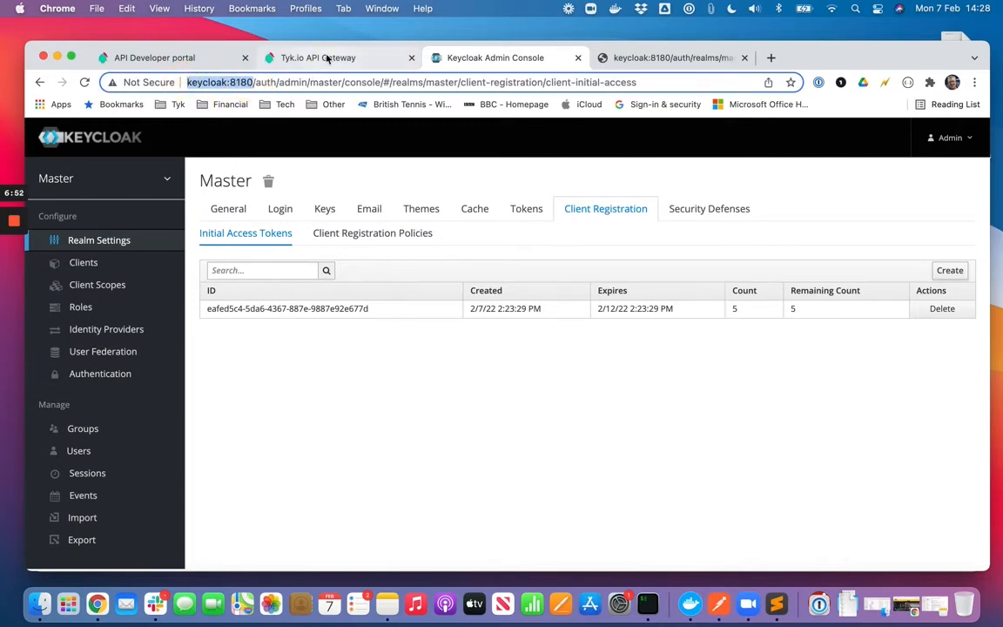
left_click(317, 58)
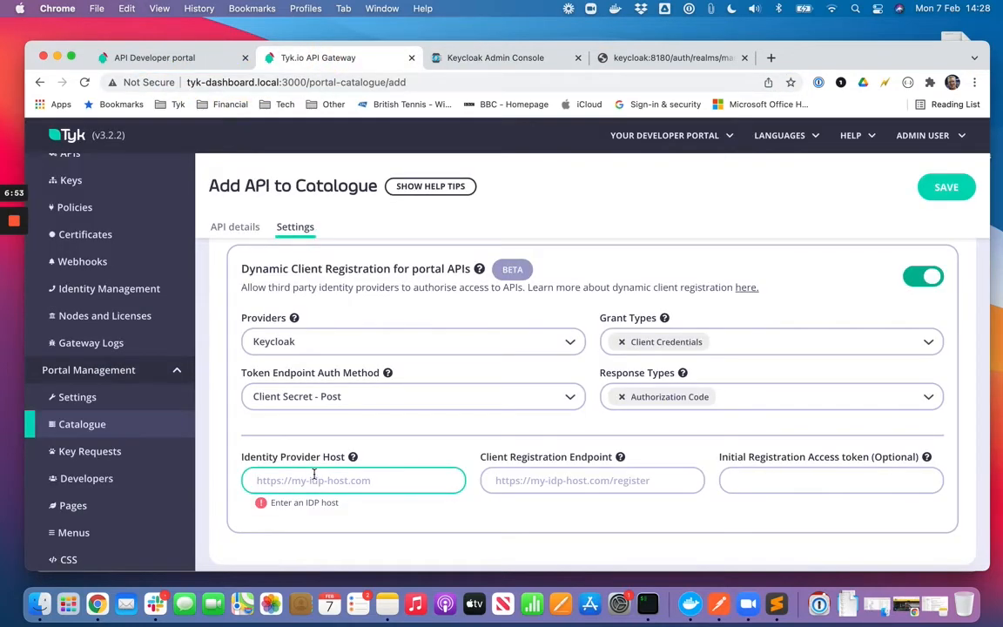
type("http://keycloak:8180/")
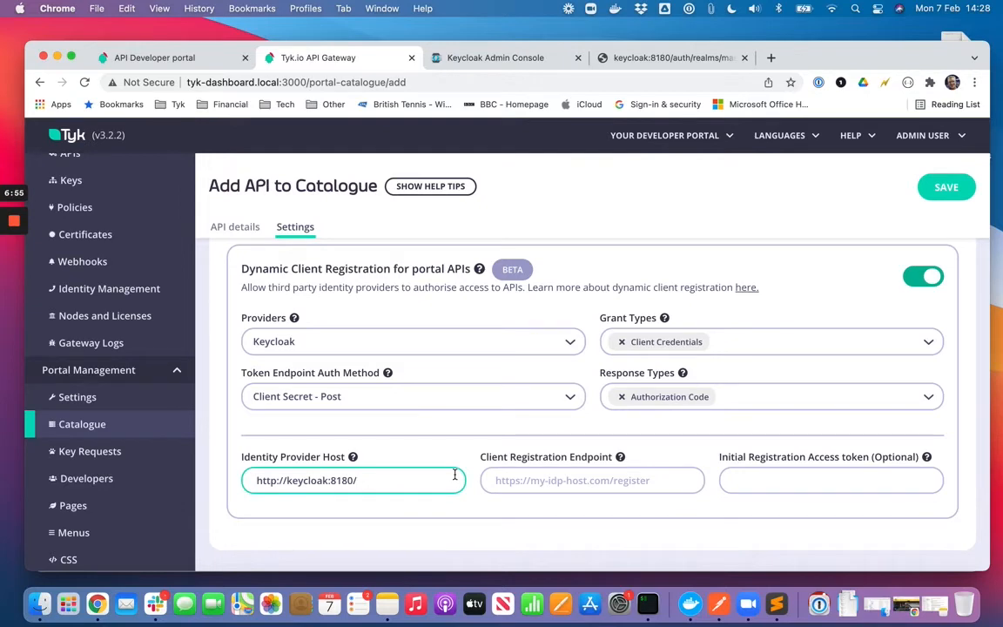
Step: Fill in the client registration endpoint copied from Keycloak's openid-configuration document
left_click(591, 480)
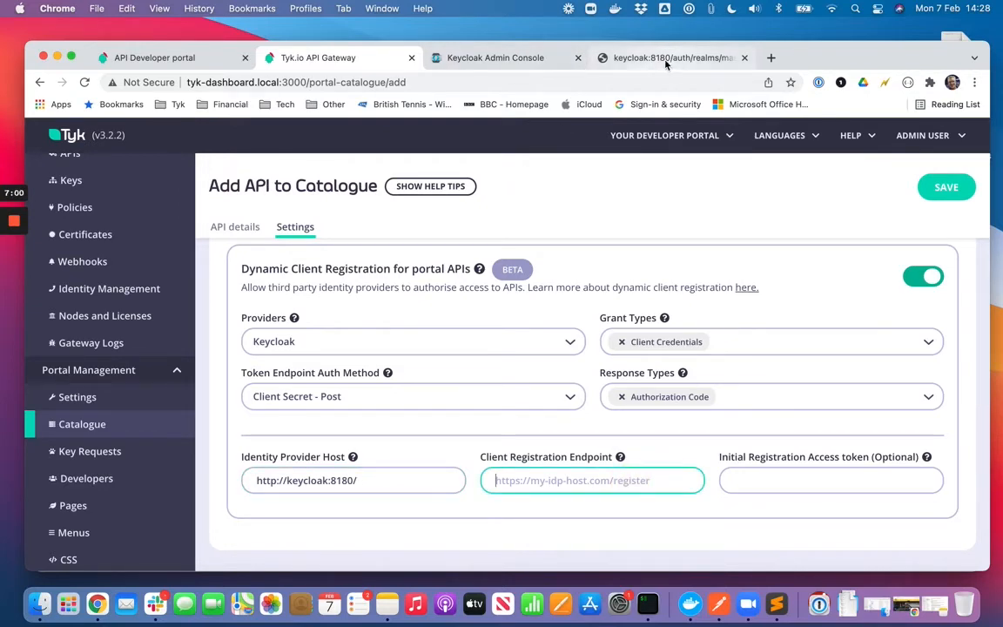
left_click(665, 57)
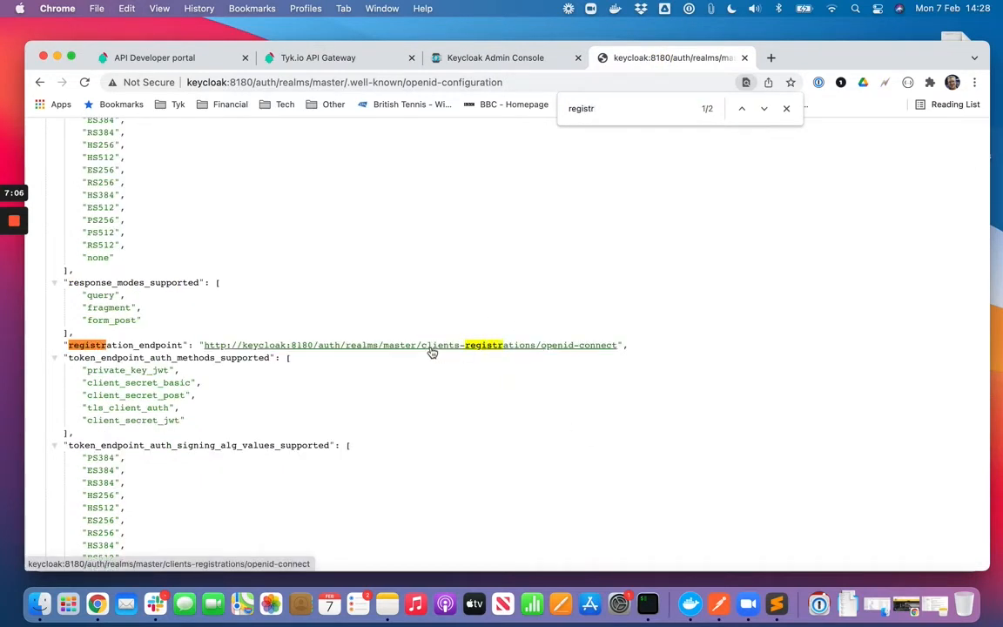
right_click(431, 345)
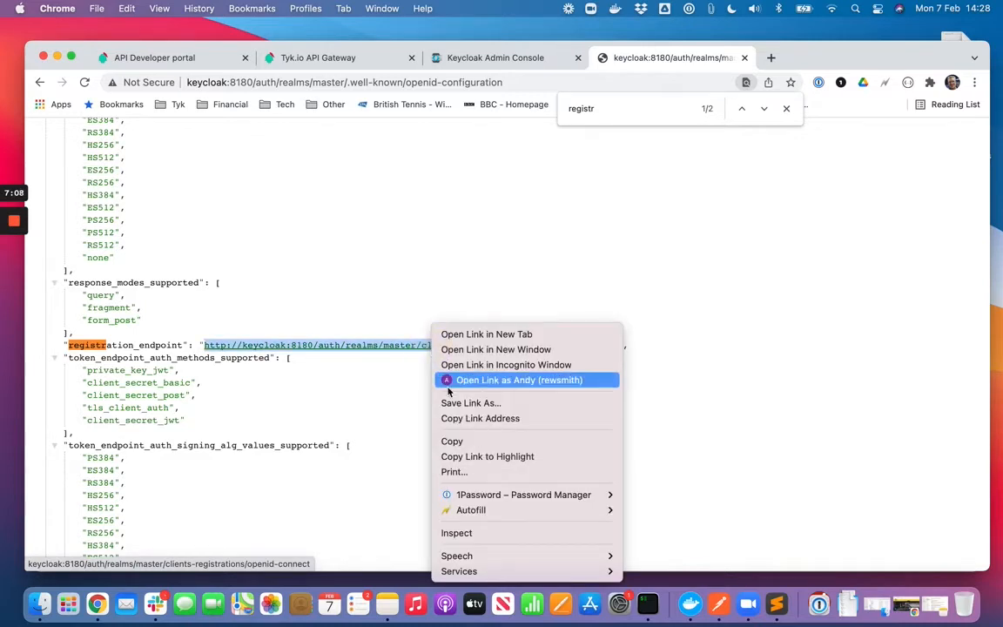
left_click(320, 57)
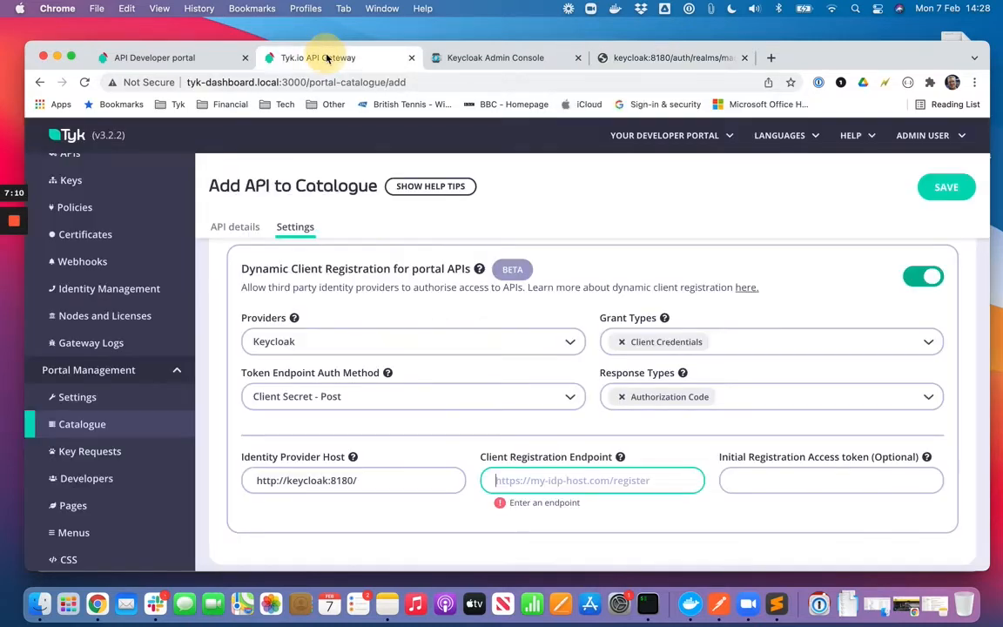
type("ster/clients-registrations/openid-connect")
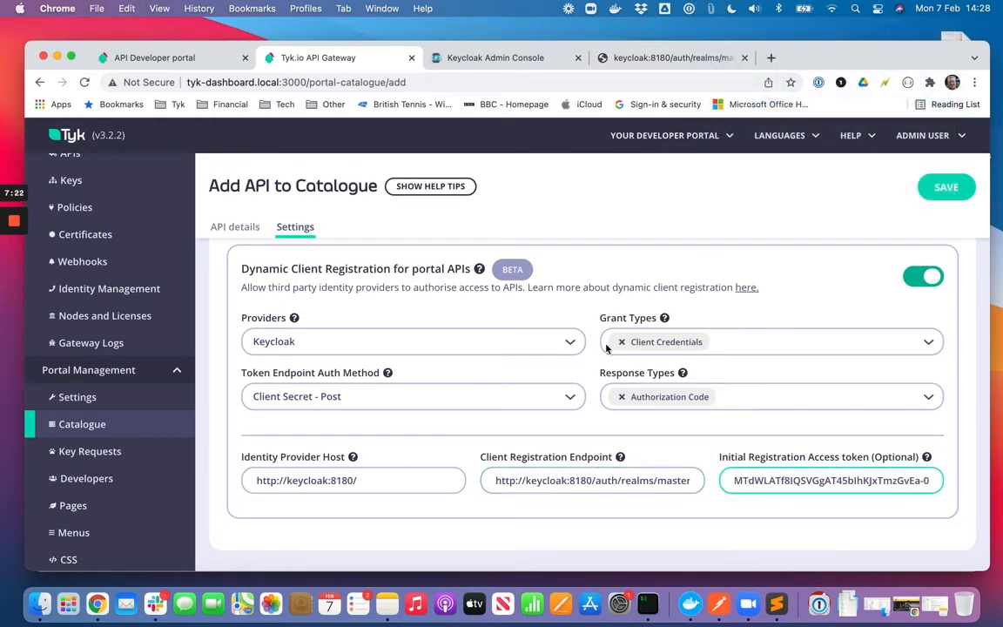
mouse_move(741, 178)
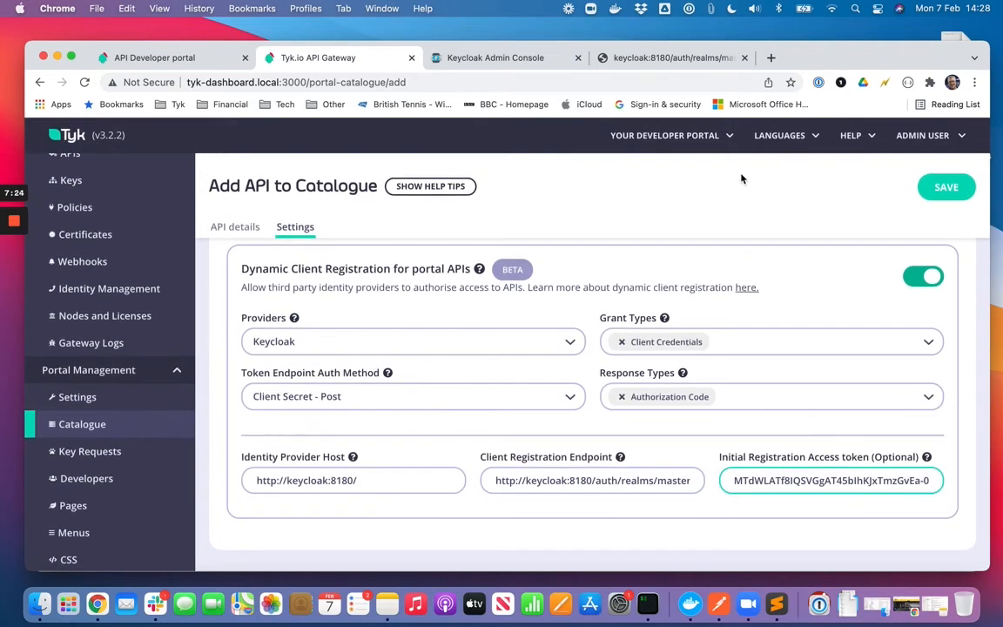
Step: Save the DCR Demo catalogue entry and view it in the portal's API Catalogue
left_click(945, 186)
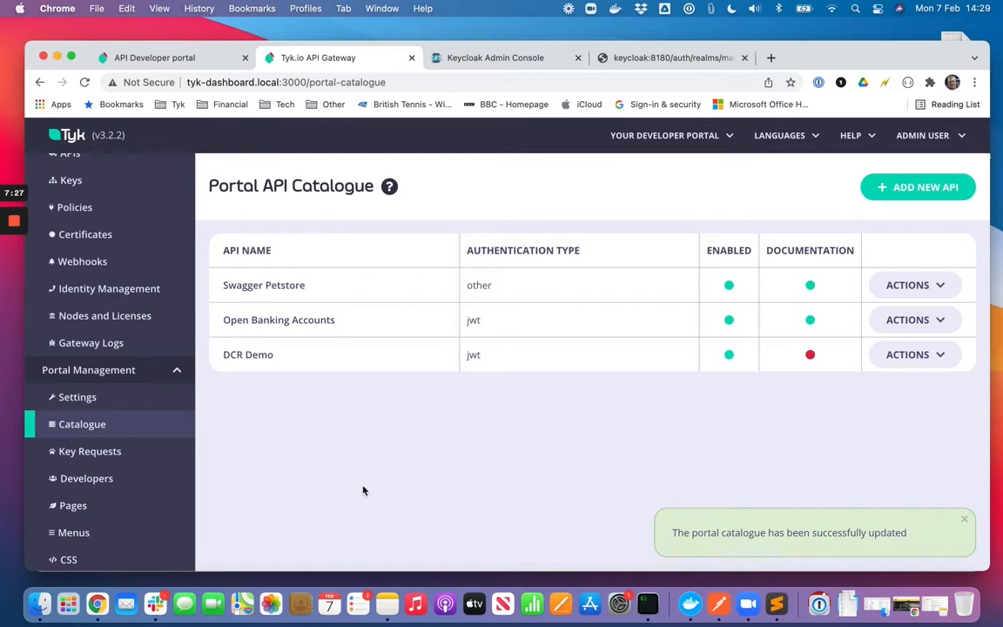
left_click(153, 57)
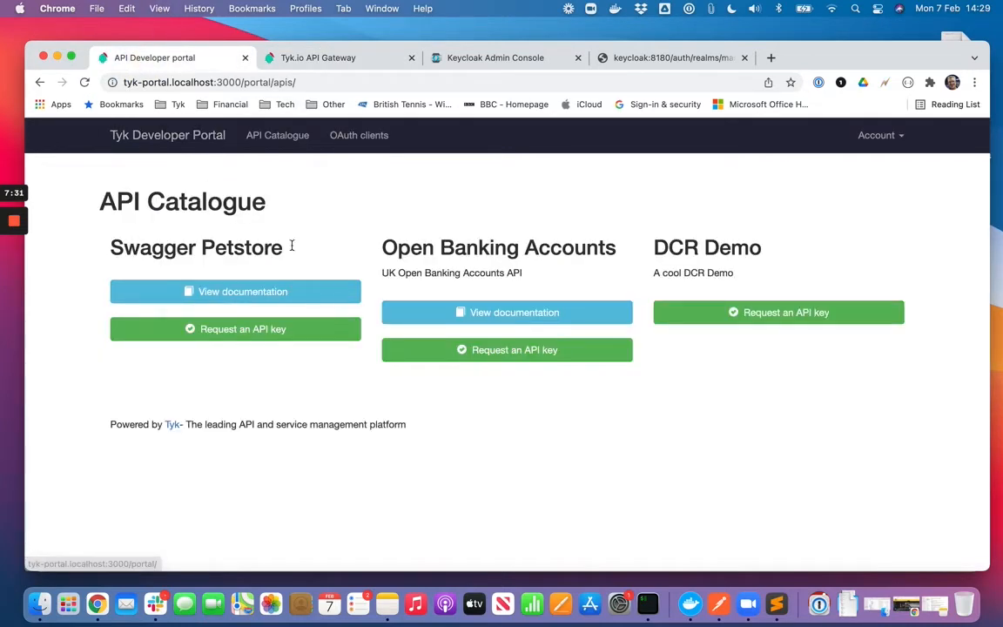
mouse_move(418, 196)
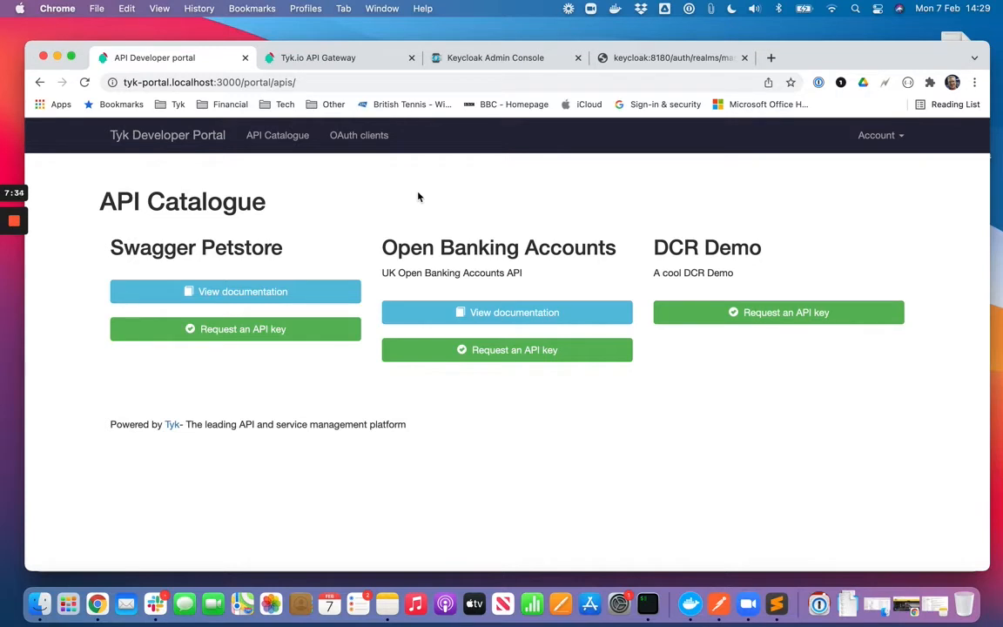
mouse_move(707, 247)
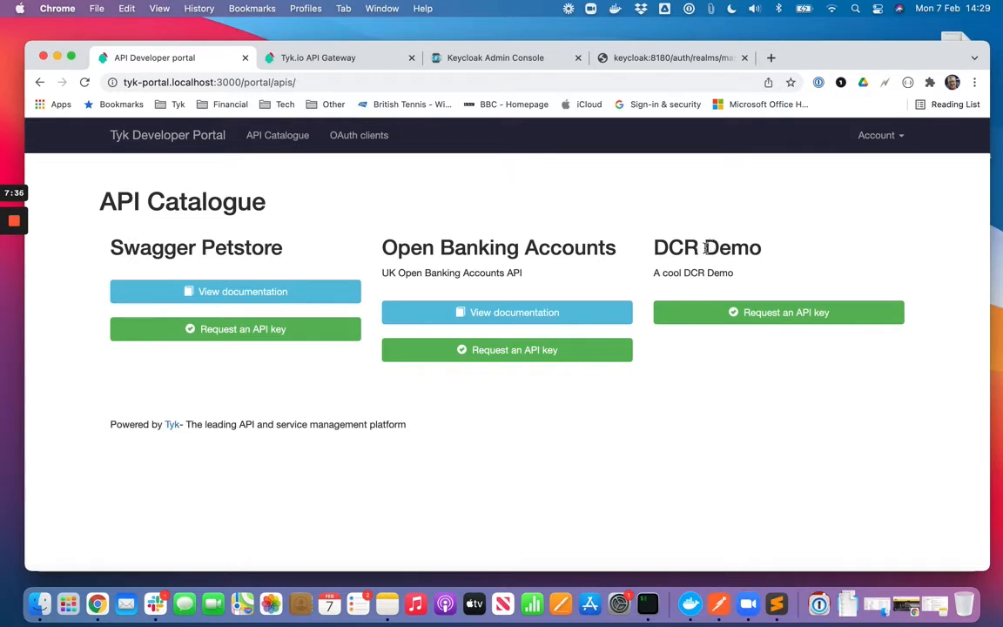
mouse_move(703, 219)
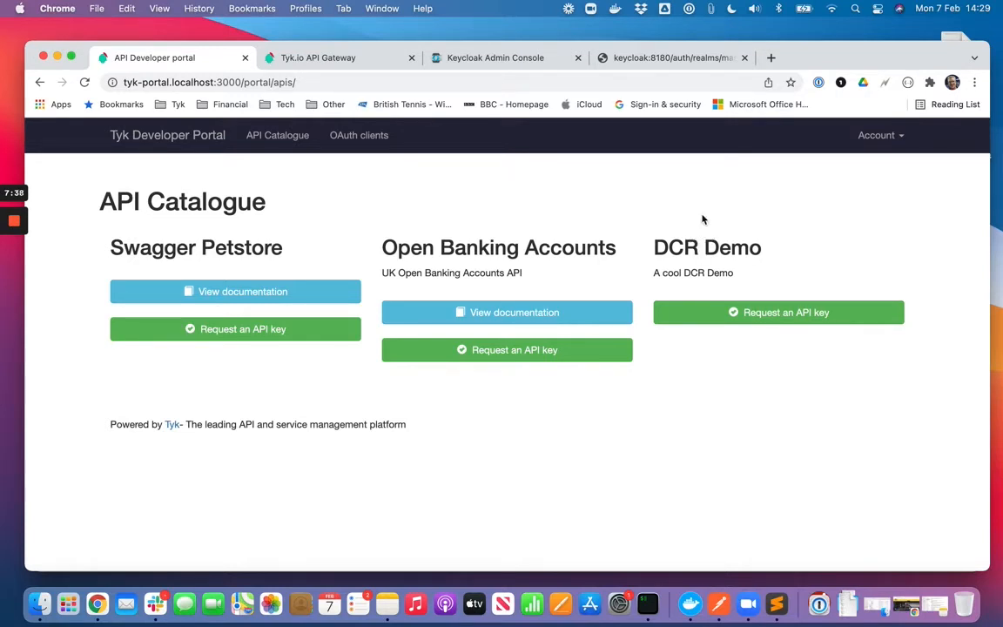
mouse_move(447, 216)
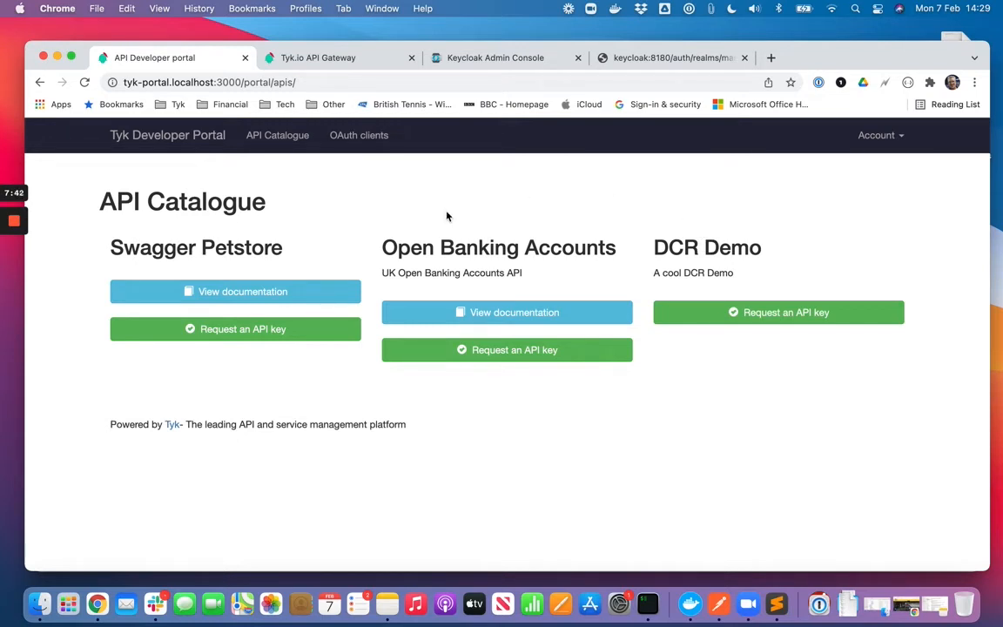
mouse_move(350, 139)
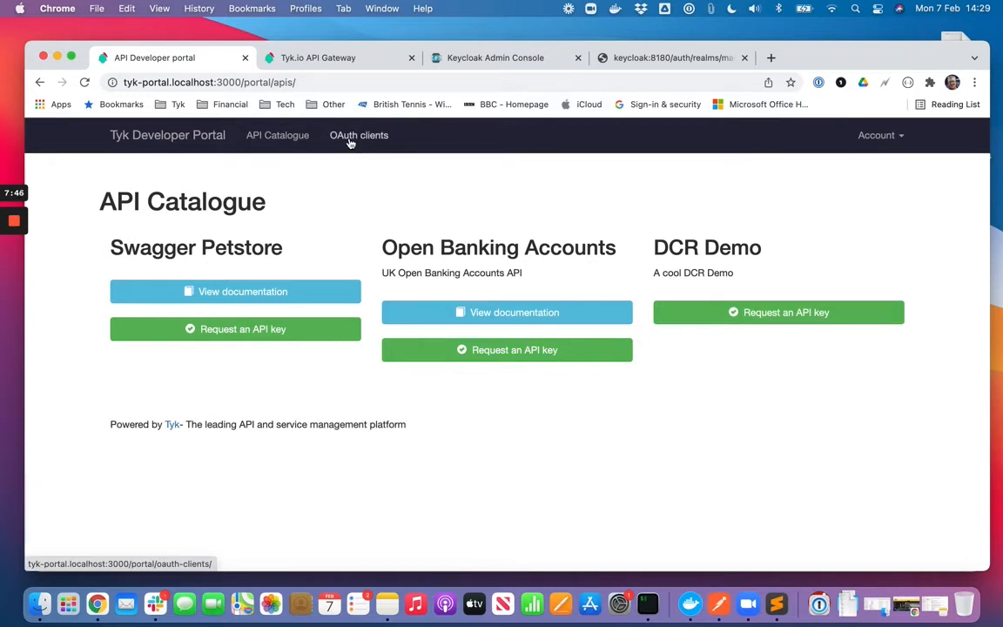
Step: Start the first OAuth client from the OAuth clients page and select the DCR Demo API
left_click(359, 136)
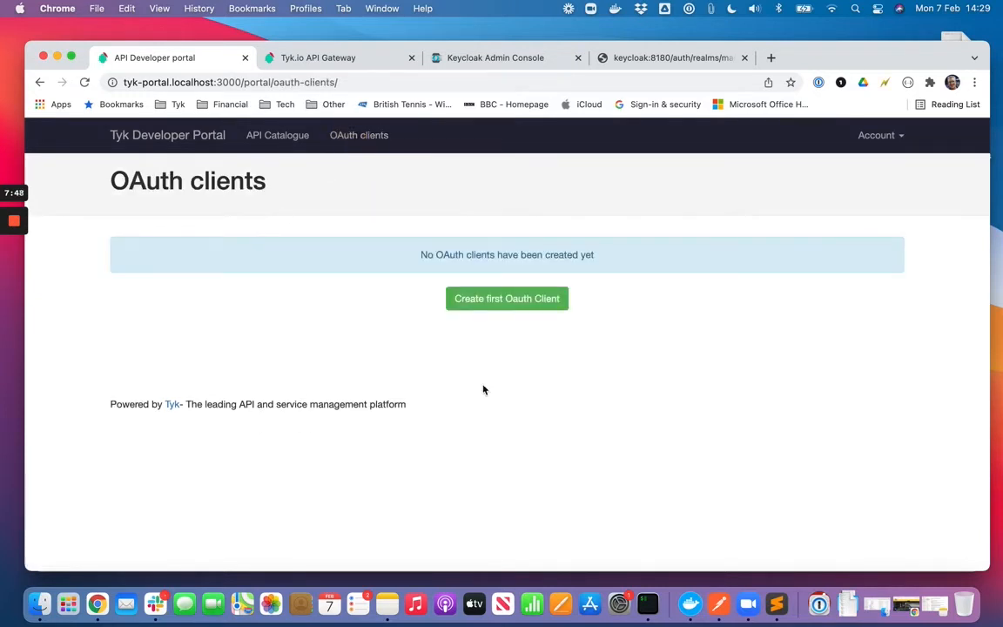
left_click(506, 297)
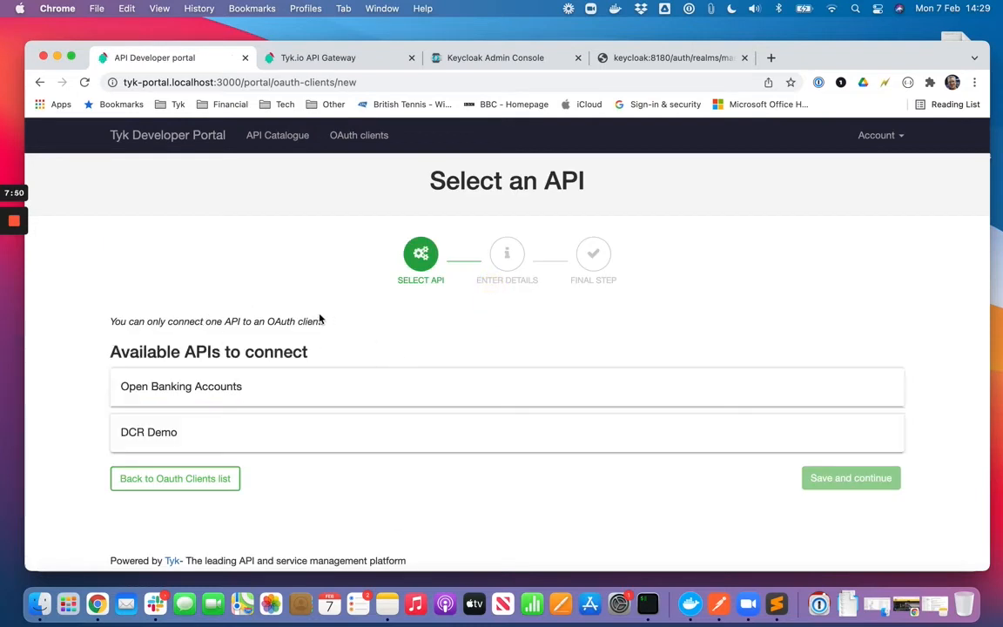
left_click(157, 431)
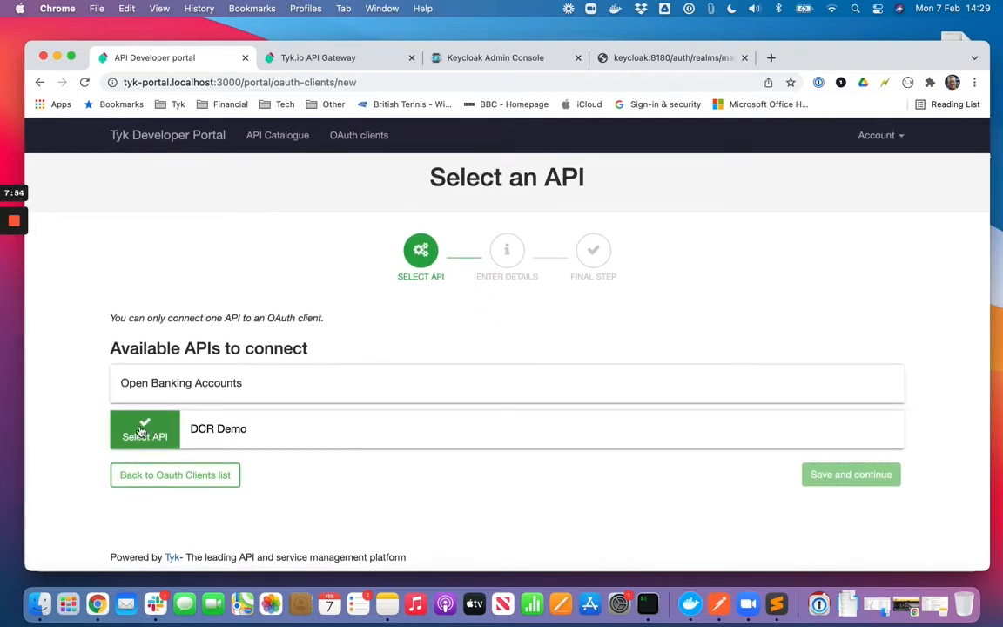
left_click(145, 430)
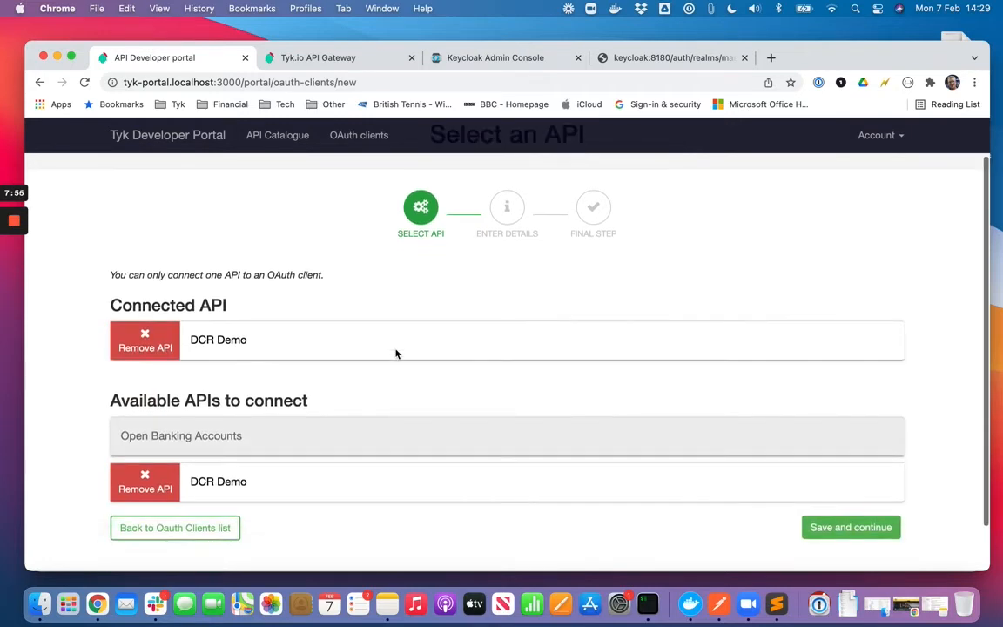
scroll("down", 3)
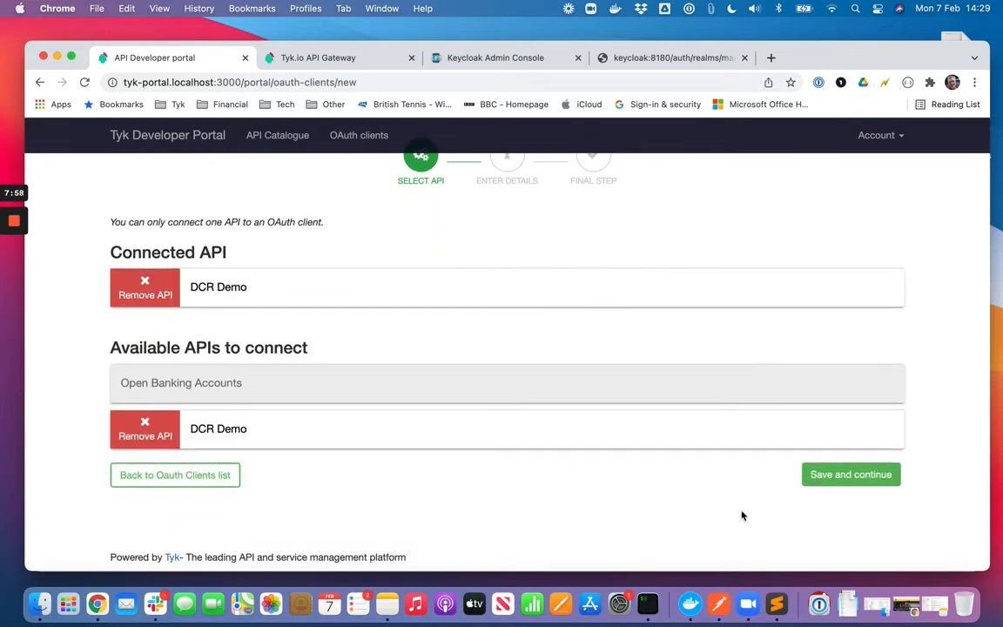
Step: Name the client 'My DCR Client' and create it, revealing its Client ID and Client Secret
left_click(849, 473)
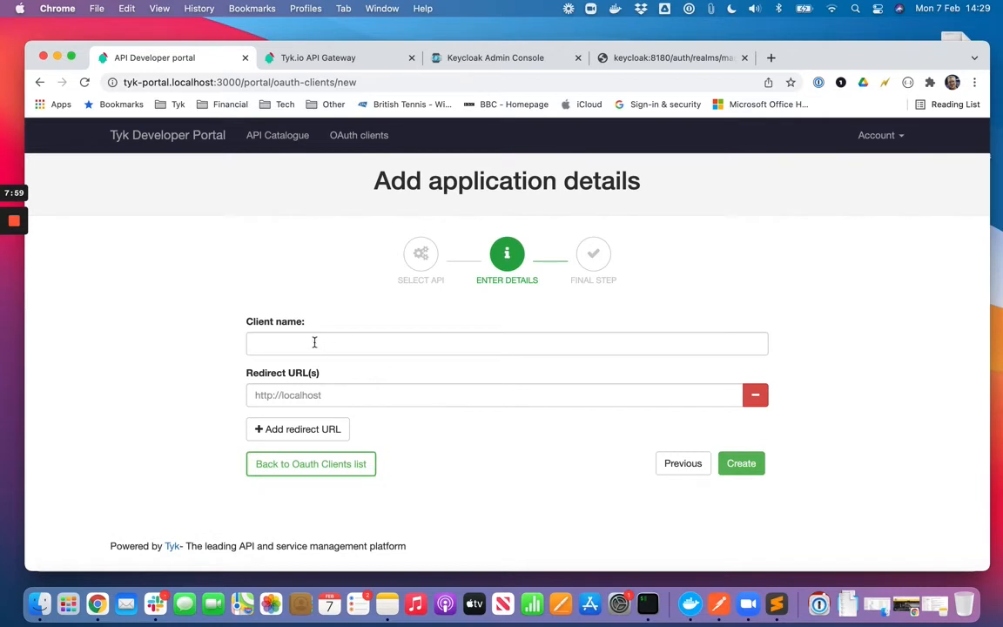
type("My")
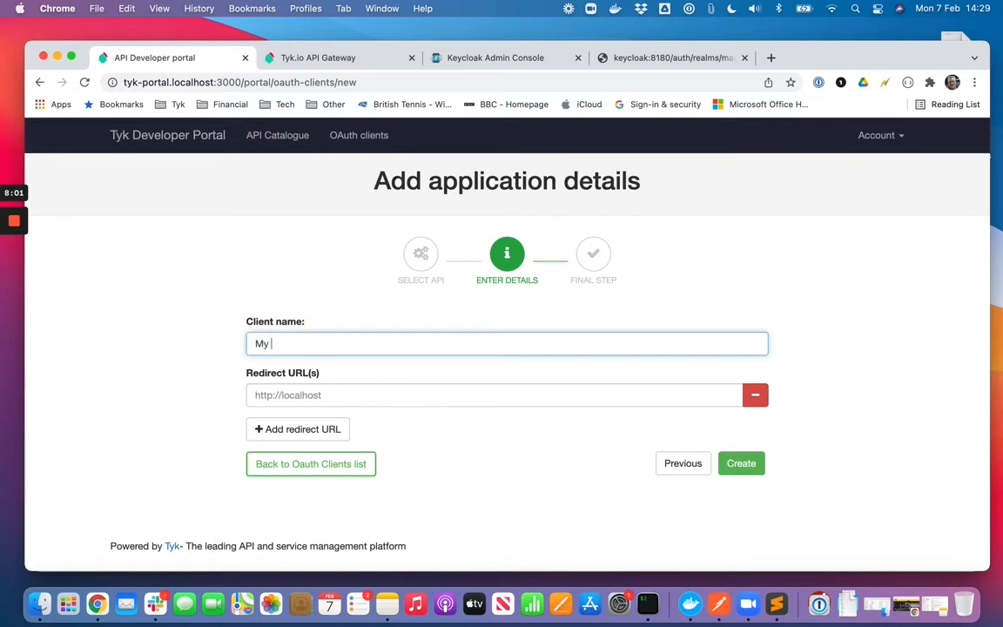
type("DCR Client")
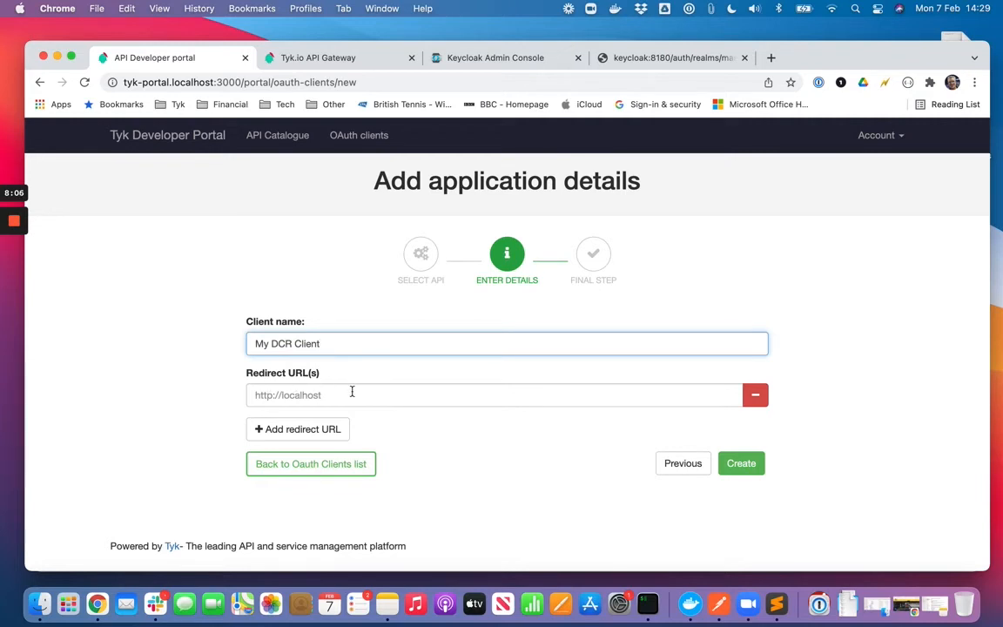
mouse_move(522, 429)
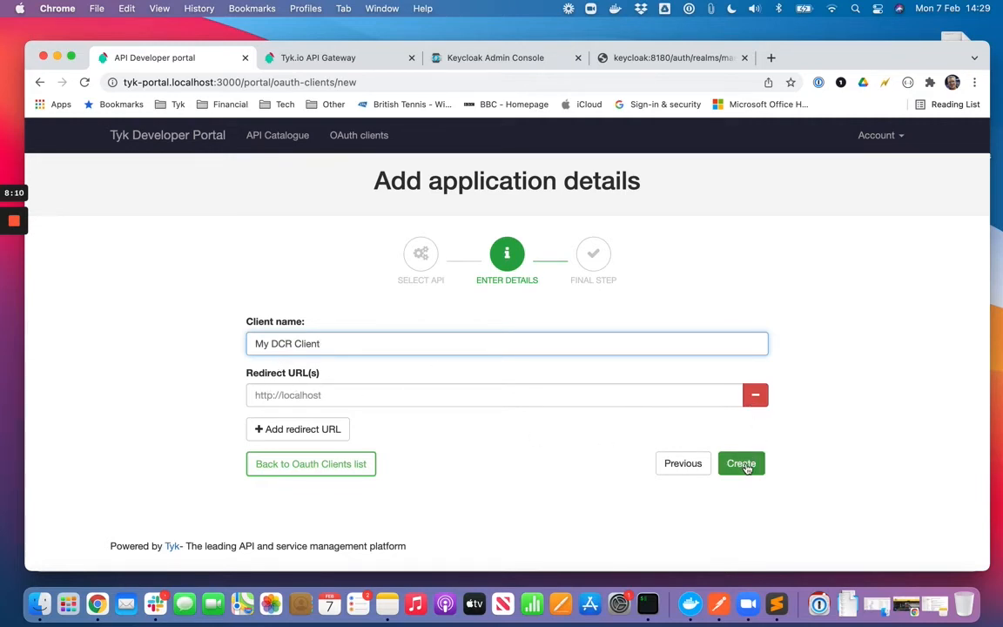
left_click(742, 463)
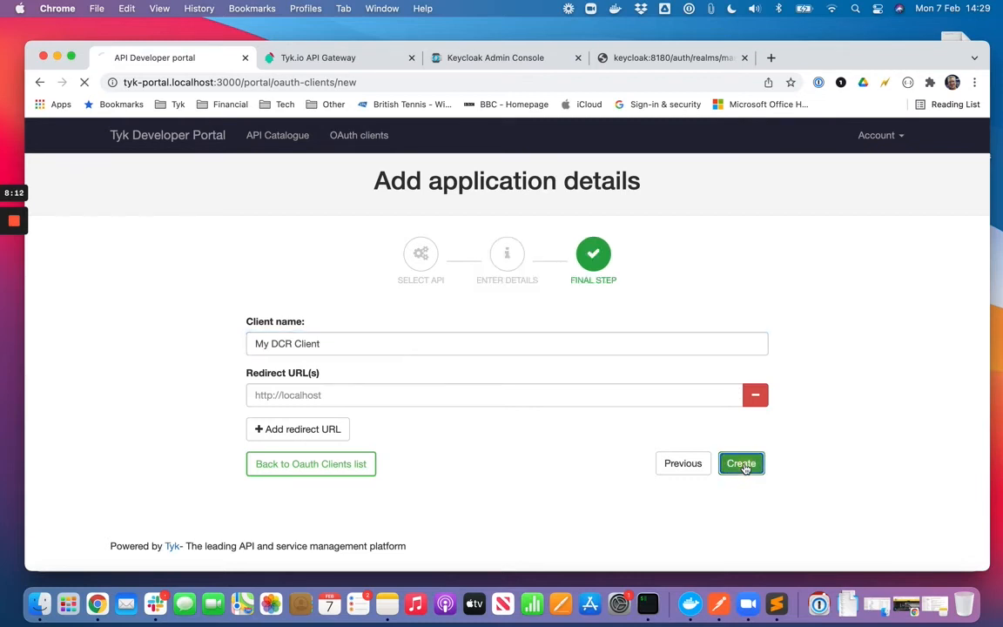
left_click(742, 463)
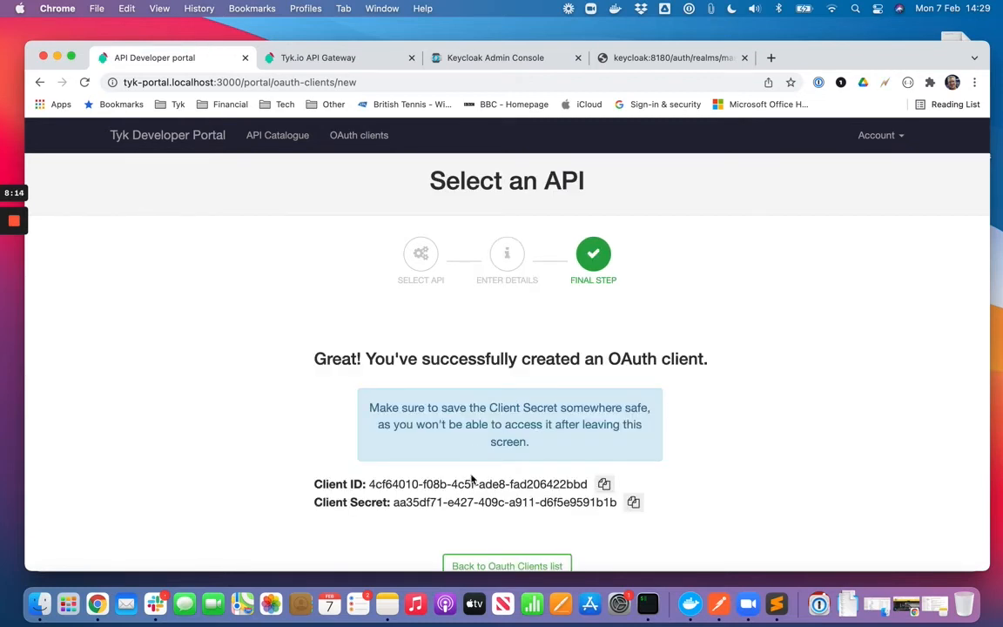
mouse_move(455, 456)
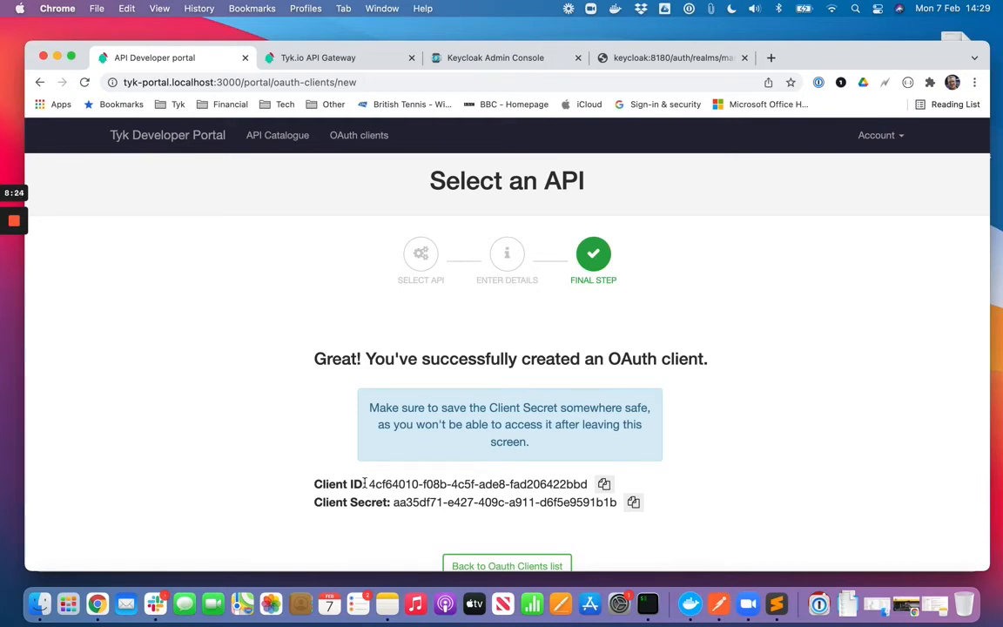
mouse_move(783, 513)
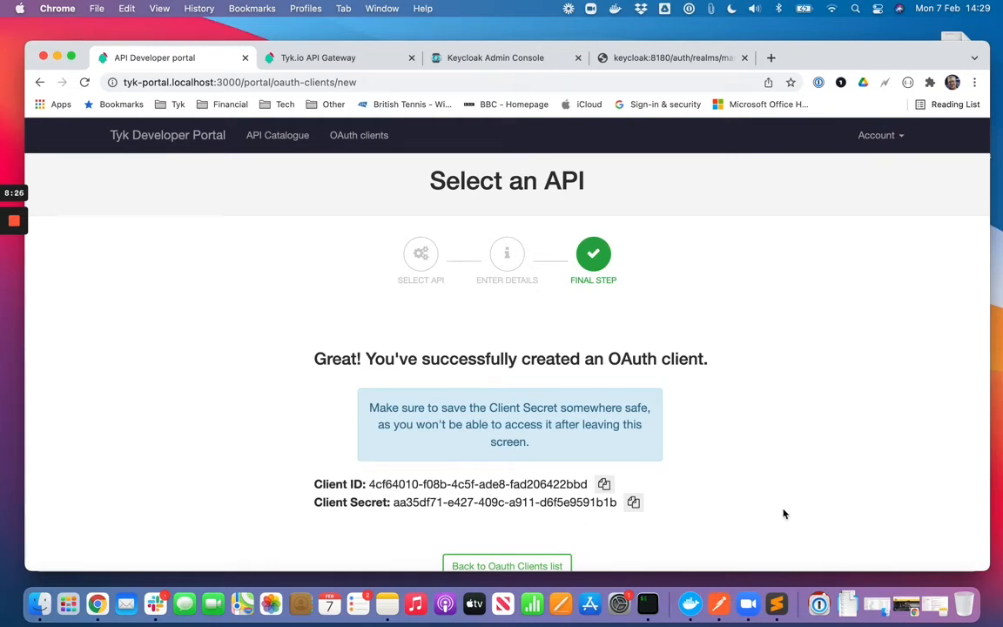
mouse_move(860, 492)
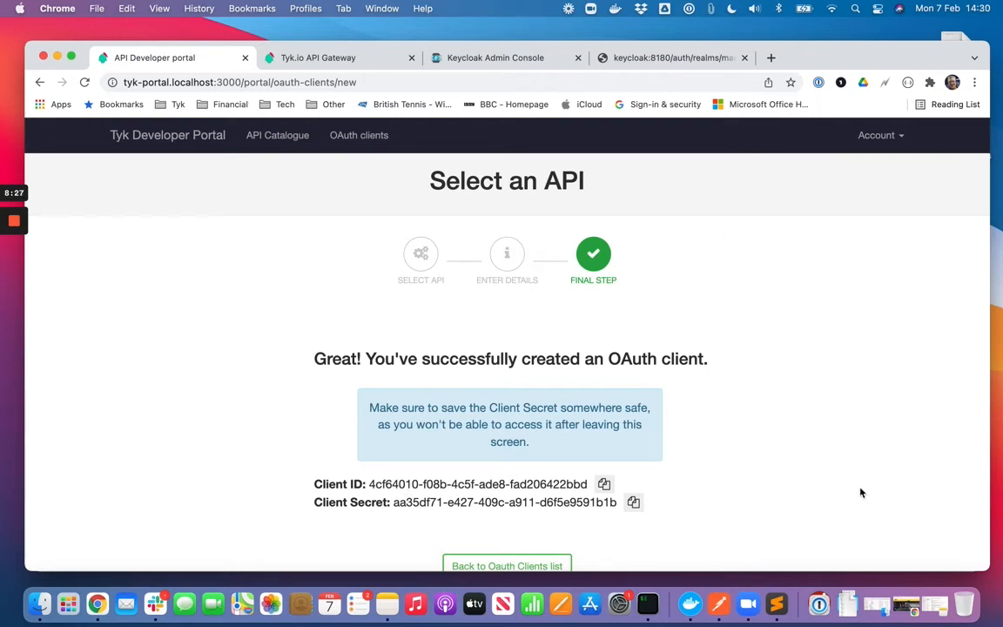
scroll("down", 3)
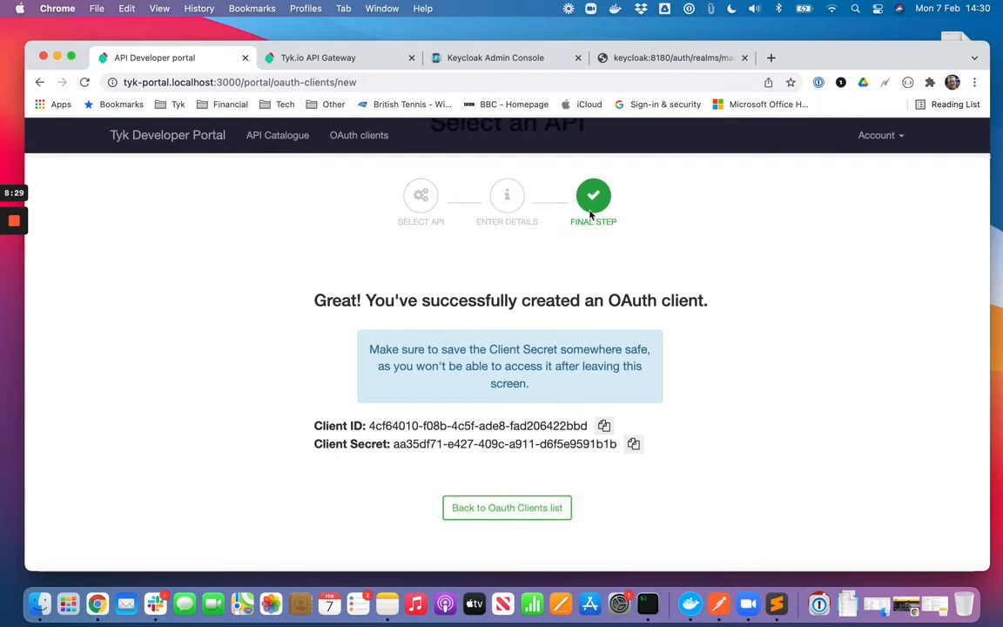
mouse_move(310, 57)
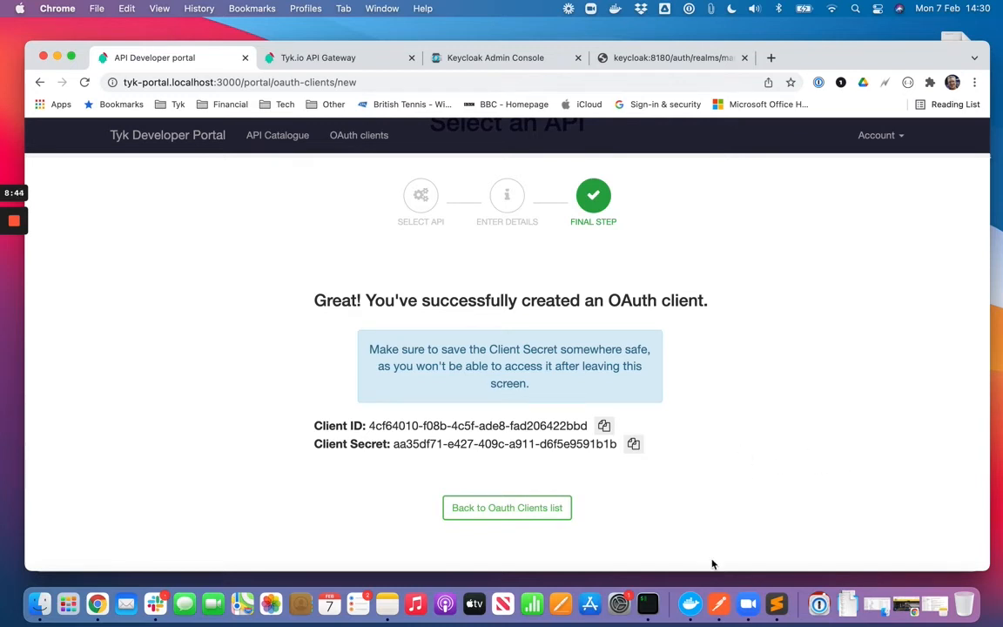
mouse_move(718, 590)
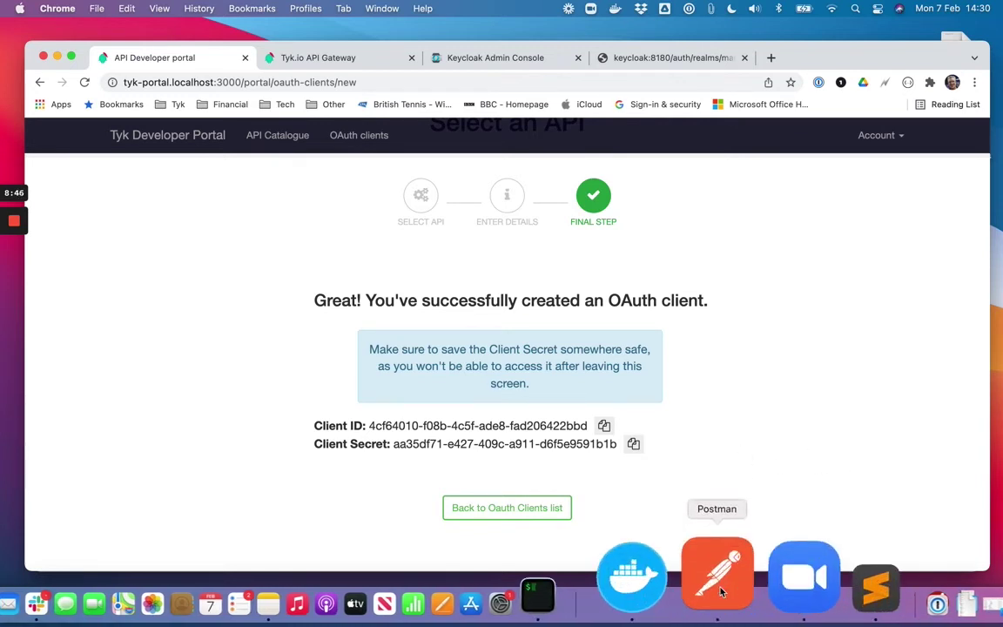
Step: Send the KeycloakRestAPI [SAT] access token request with the new client's credentials, getting 200 OK
left_click(717, 573)
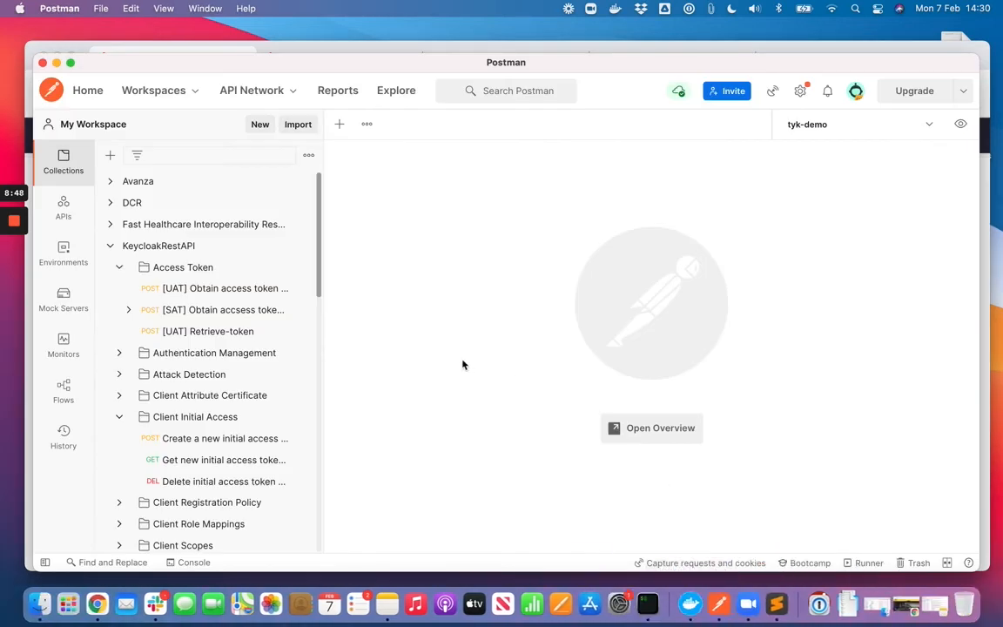
mouse_move(158, 247)
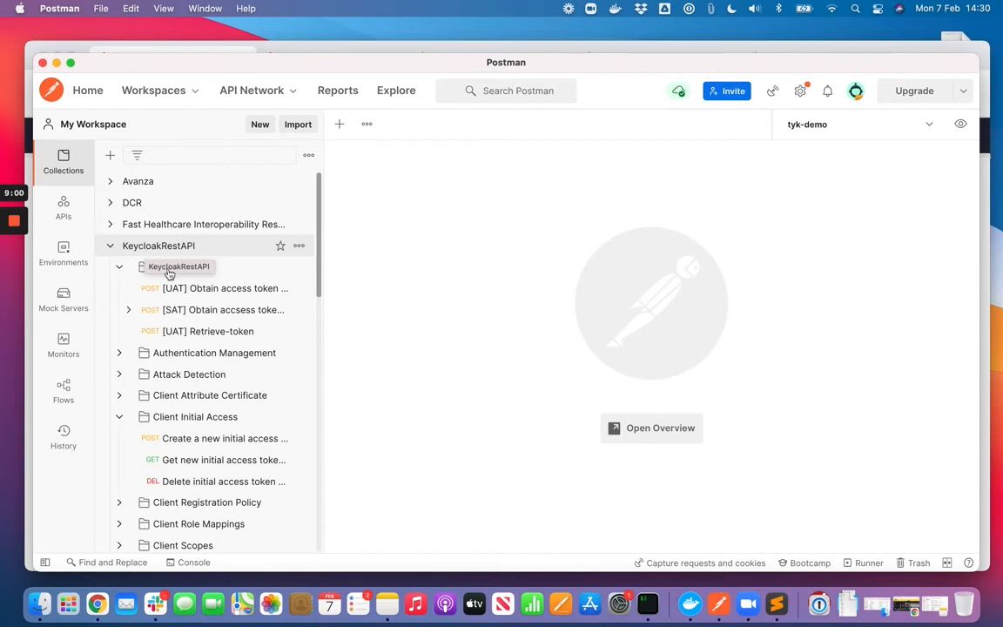
left_click(222, 310)
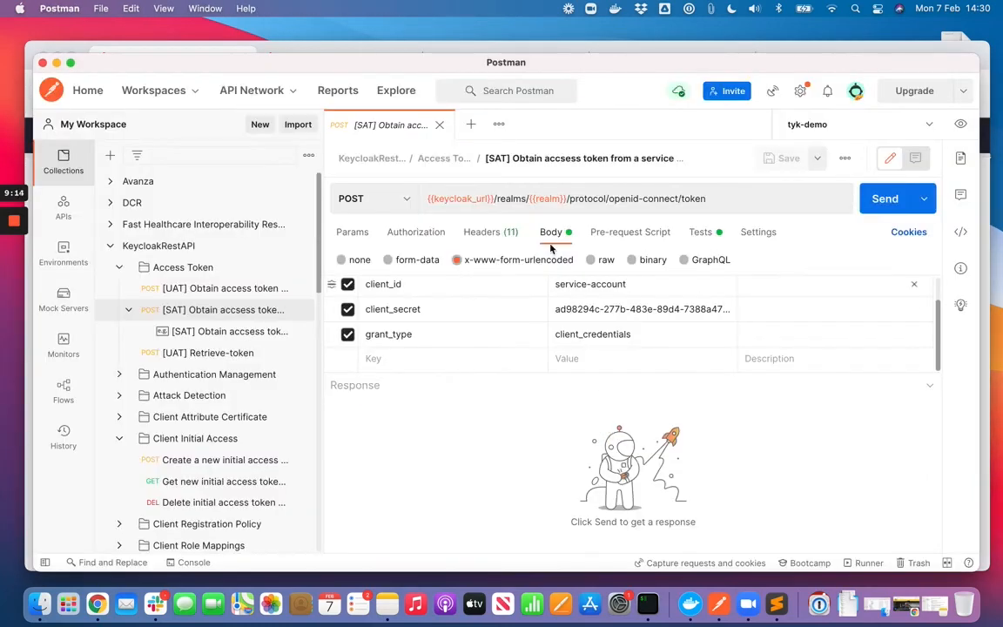
left_click(643, 284)
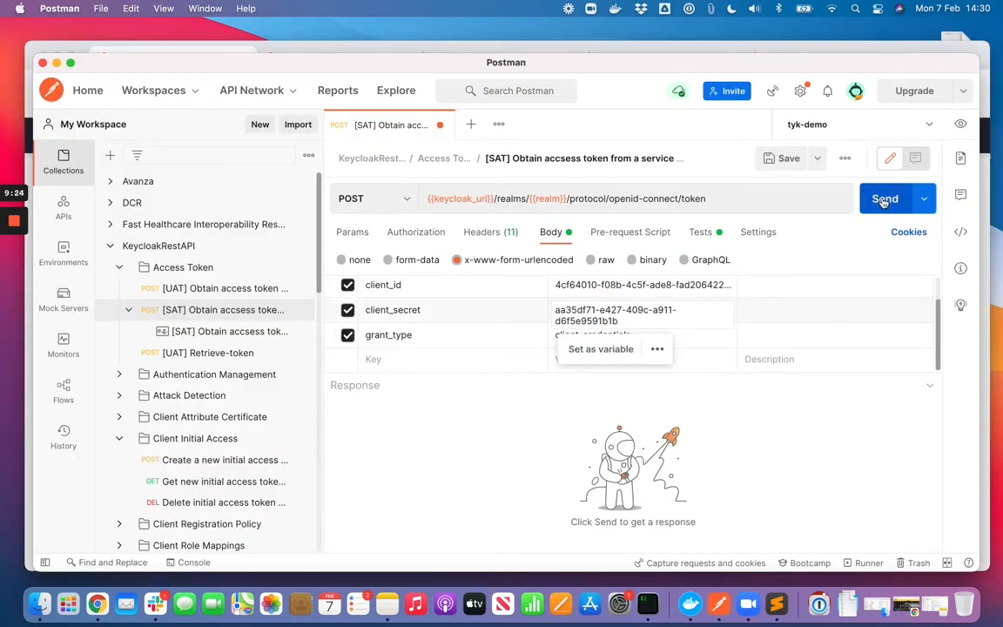
left_click(885, 199)
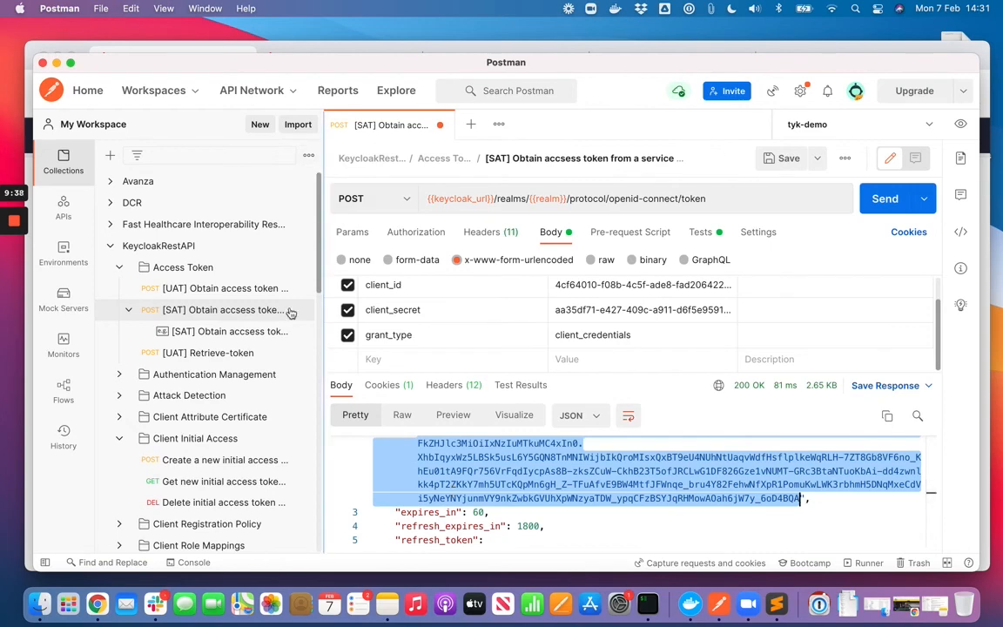
Step: Give a new untitled request Bearer Token authorization with the access token, checking the DCR API definition
left_click(470, 125)
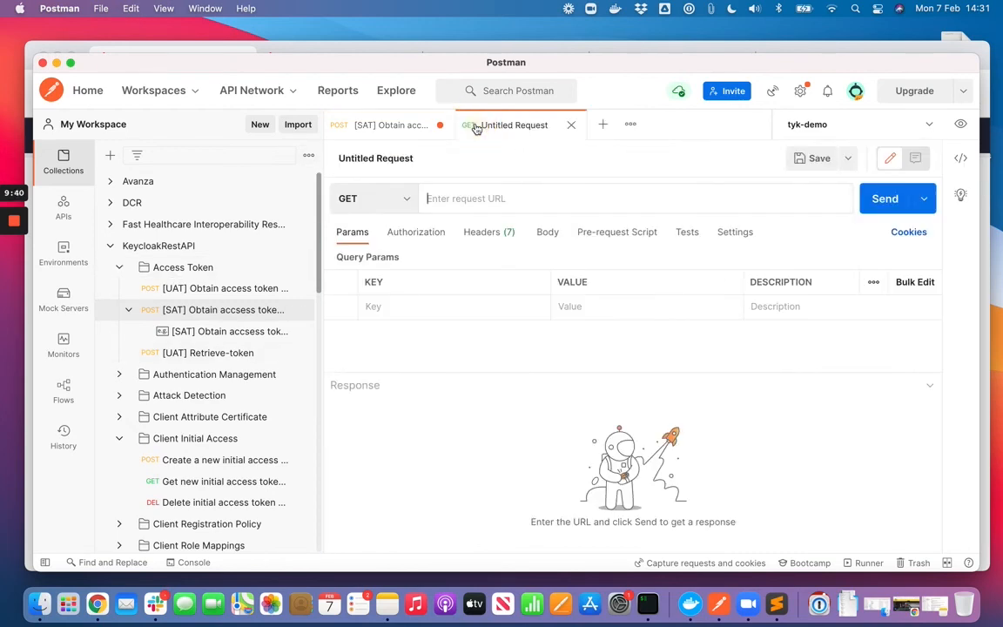
left_click(414, 232)
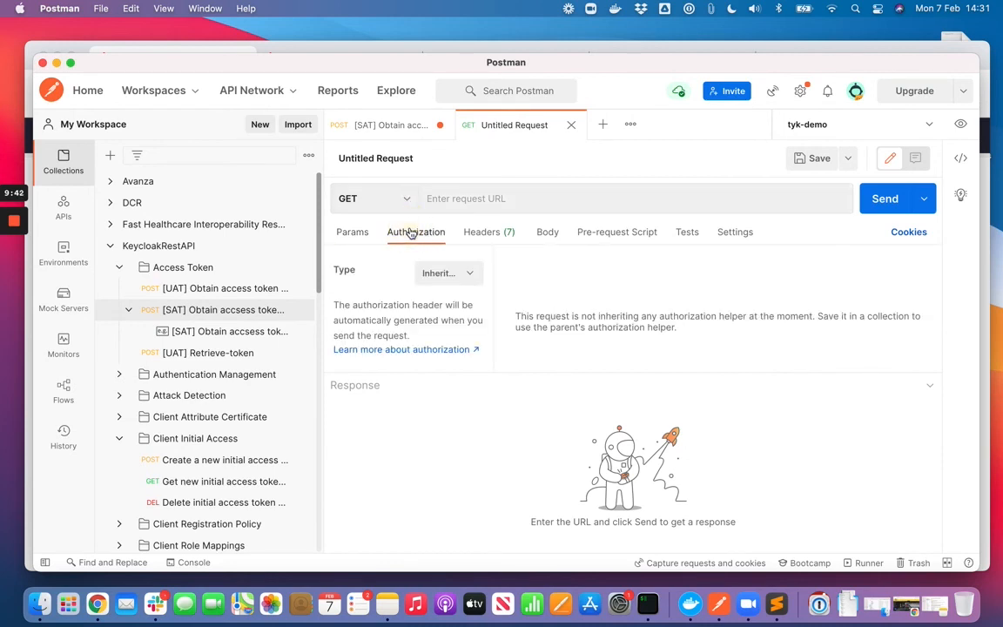
left_click(447, 272)
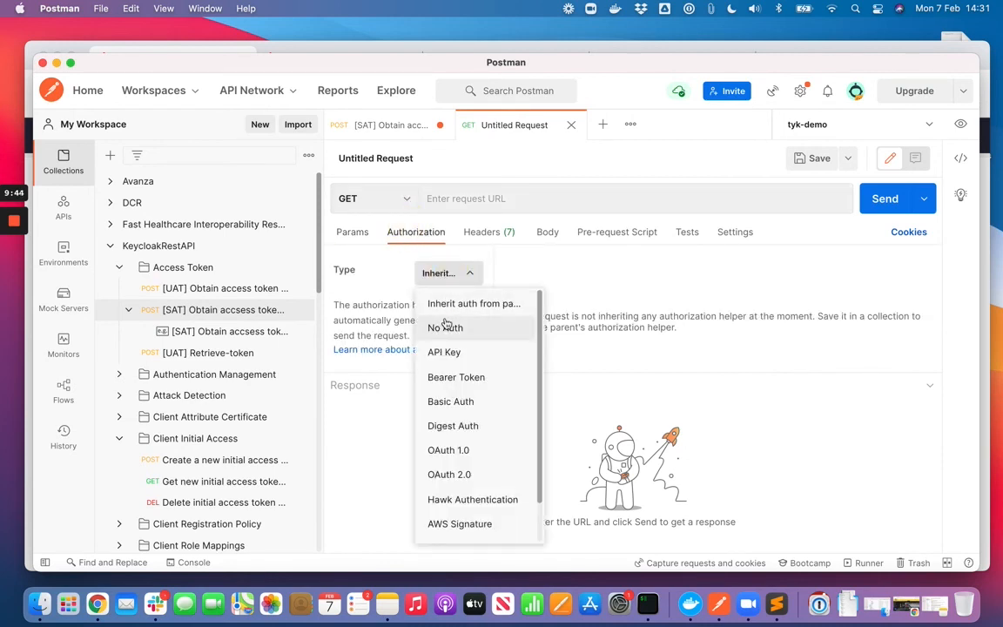
left_click(456, 376)
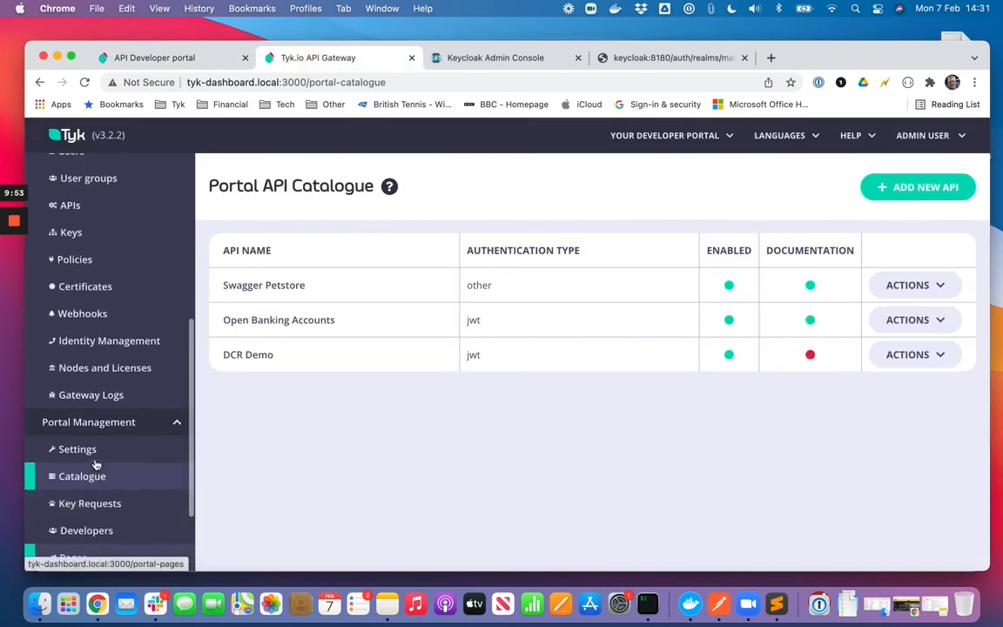
left_click(70, 205)
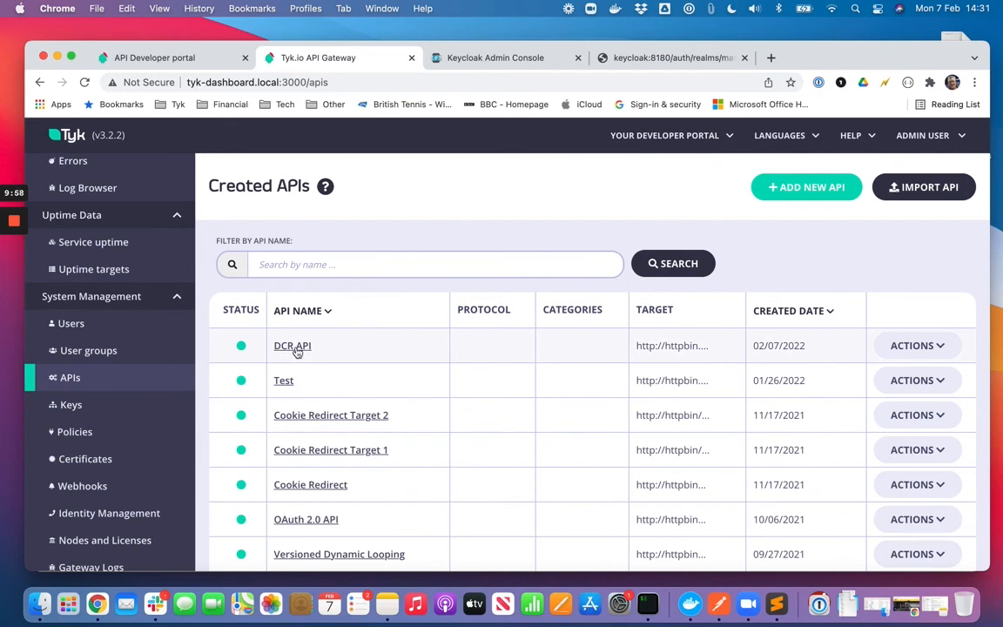
left_click(293, 345)
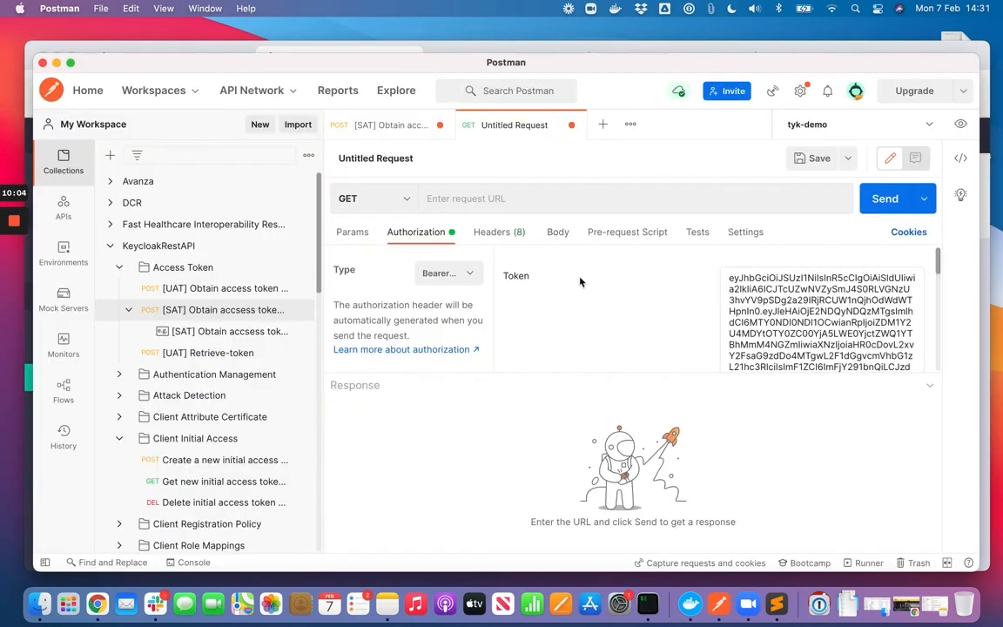
type("http://tyk-gateway.localhost:8080/dcr-api/")
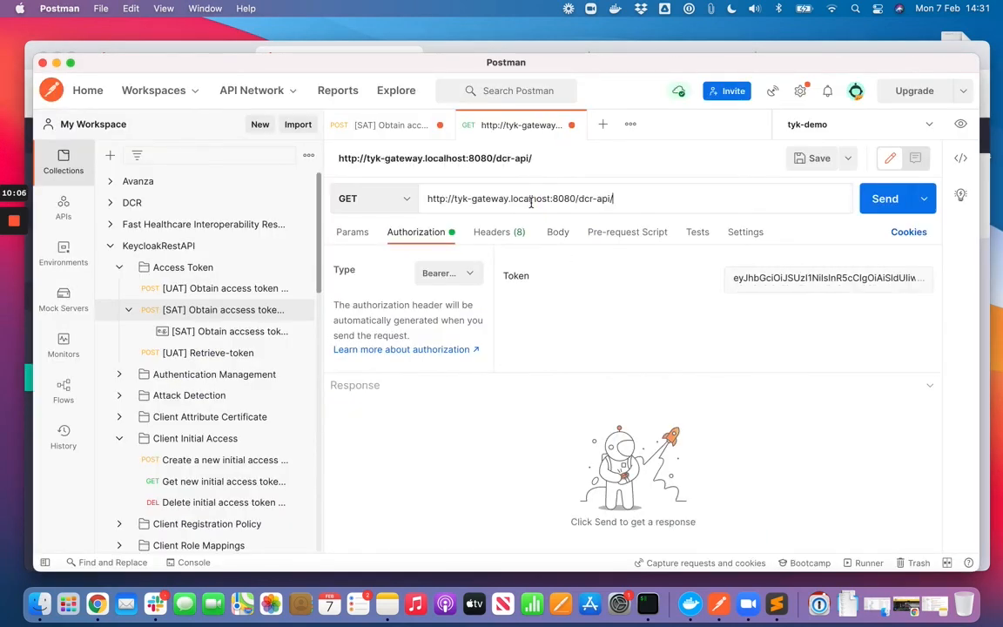
type("get")
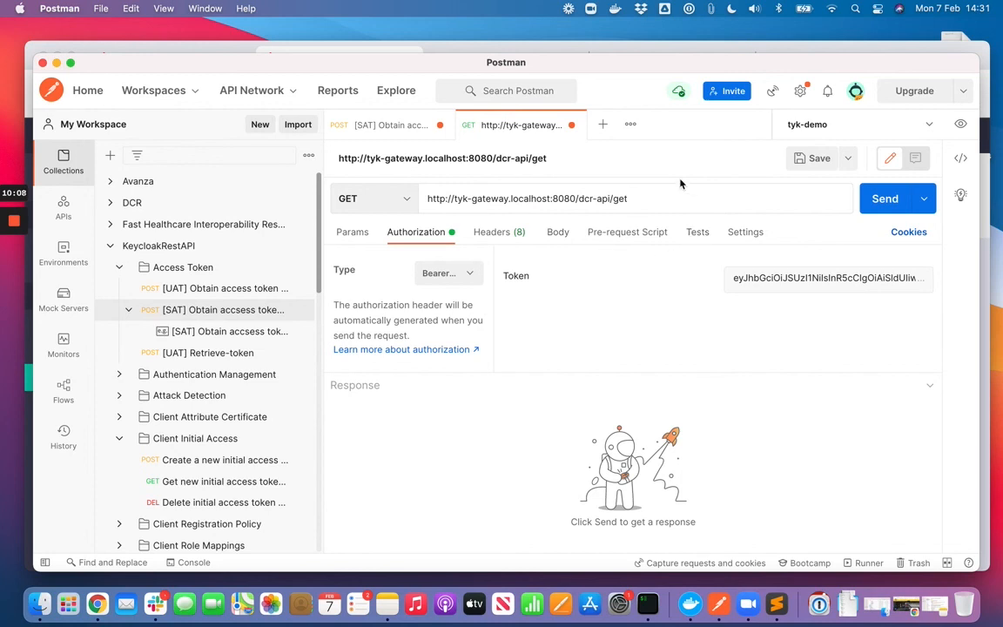
mouse_move(667, 212)
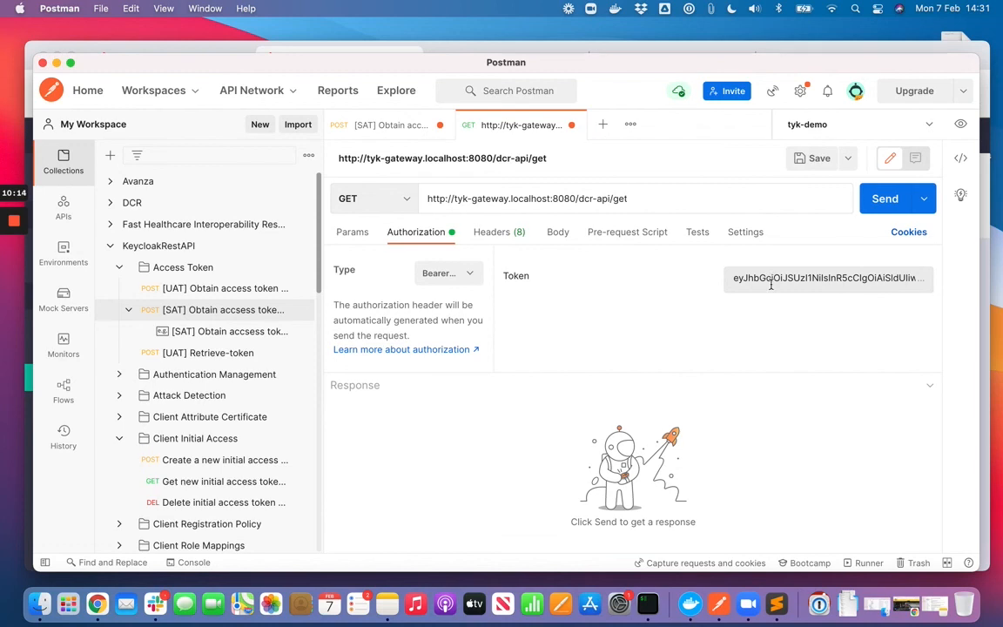
left_click(624, 198)
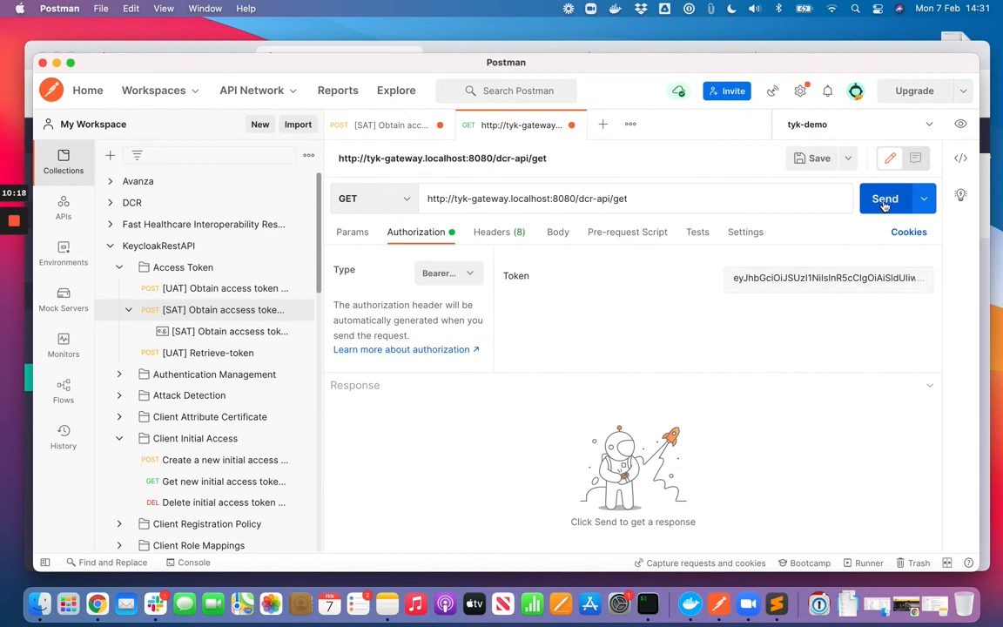
left_click(884, 198)
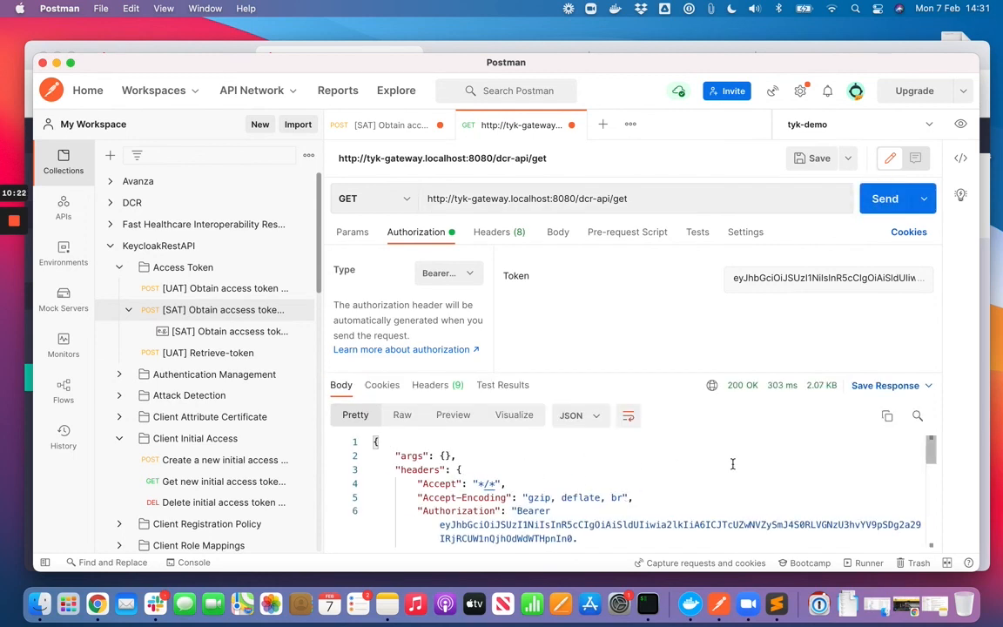
mouse_move(714, 425)
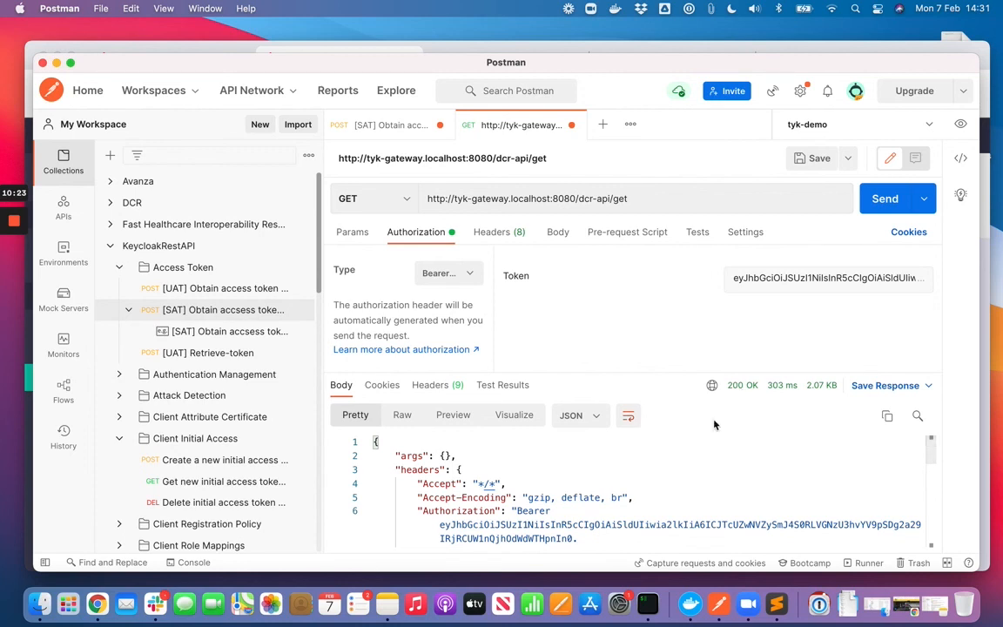
mouse_move(725, 376)
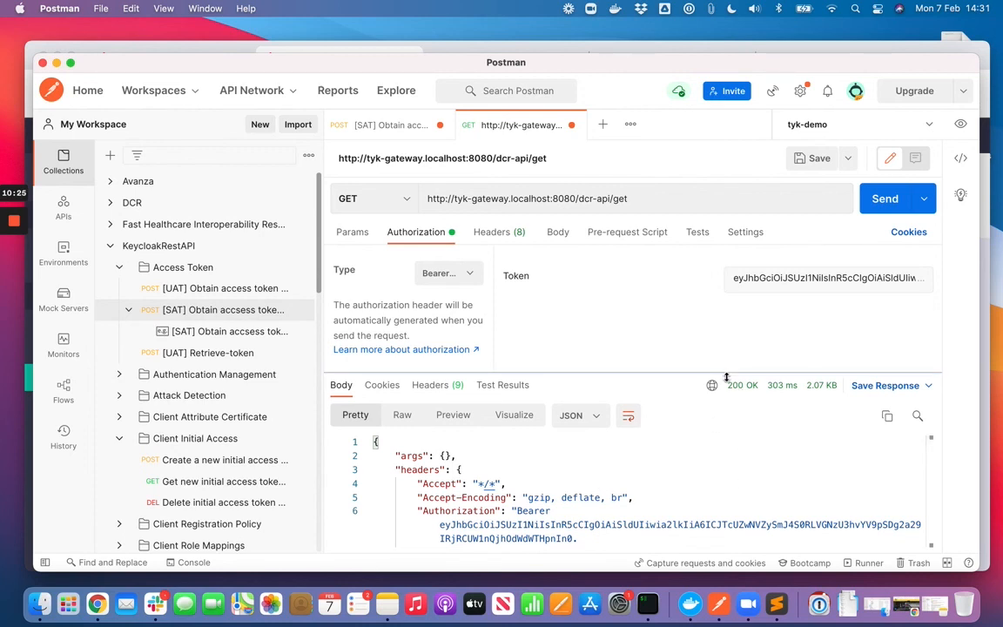